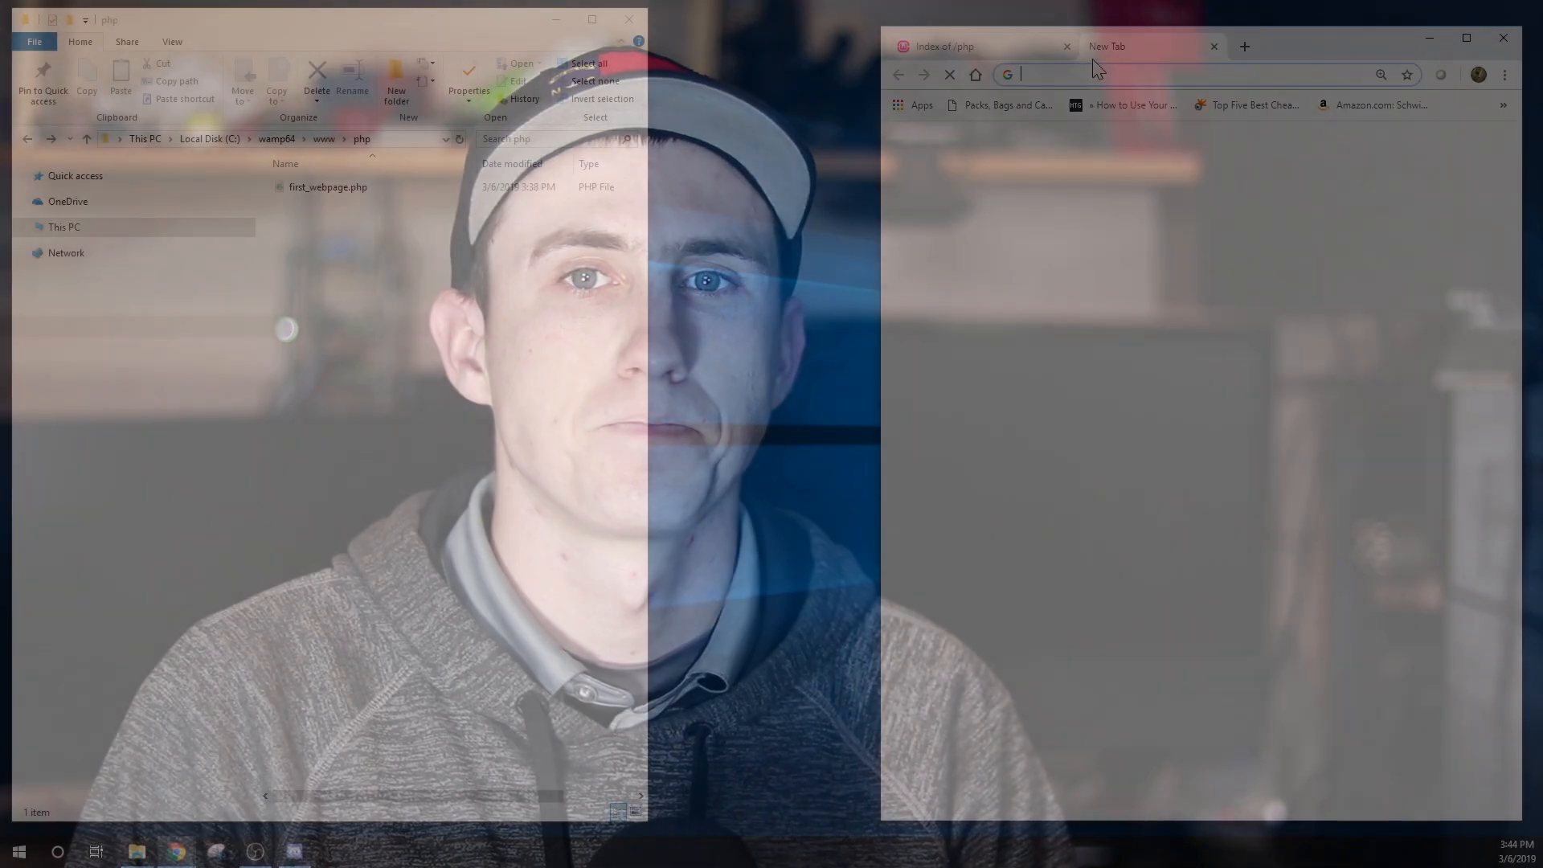
# - Download the Simple HTML DOM parser from simplehtmldom.sourceforge.net via its Sourceforge link and view the zip
pyautogui.write('simplehtmldo')
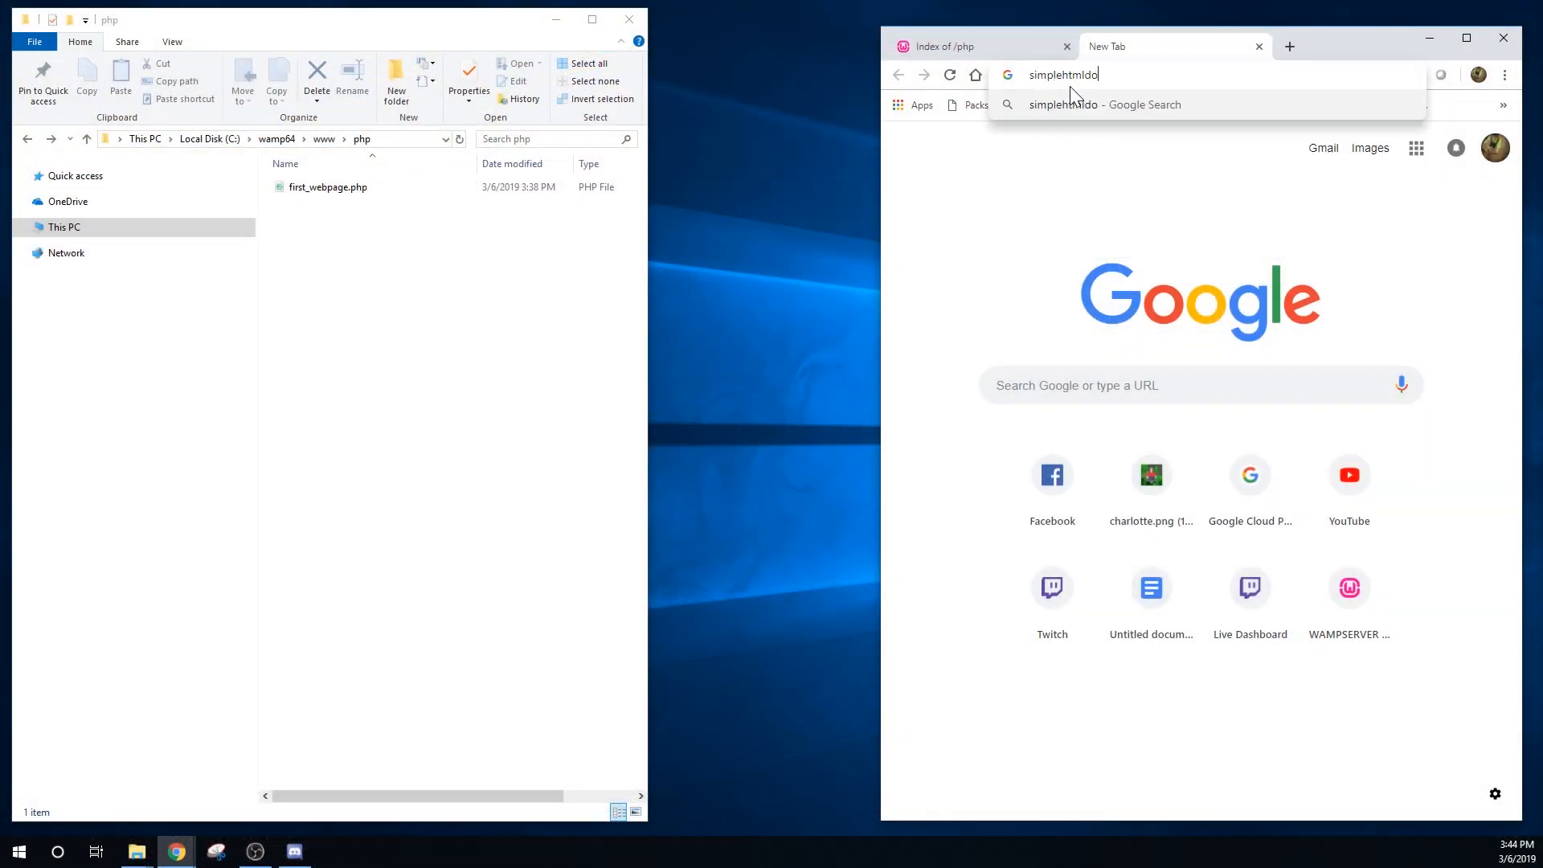
pyautogui.write('.sourcefo')
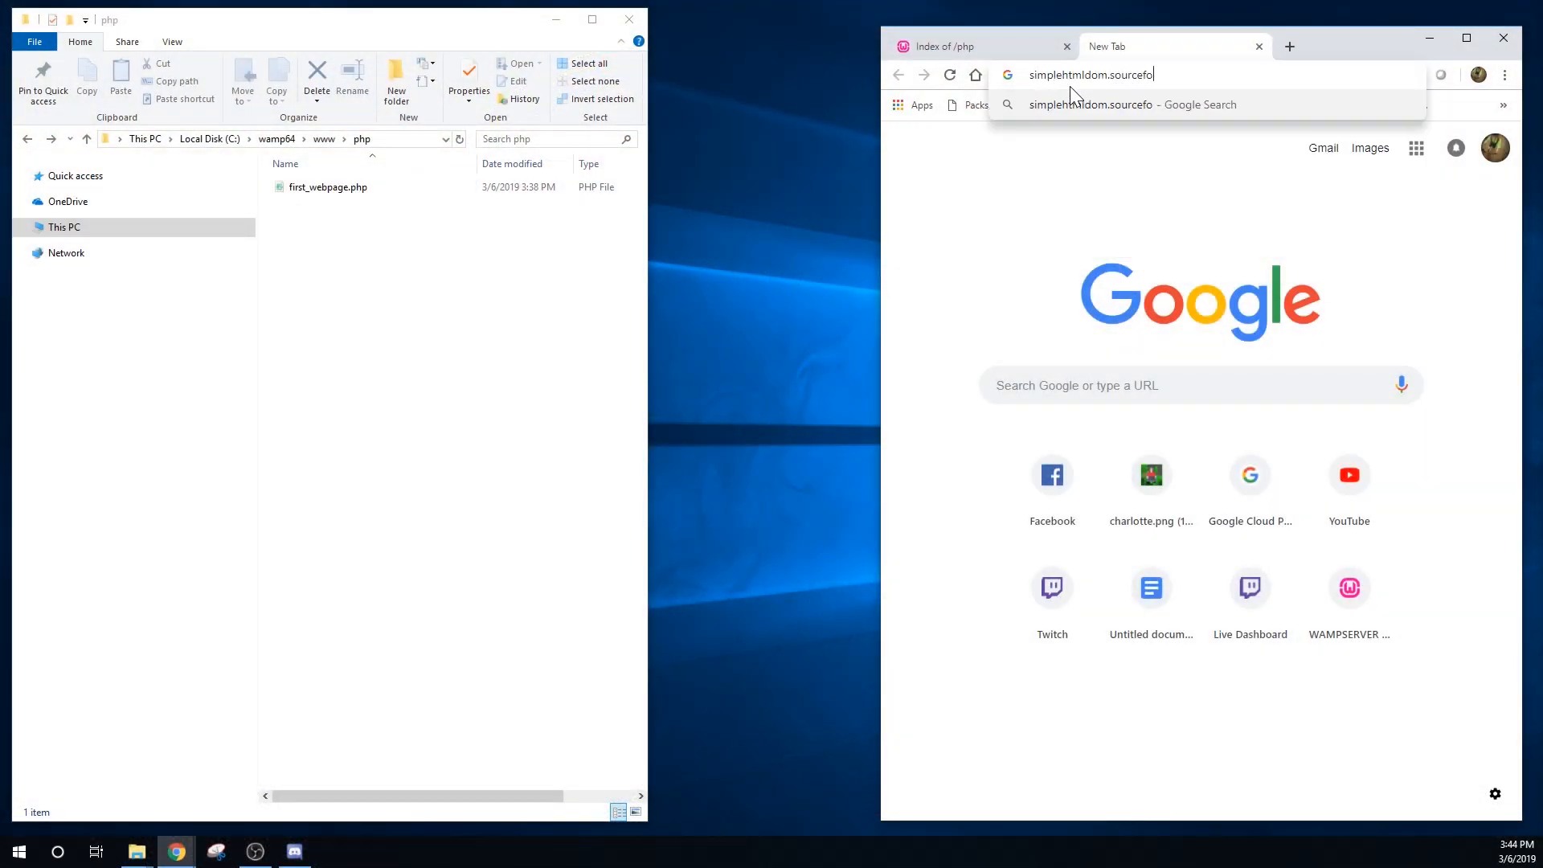
pyautogui.press('Return')
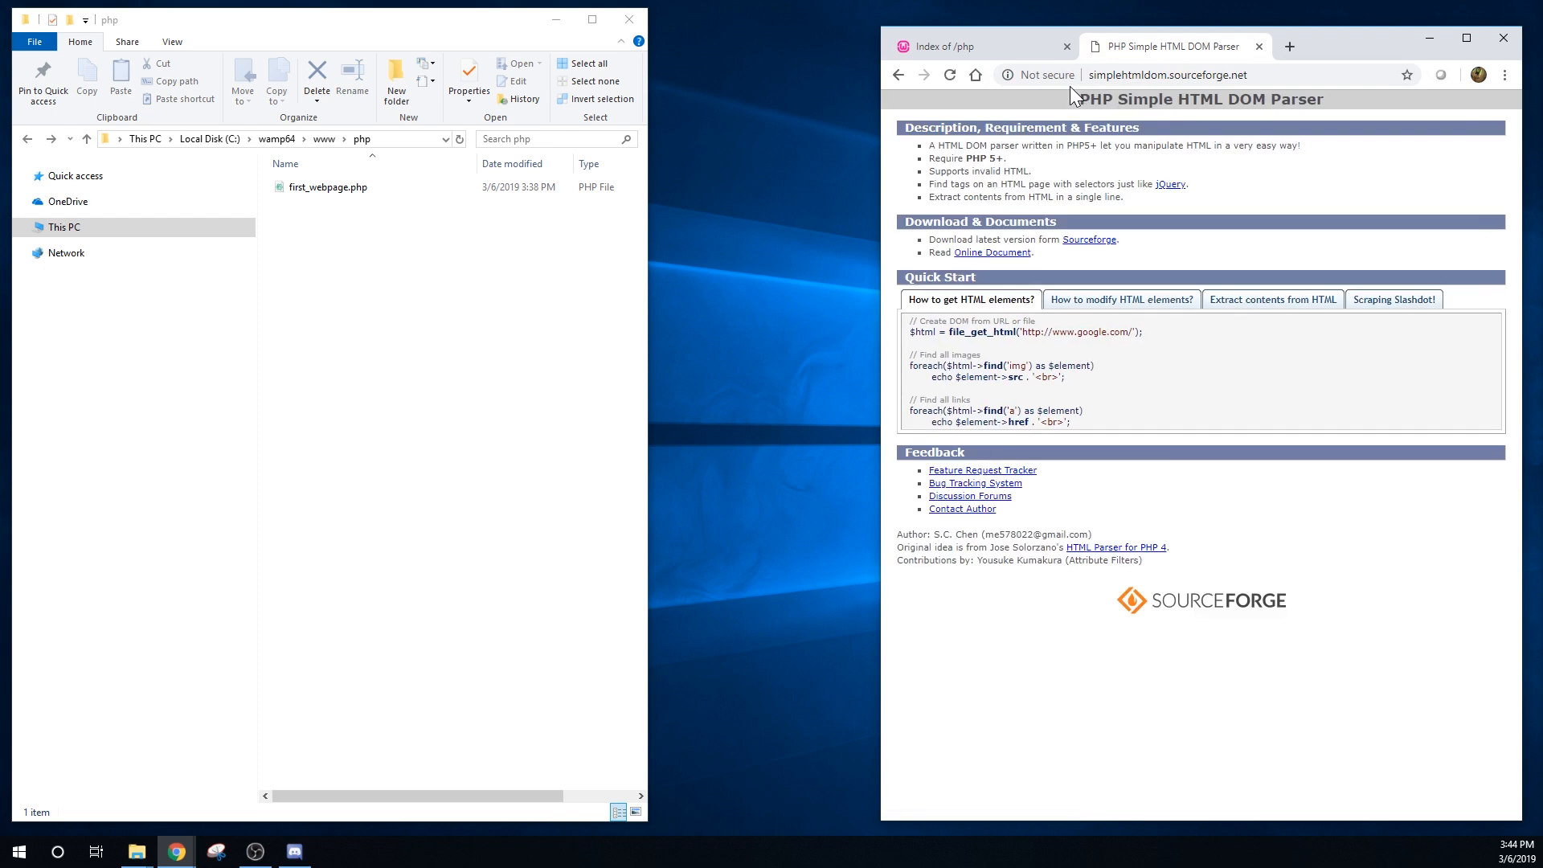
pyautogui.click(1090, 240)
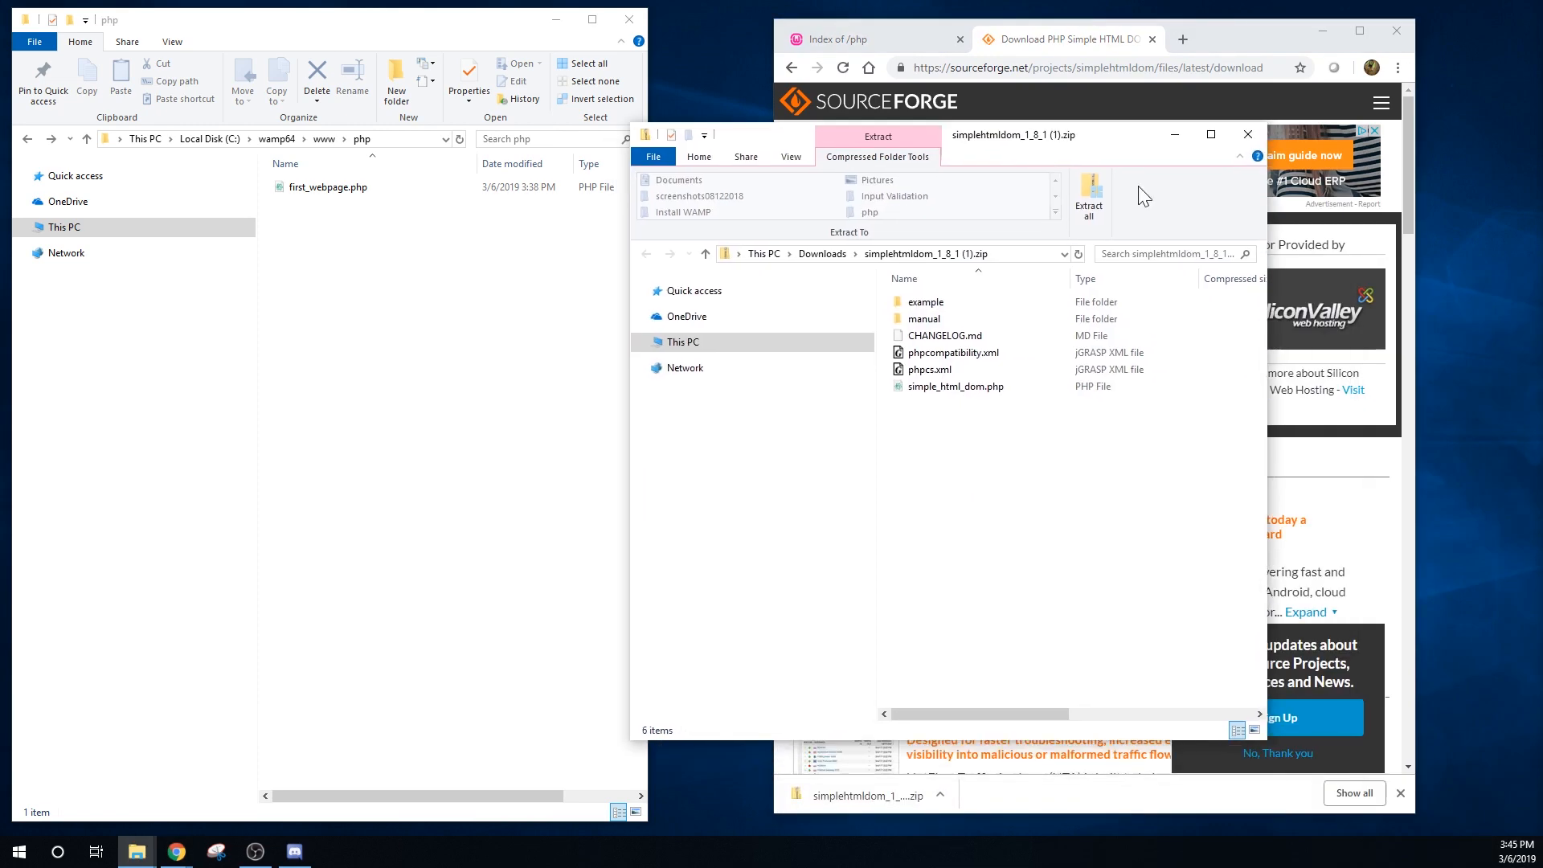
pyautogui.click(1088, 204)
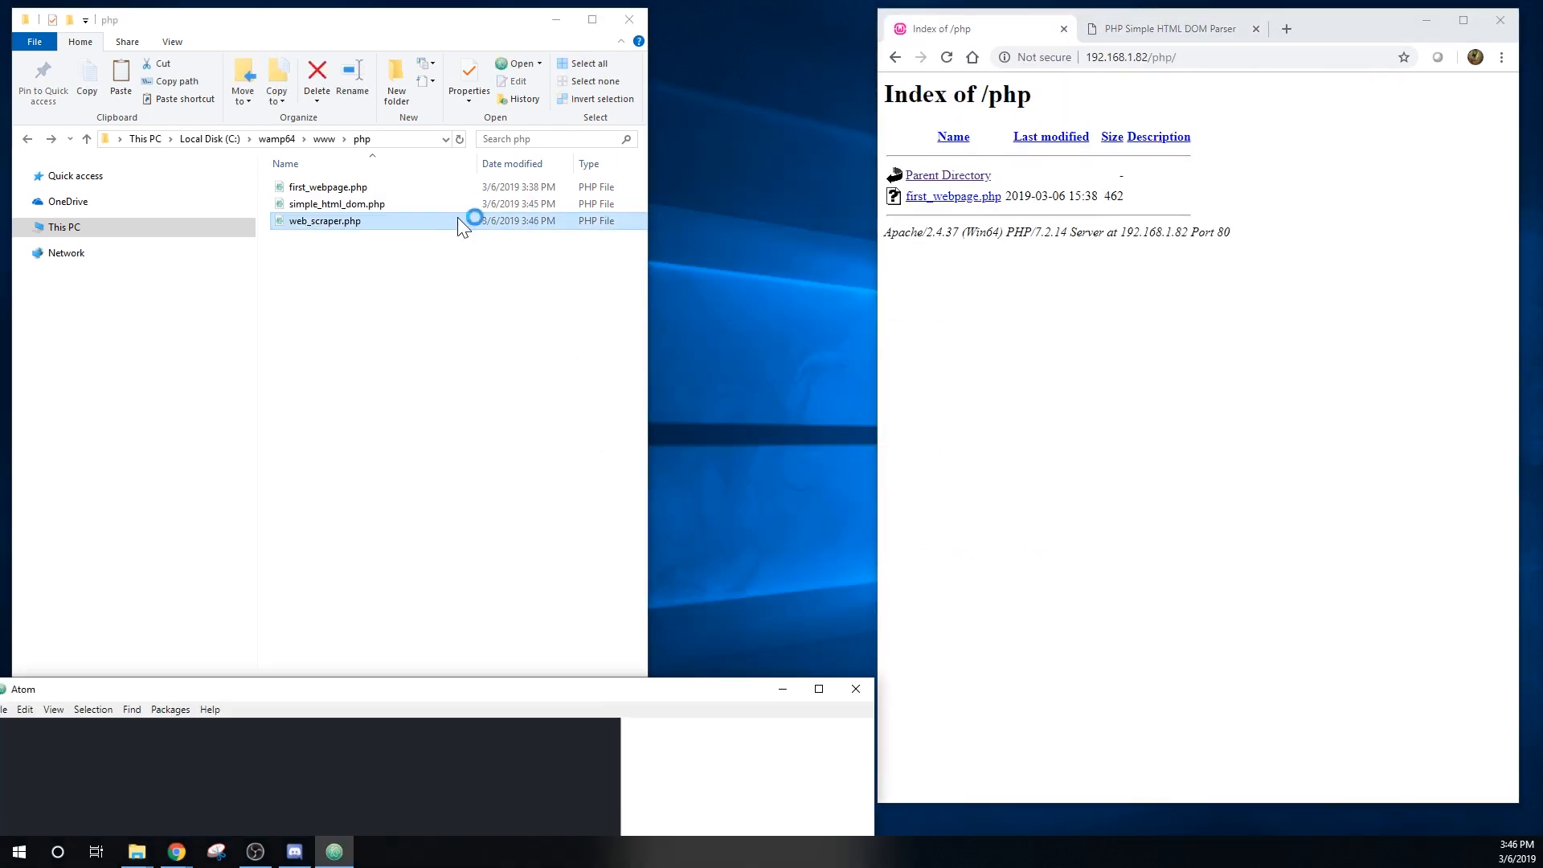
# - Open web_scraper.php from the php folder in Atom for editing
pyautogui.doubleClick(323, 220)
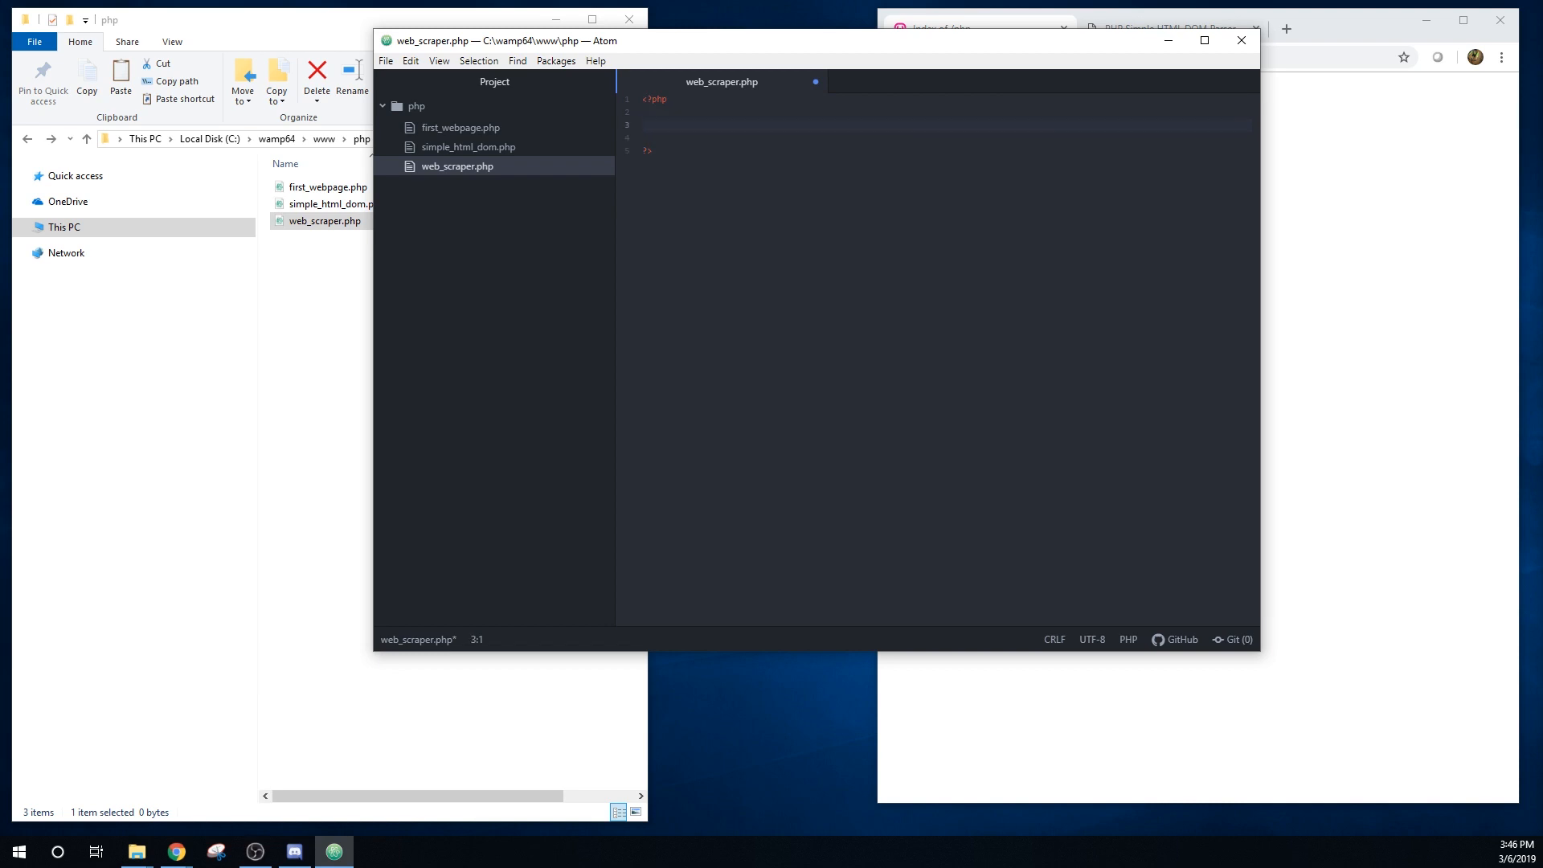
pyautogui.write("include('simple')")
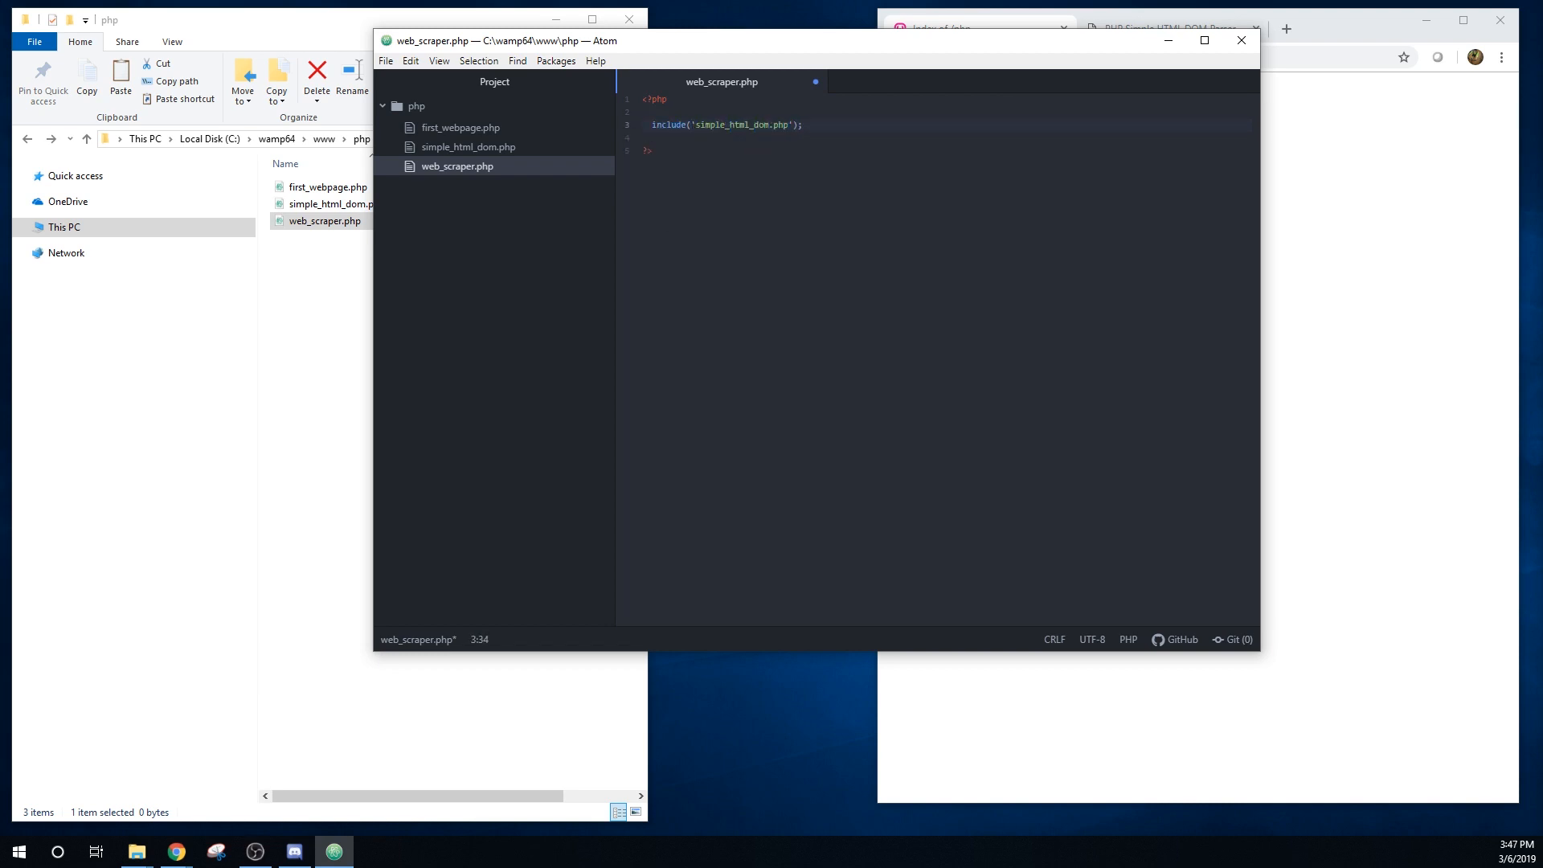
pyautogui.write('file_get_html')
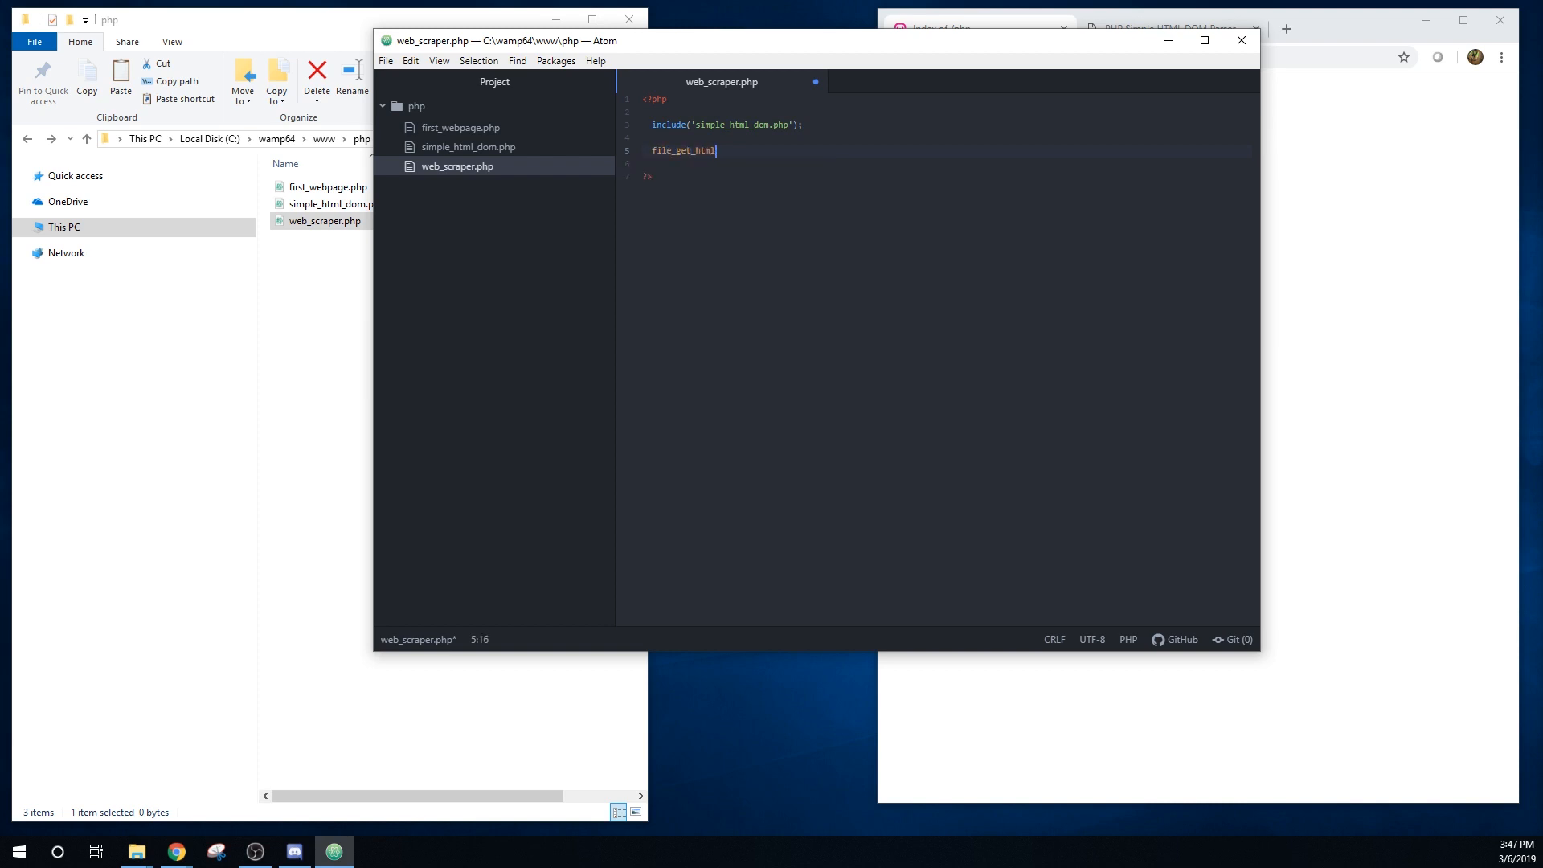
pyautogui.write("('https://google.com')")
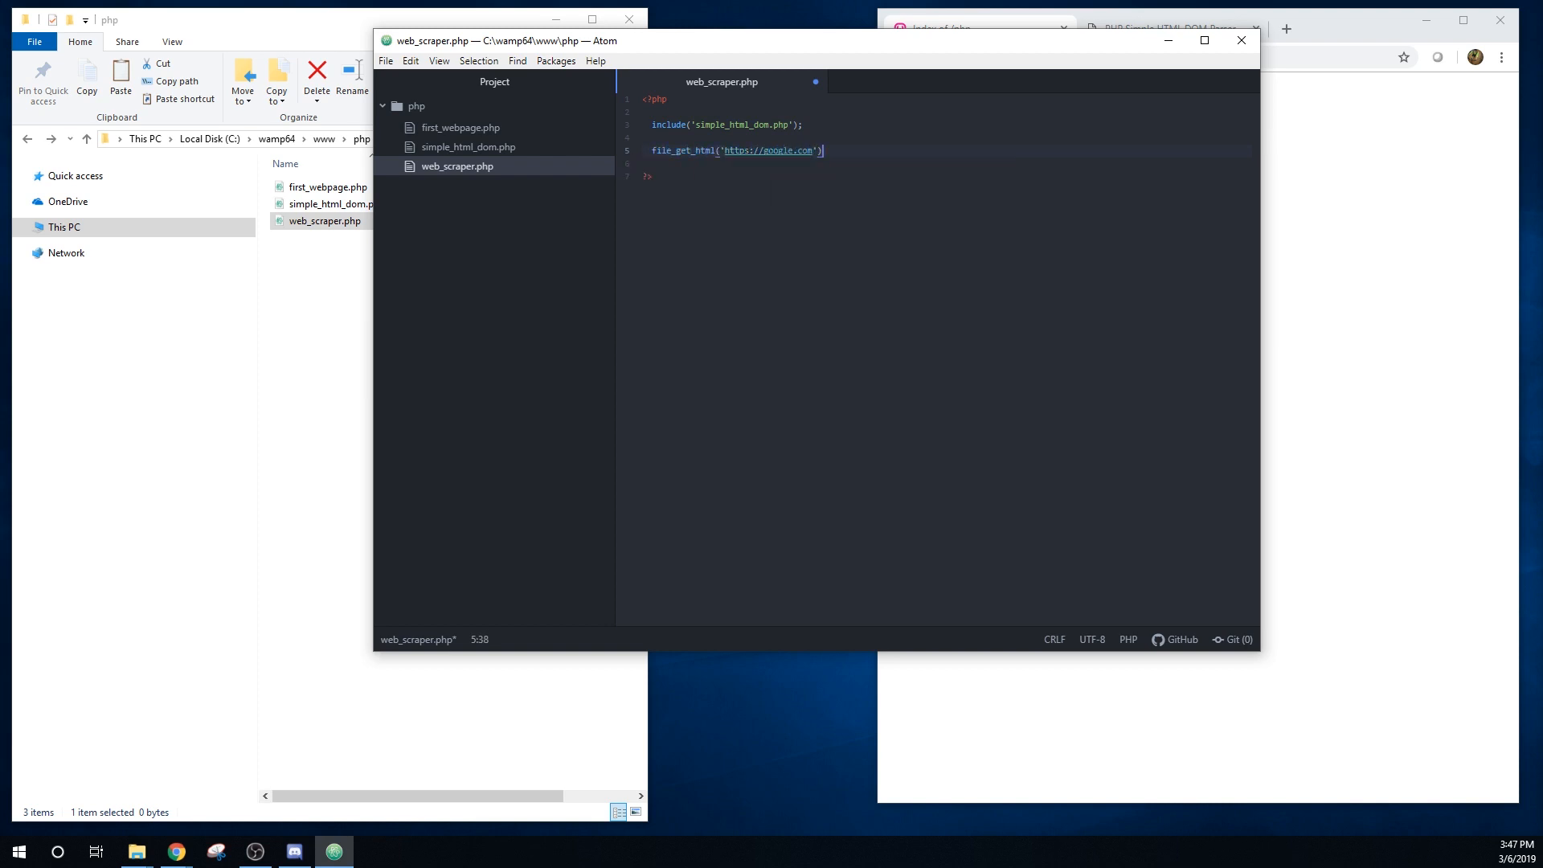
pyautogui.write(';')
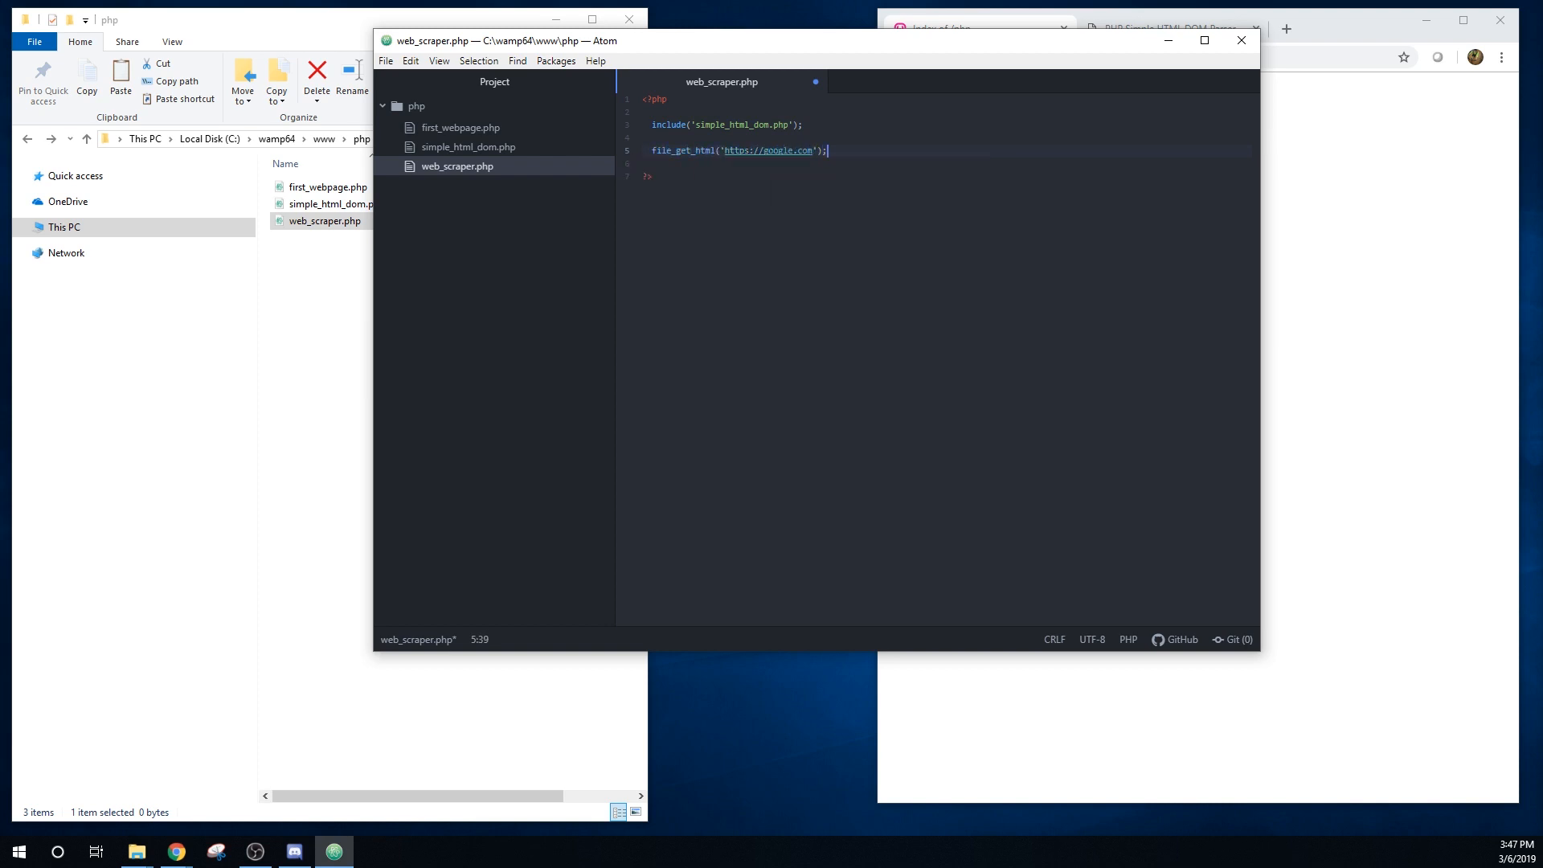
pyautogui.write('$html =')
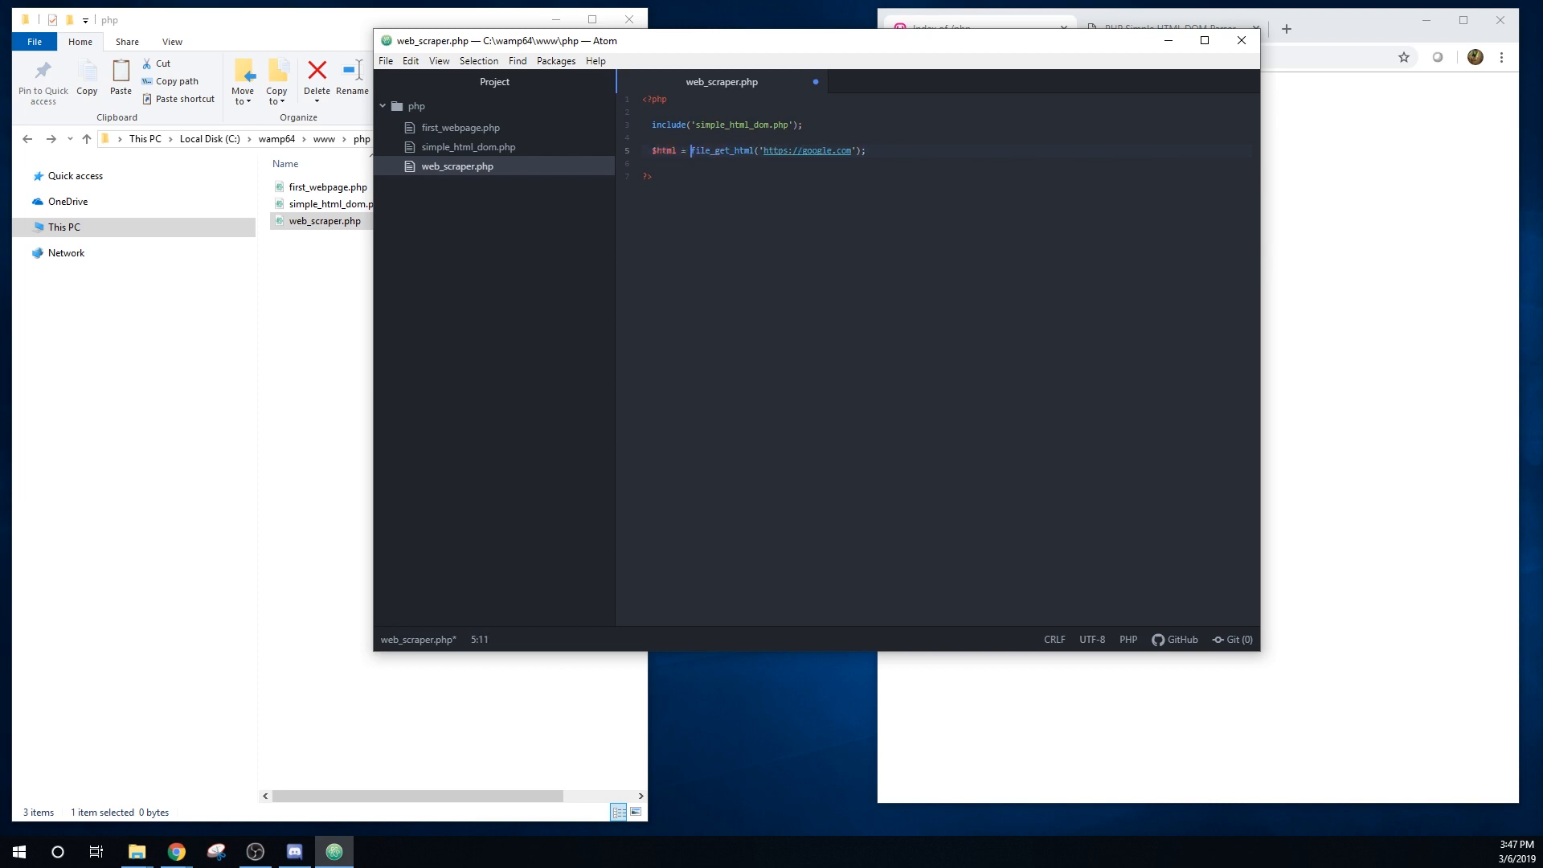
pyautogui.press('enter')
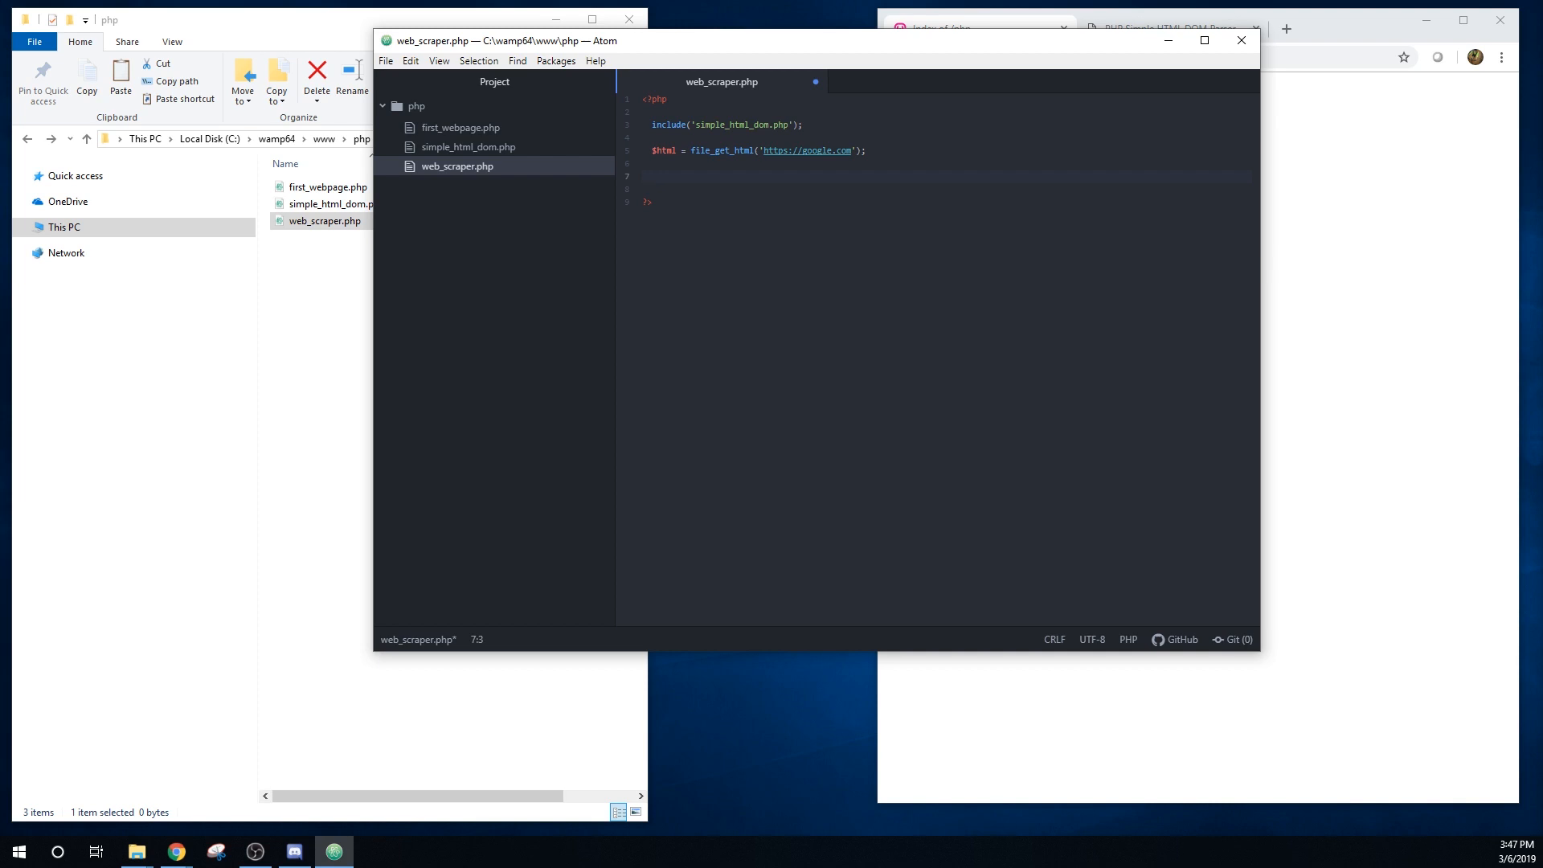
# - Echo $html->find('title', 0)->plaintext to output the page's first title text
pyautogui.click(652, 177)
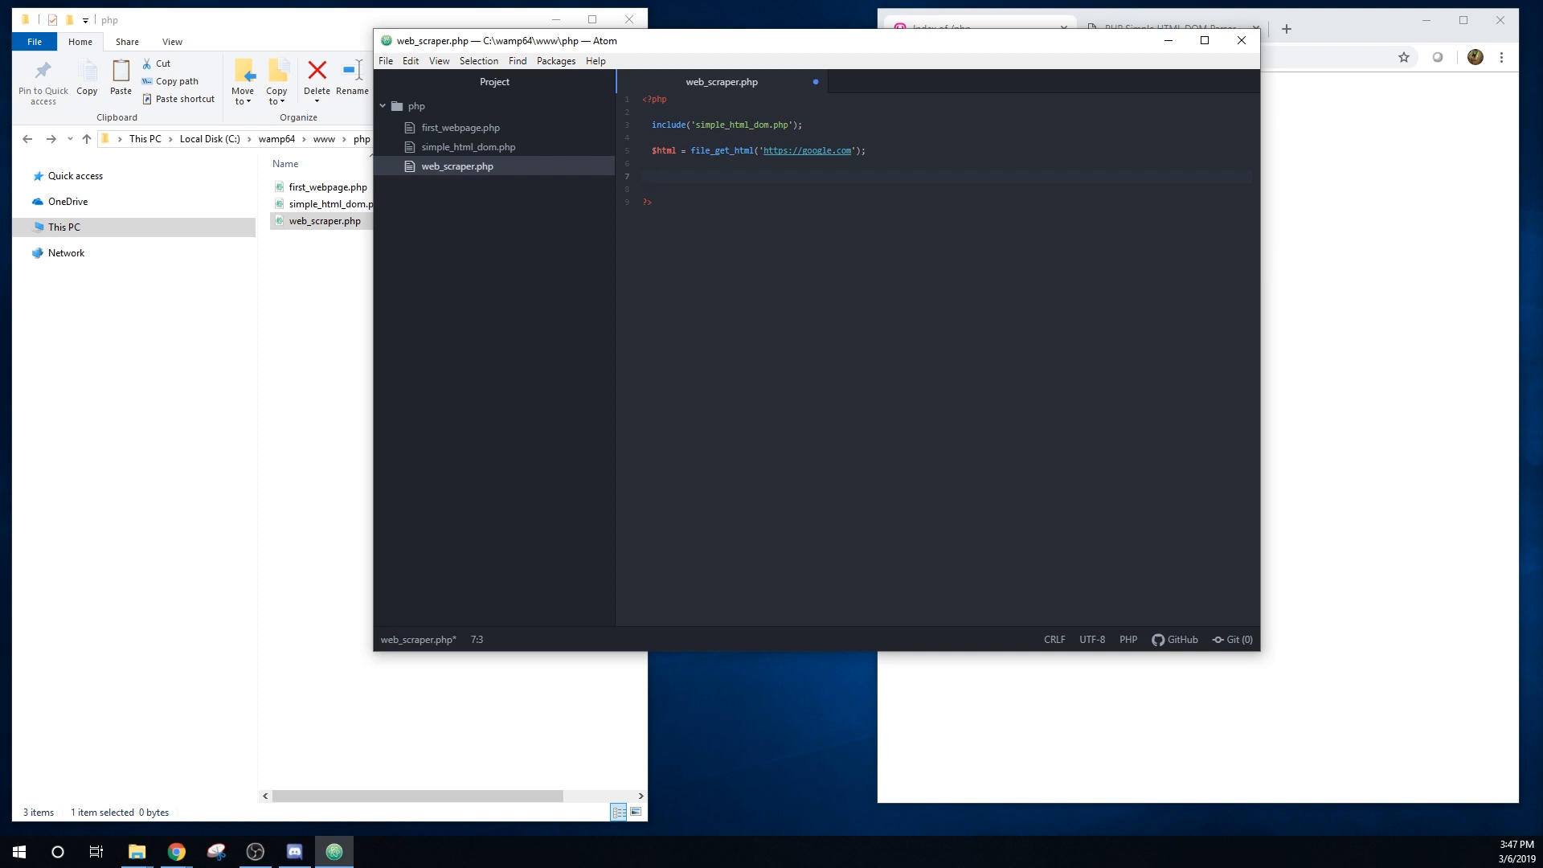
pyautogui.write('$html')
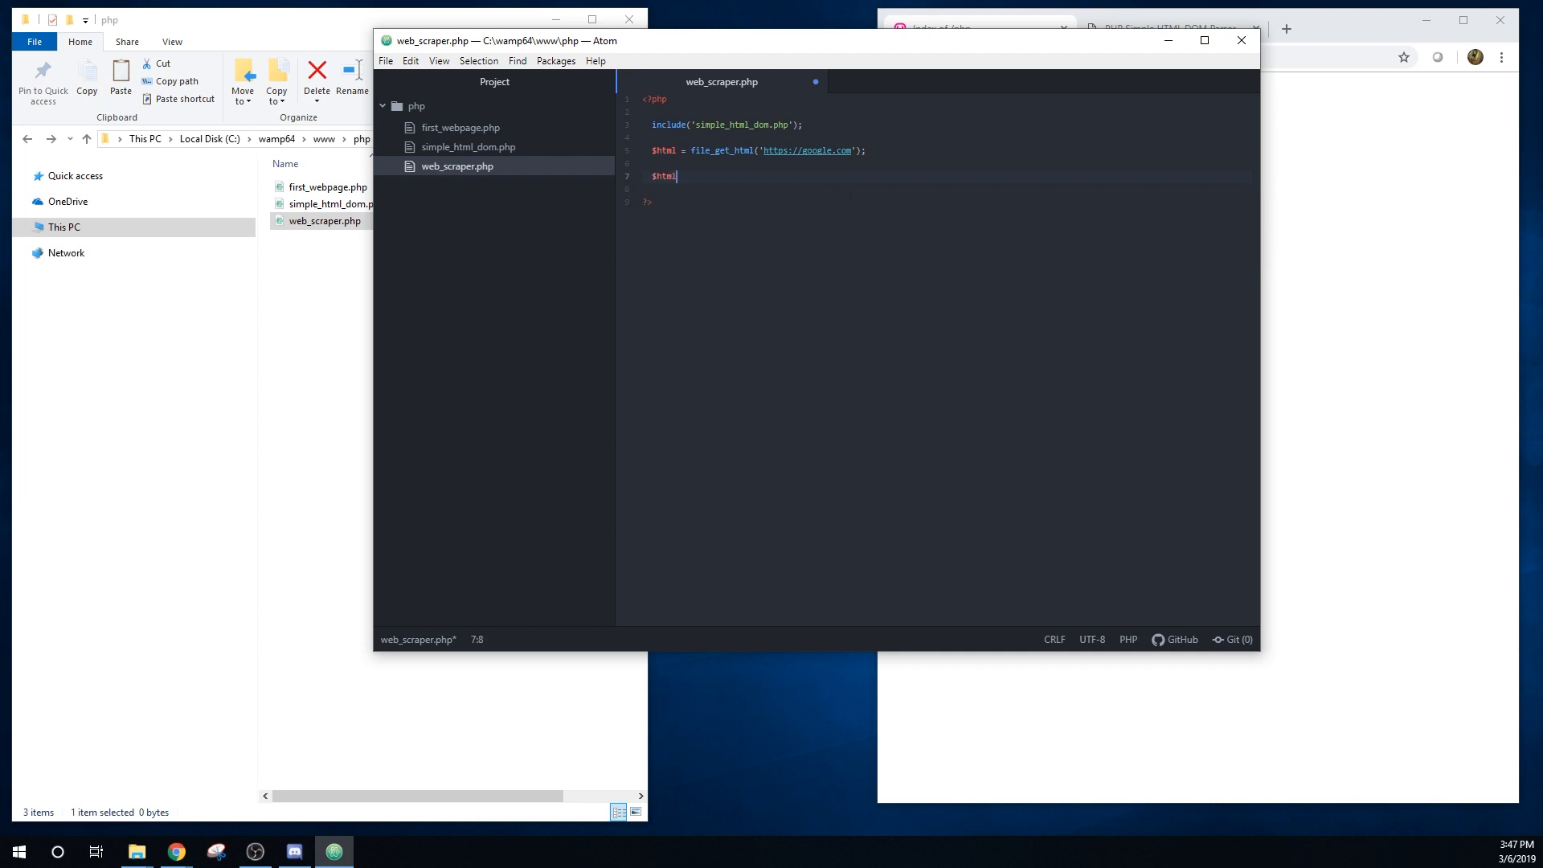
pyautogui.write('->')
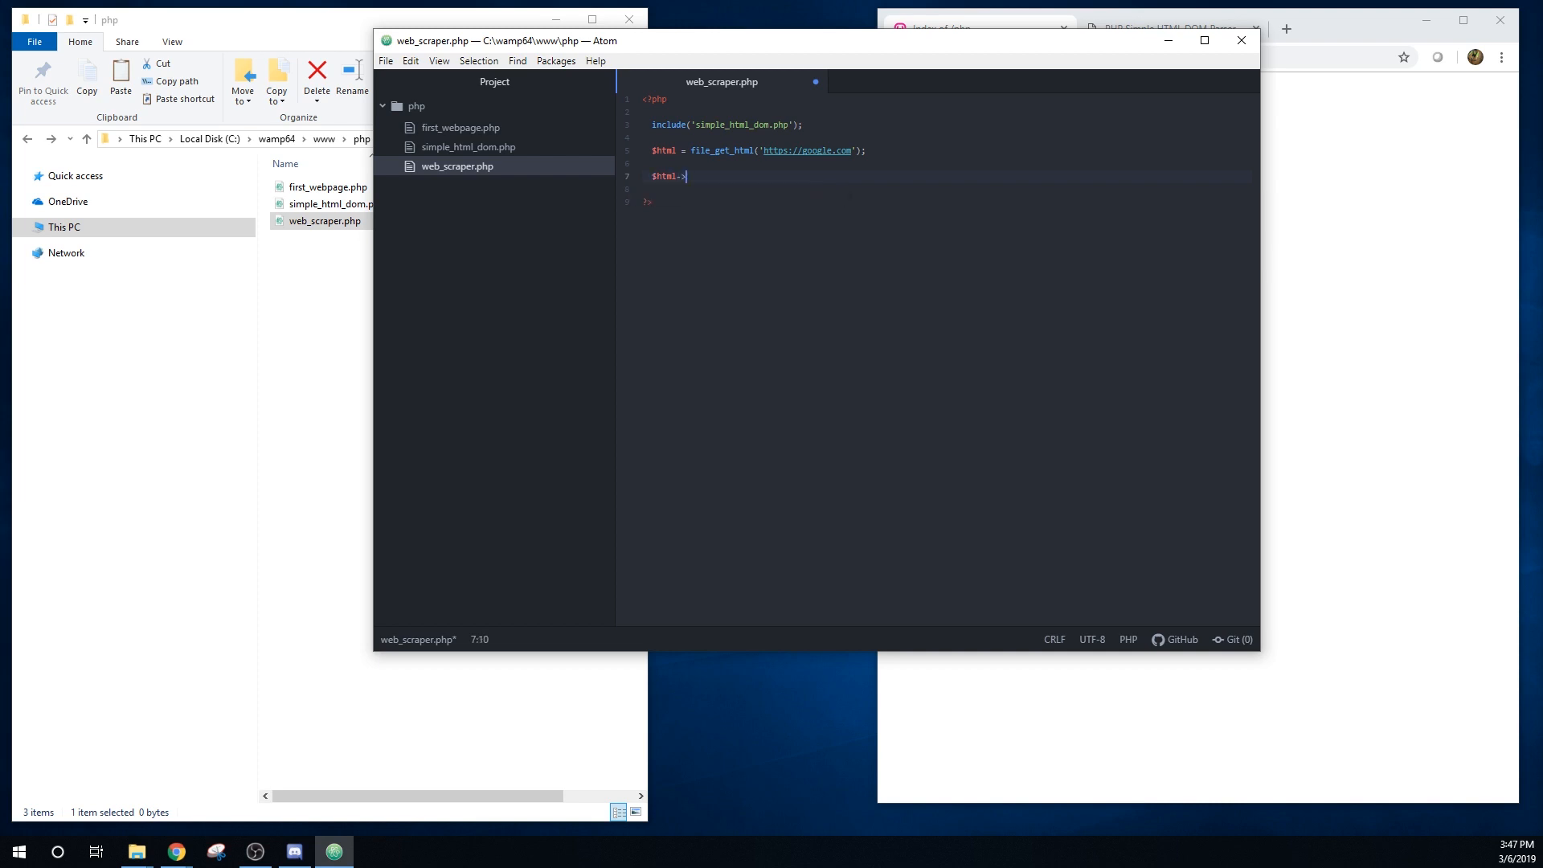
pyautogui.write('find()')
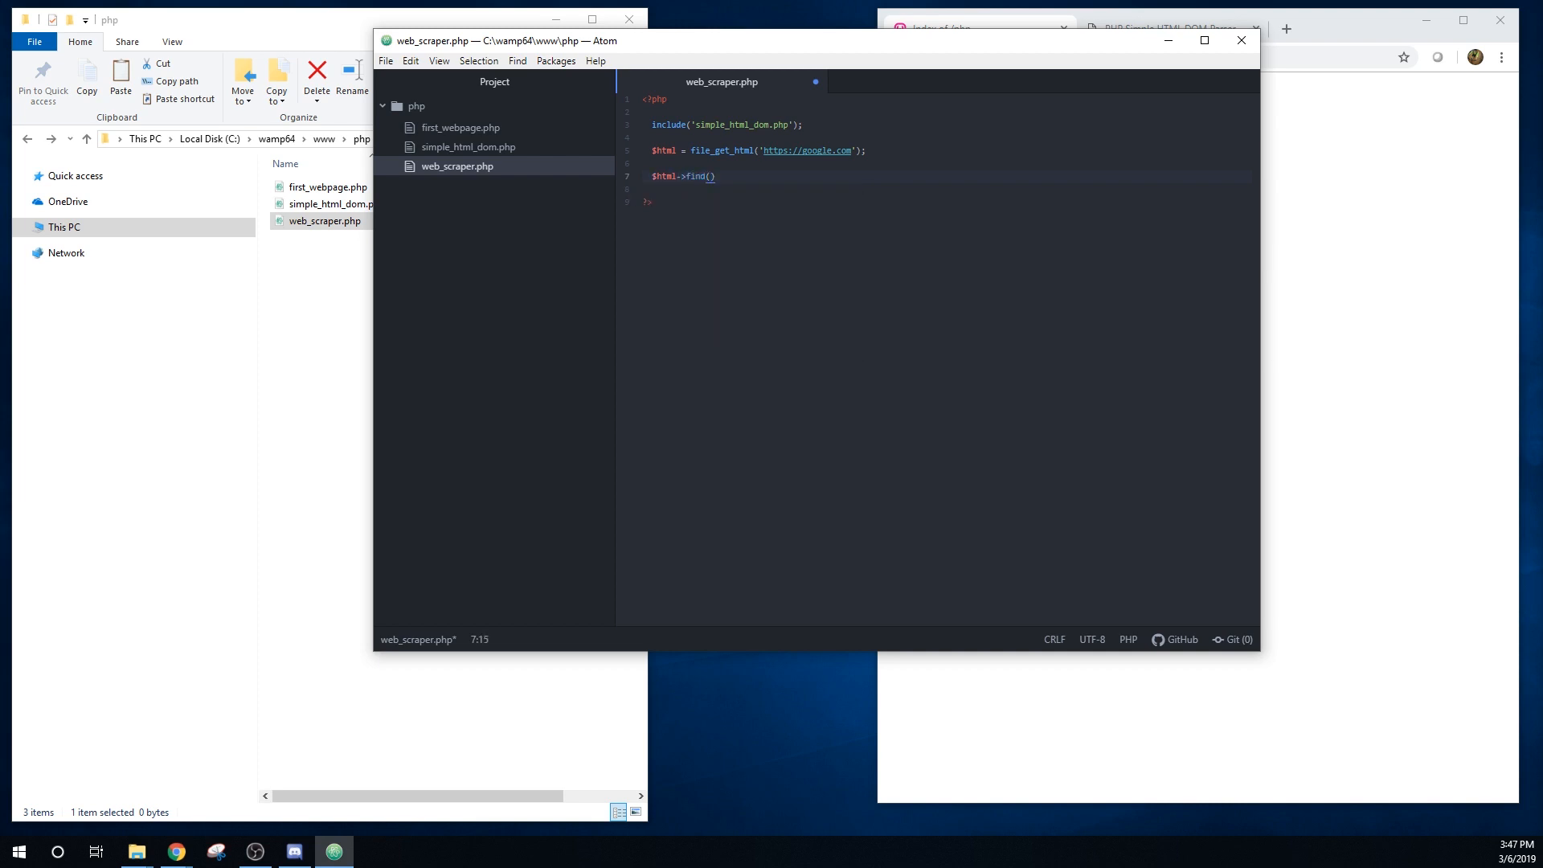
pyautogui.write("title'")
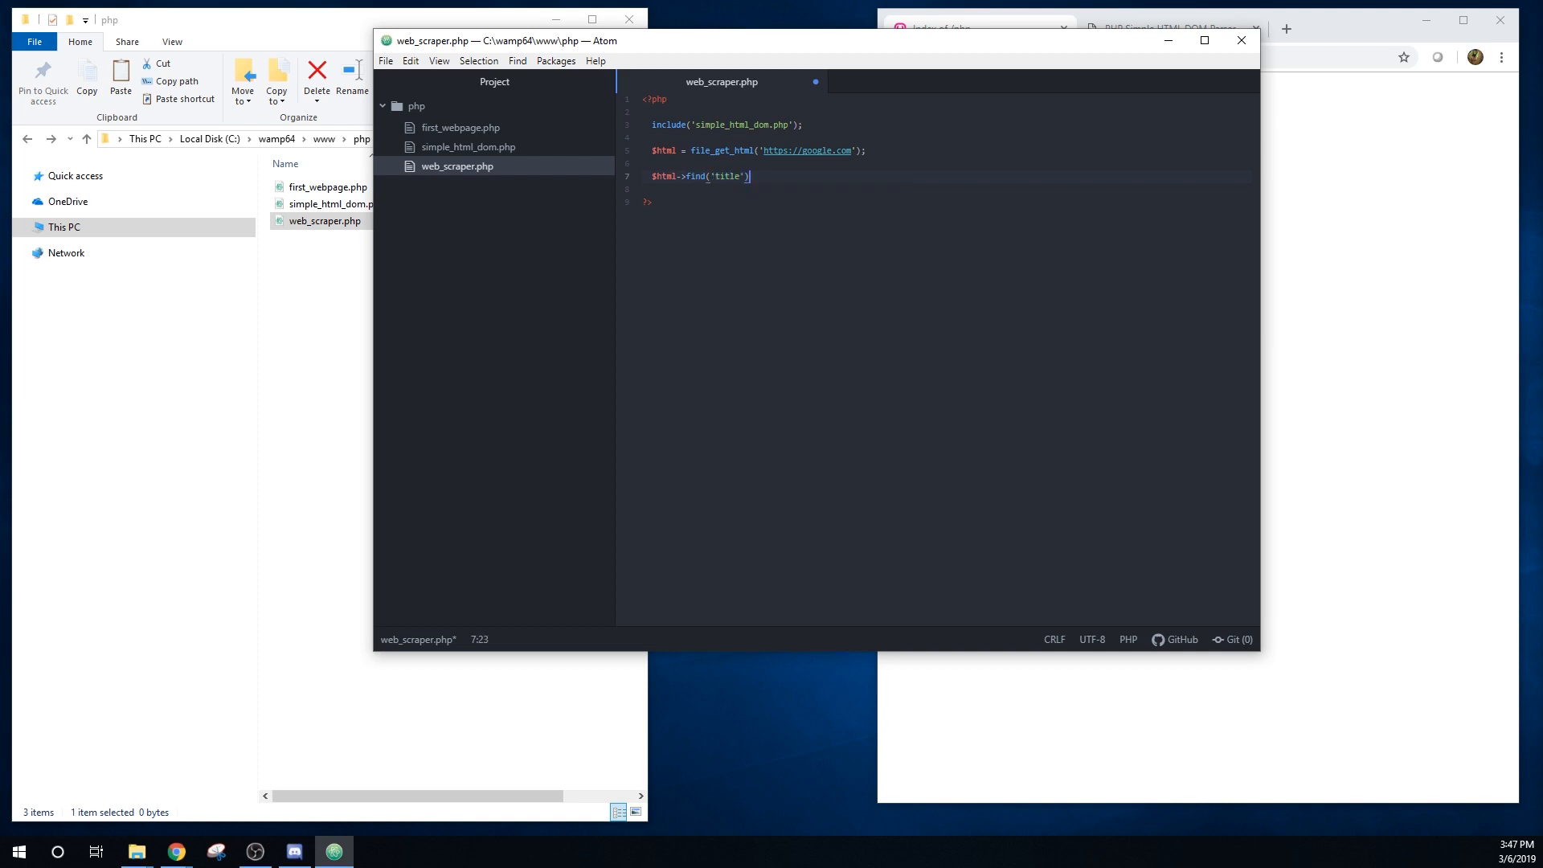
pyautogui.write(';')
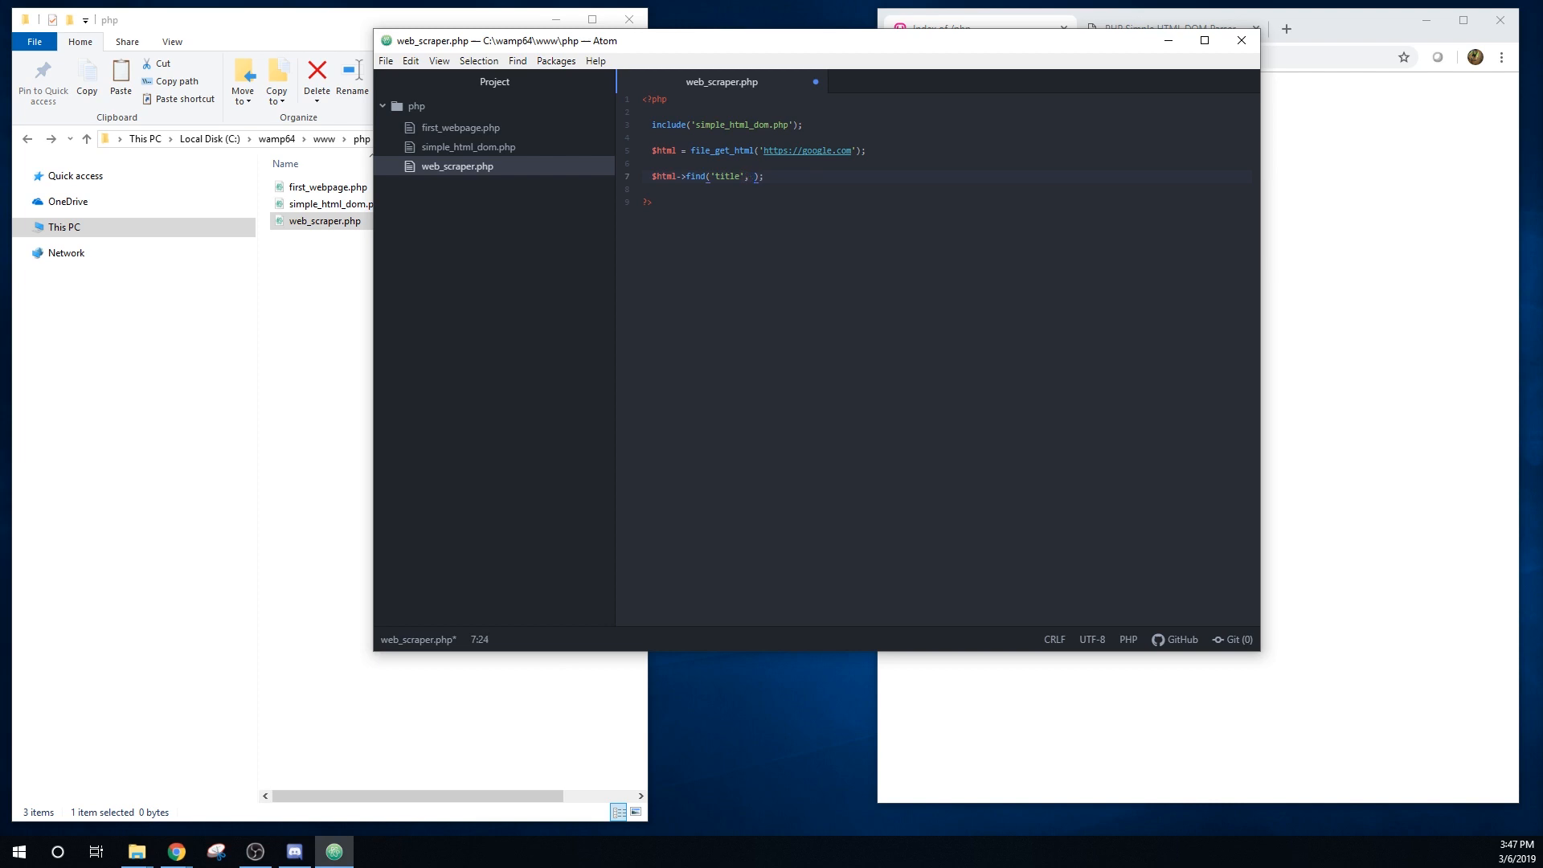
pyautogui.write('0')
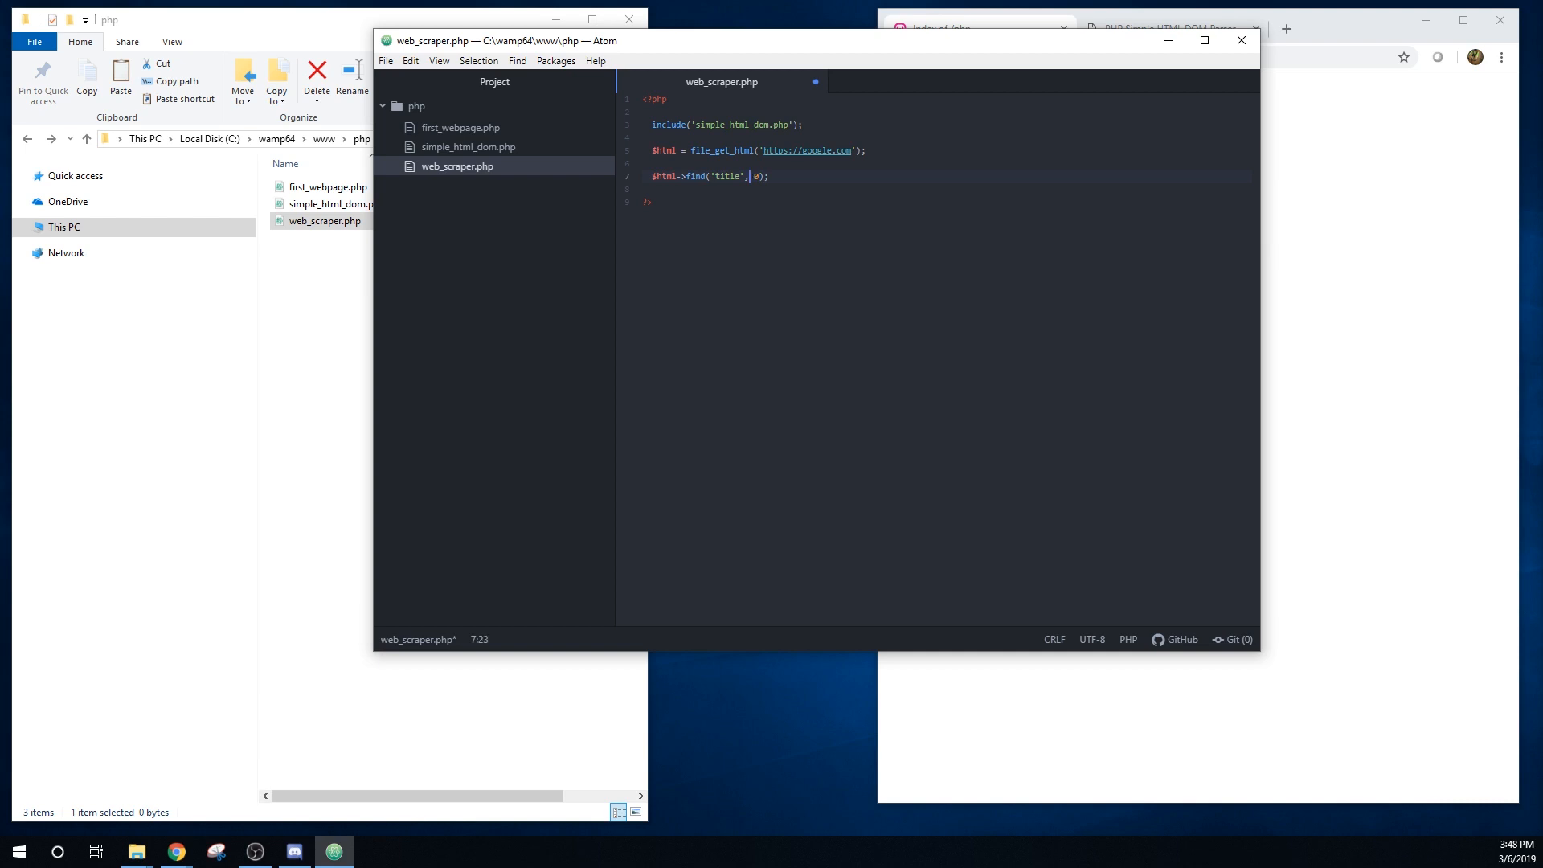
pyautogui.click(670, 177)
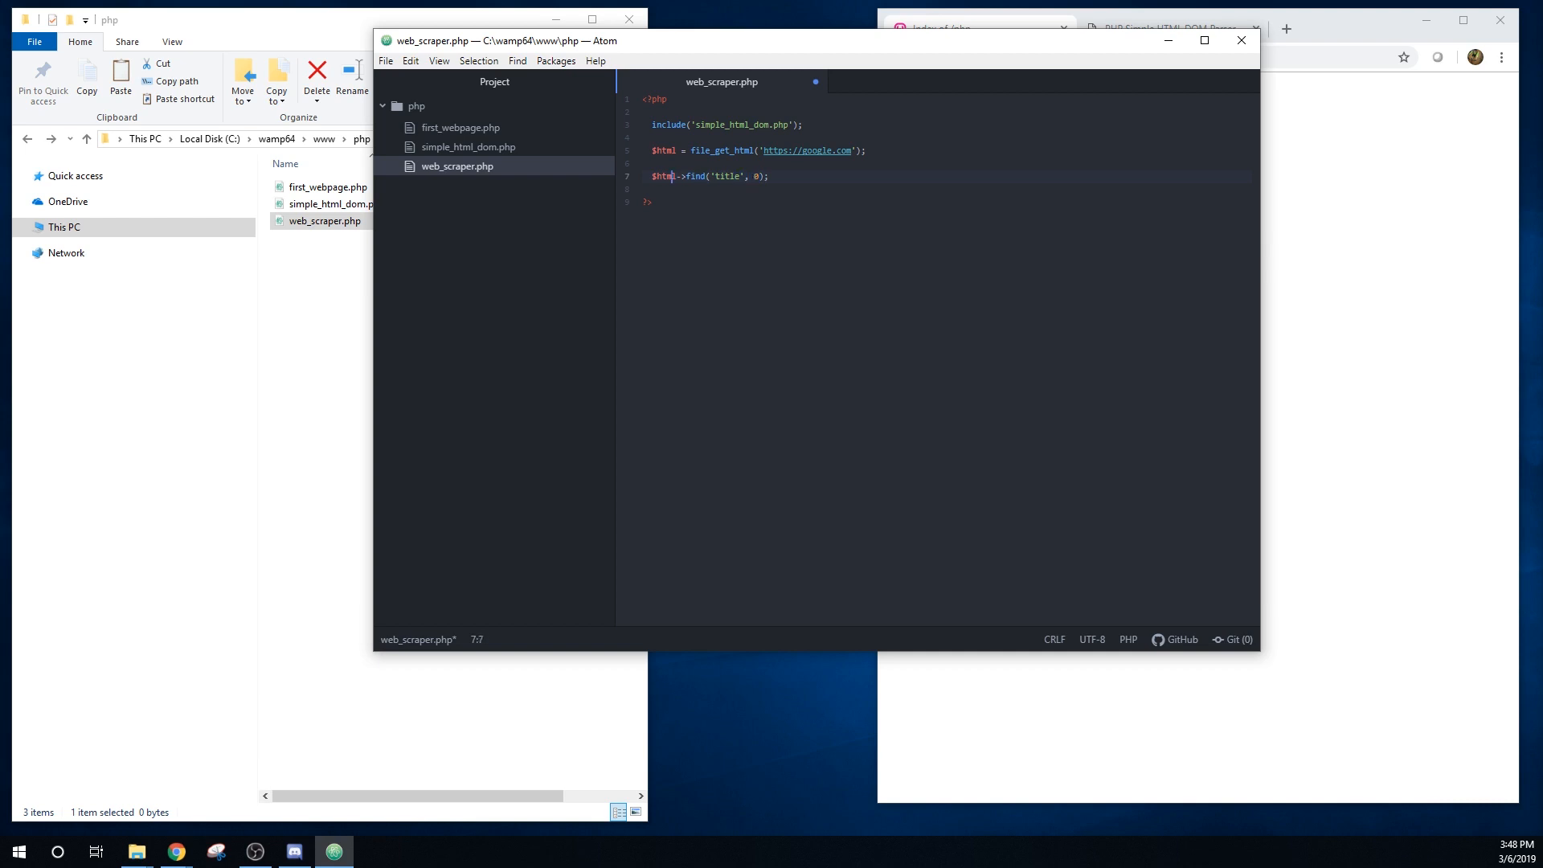
pyautogui.write('echo')
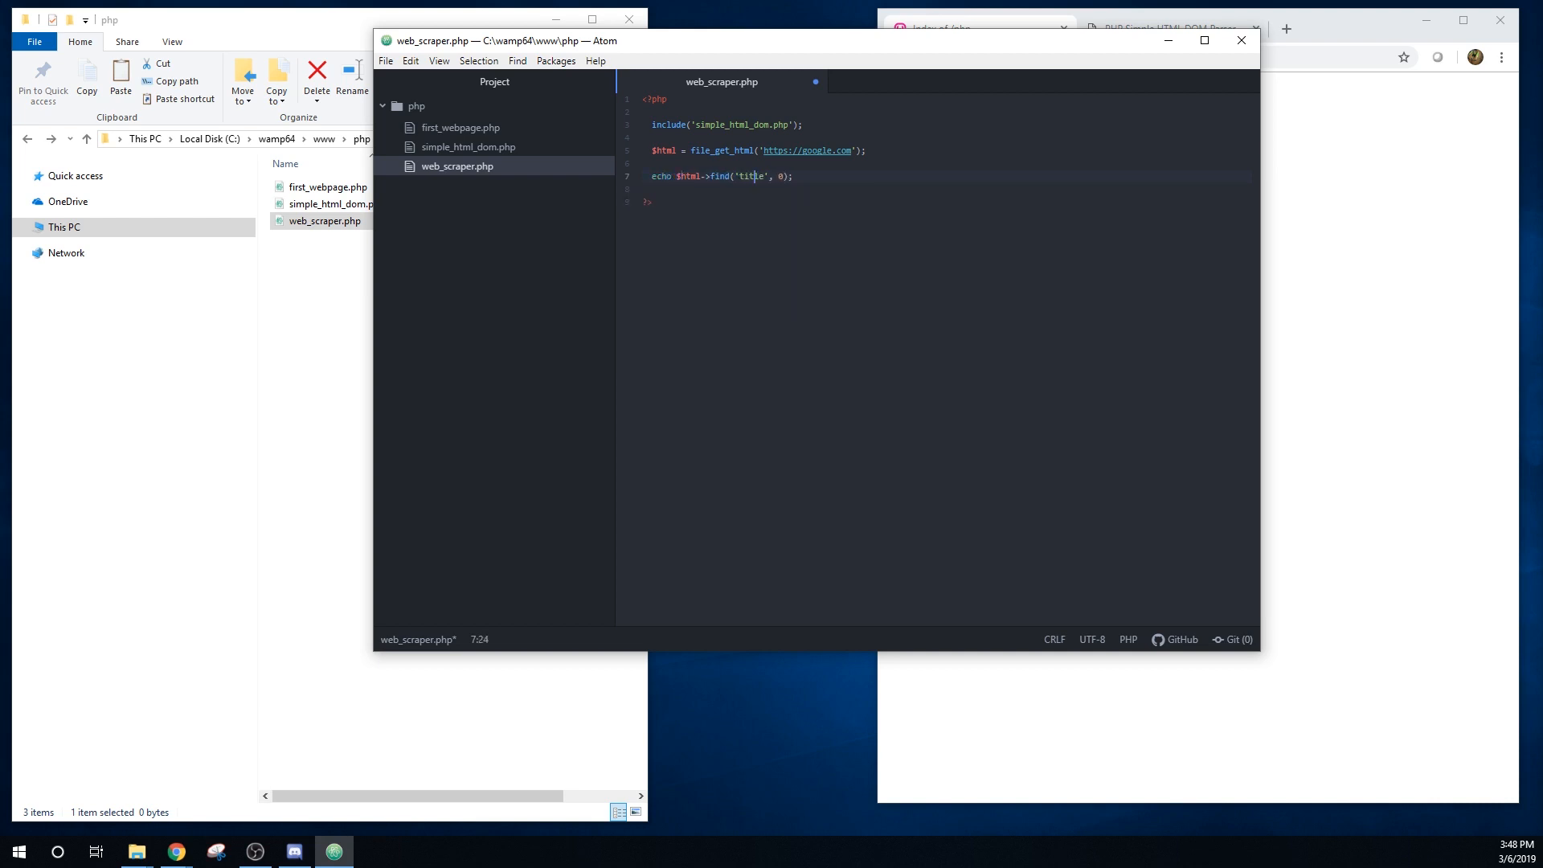
pyautogui.write('->')
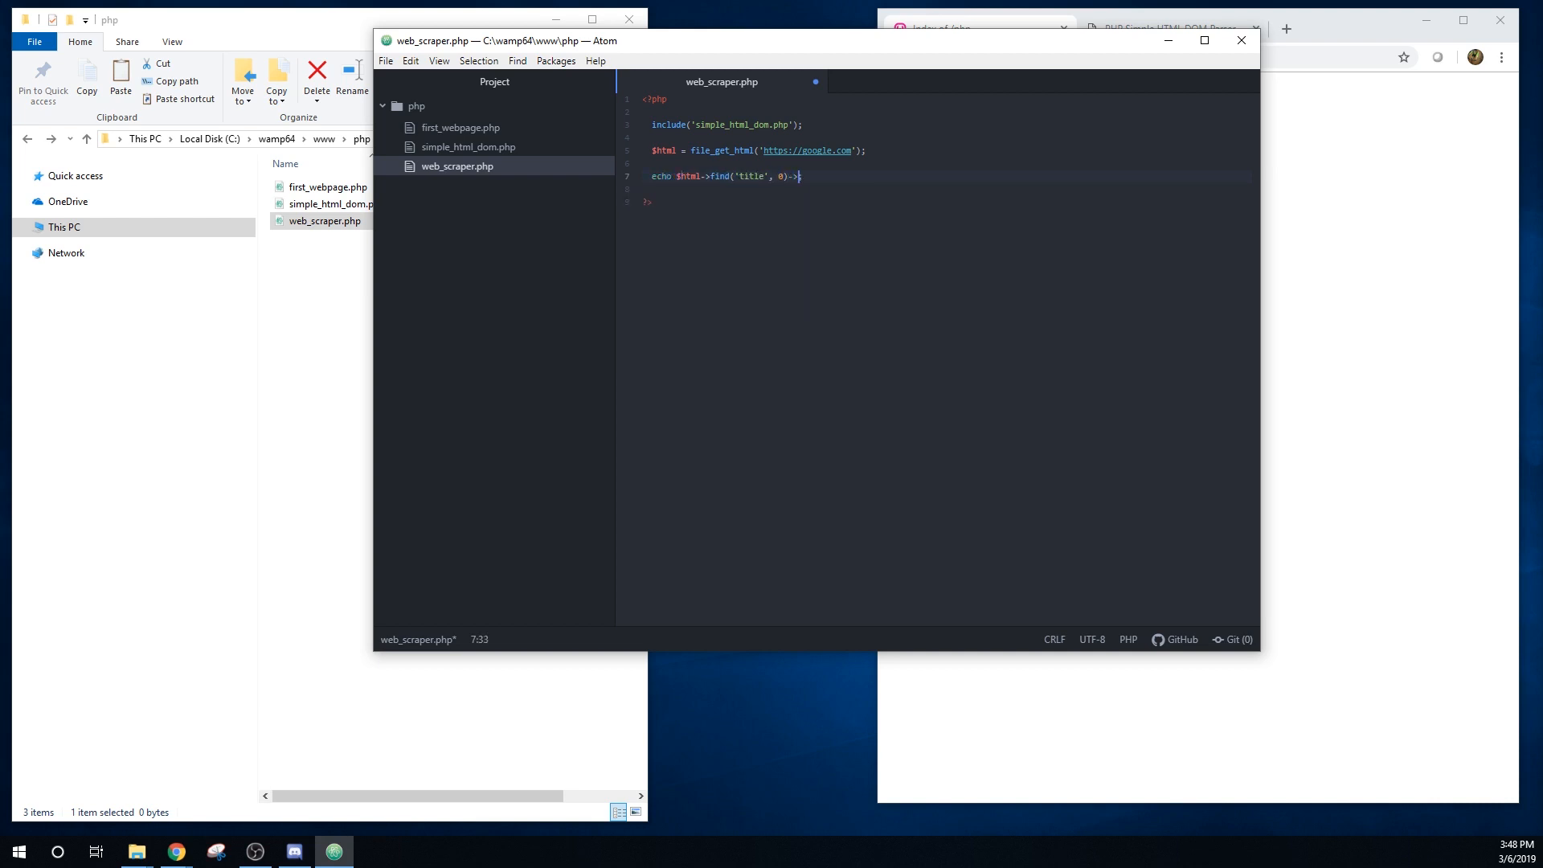
pyautogui.write('plaintext;')
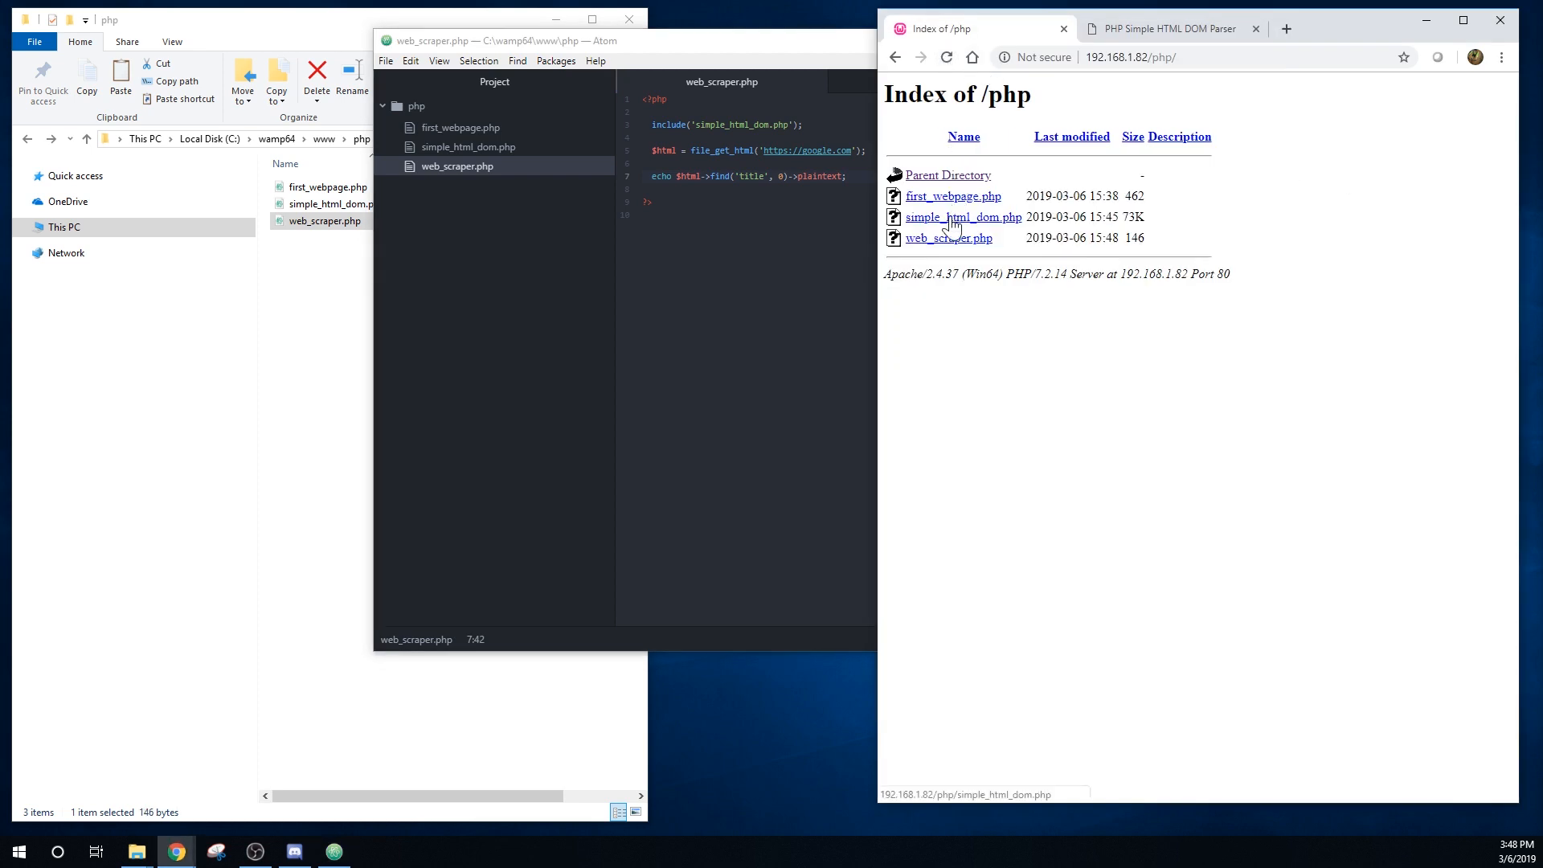
# - Run web_scraper.php from the Index of /php listing to see it print Google
pyautogui.click(947, 238)
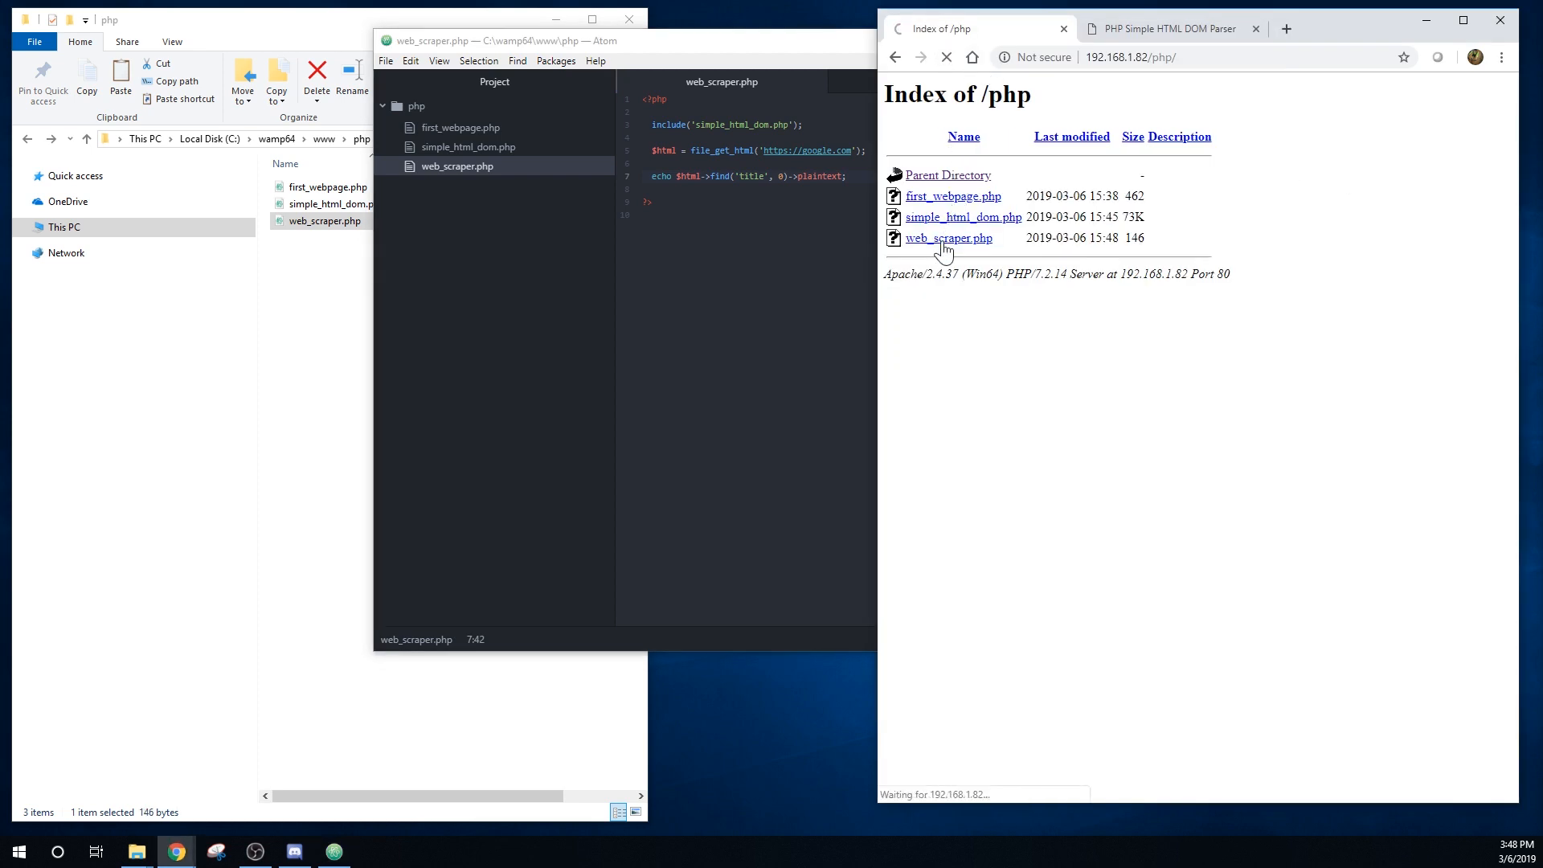
pyautogui.click(947, 238)
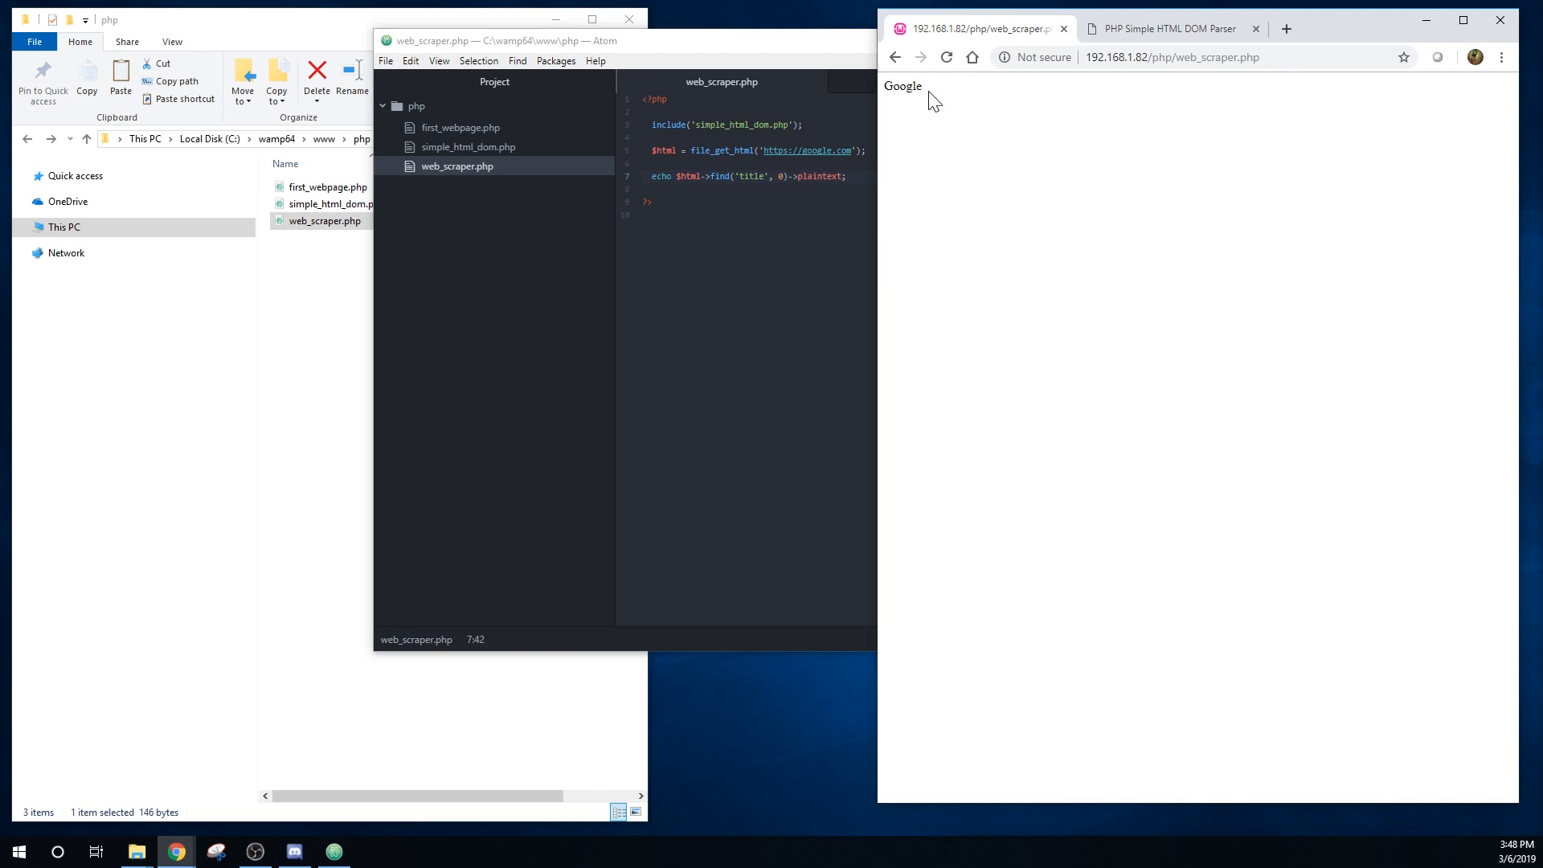
pyautogui.moveTo(1079, 79)
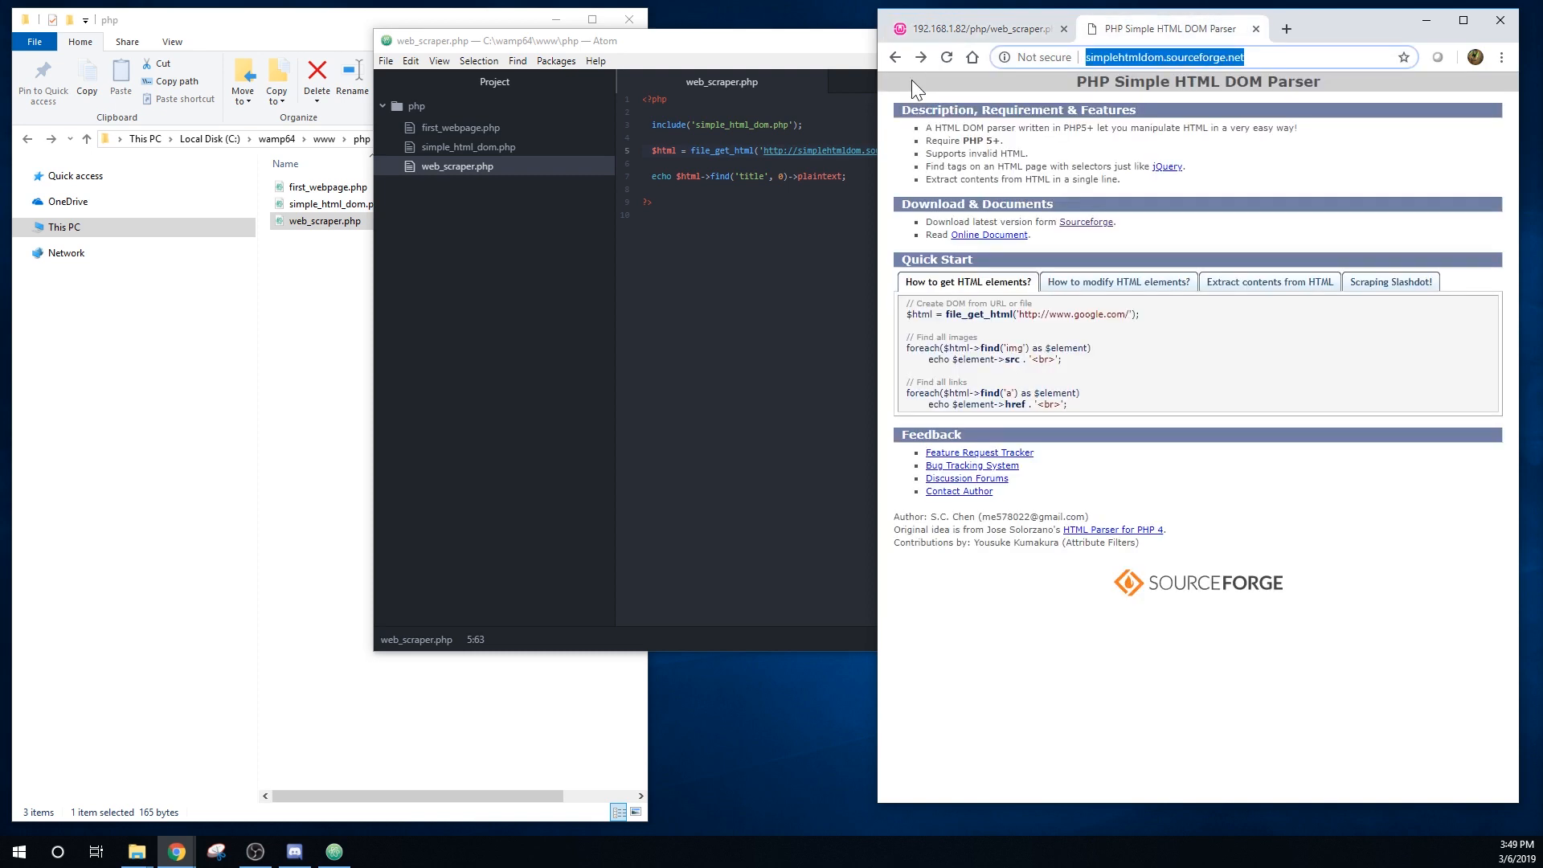
# - Go to w3schools, open the PHP tutorial page and select its address to copy
pyautogui.write('w3schools.com')
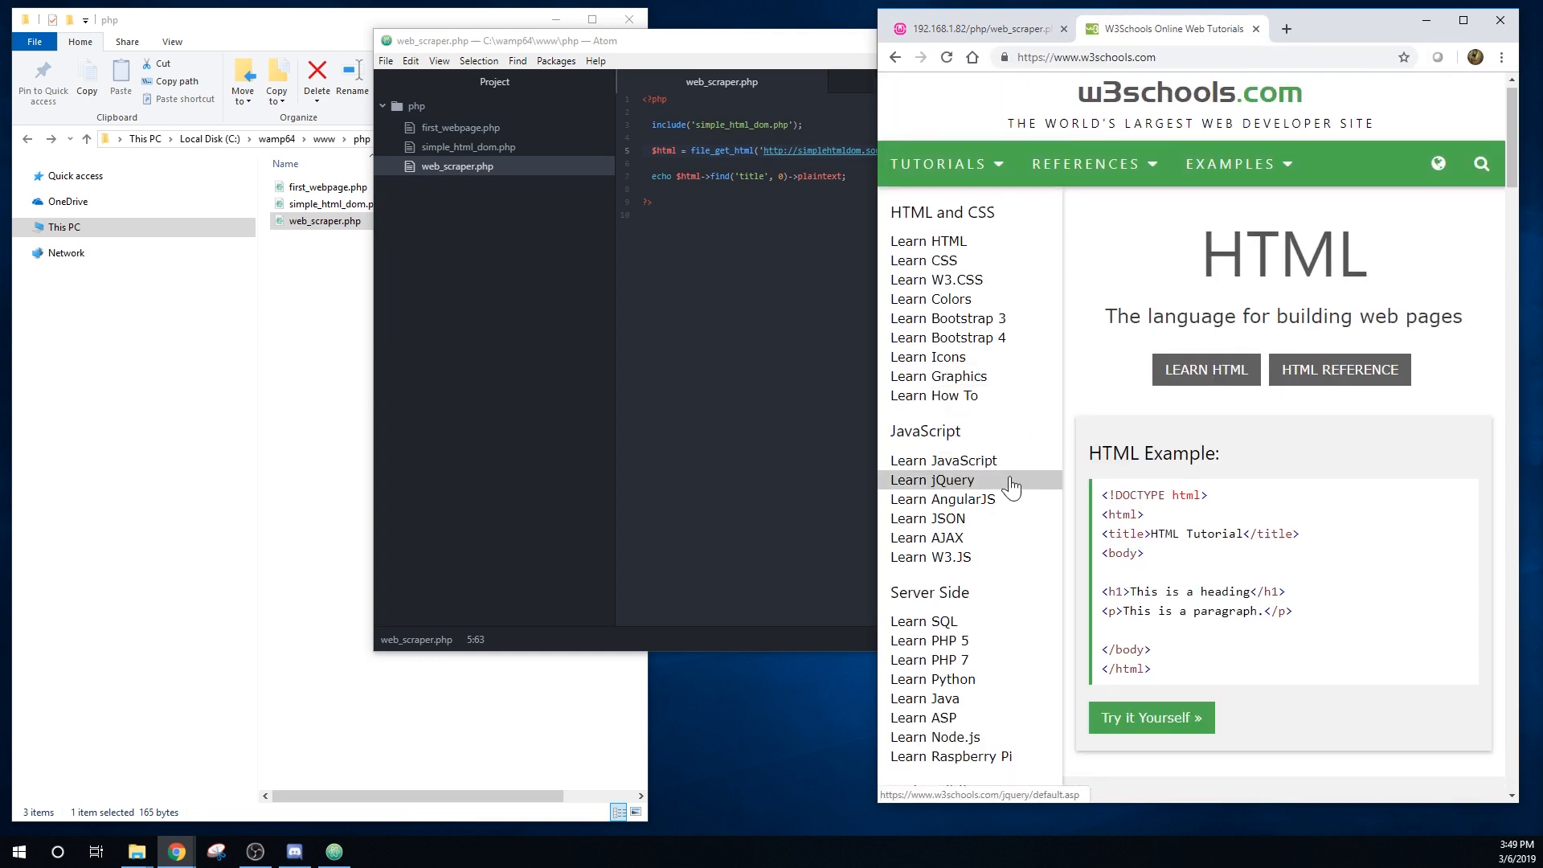
pyautogui.scroll(-3)
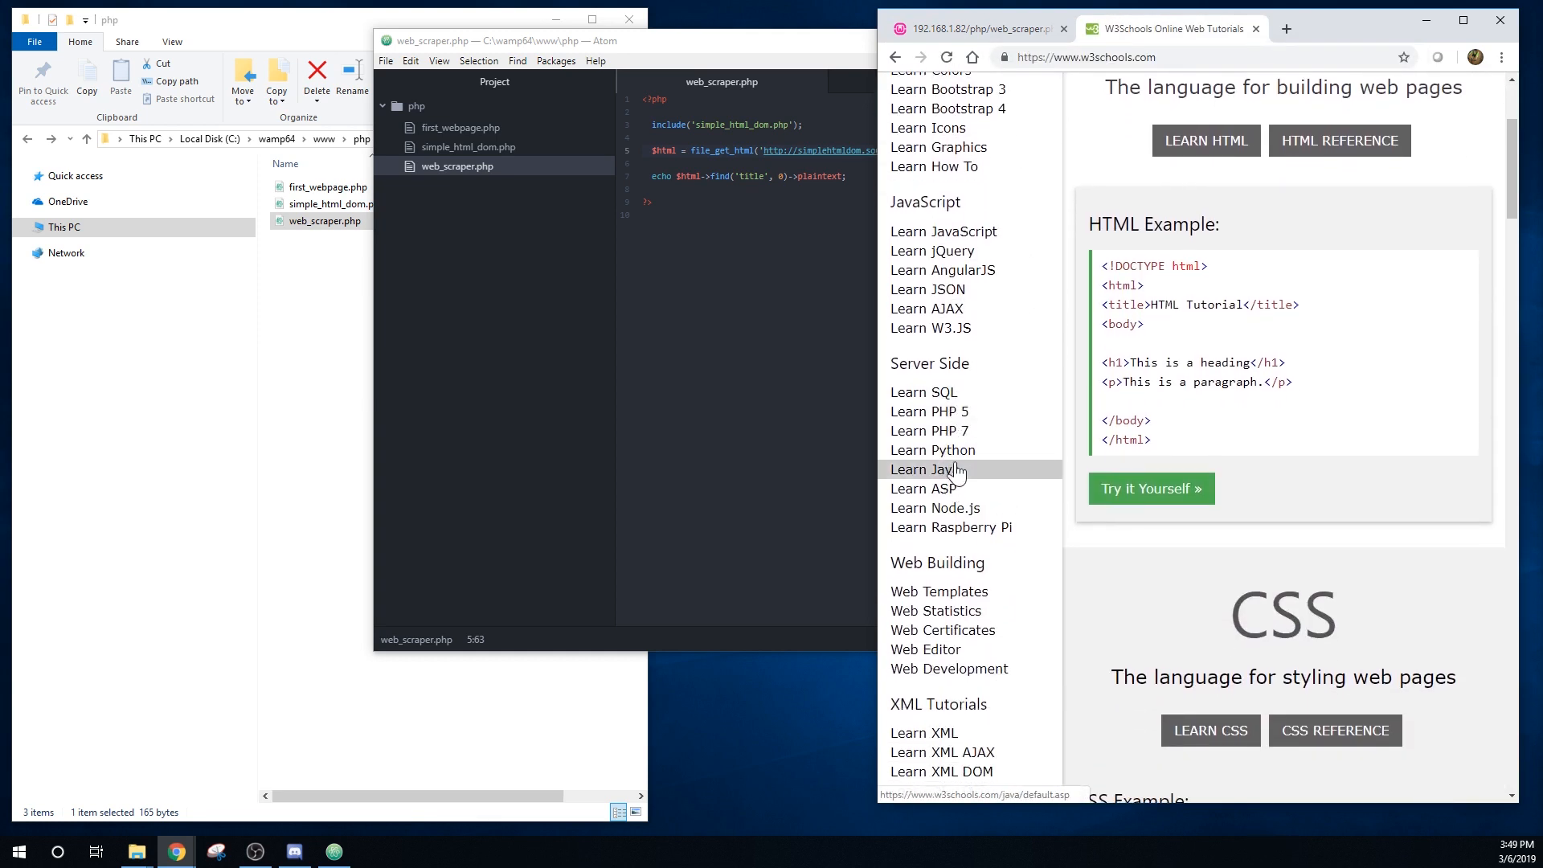
pyautogui.moveTo(927, 431)
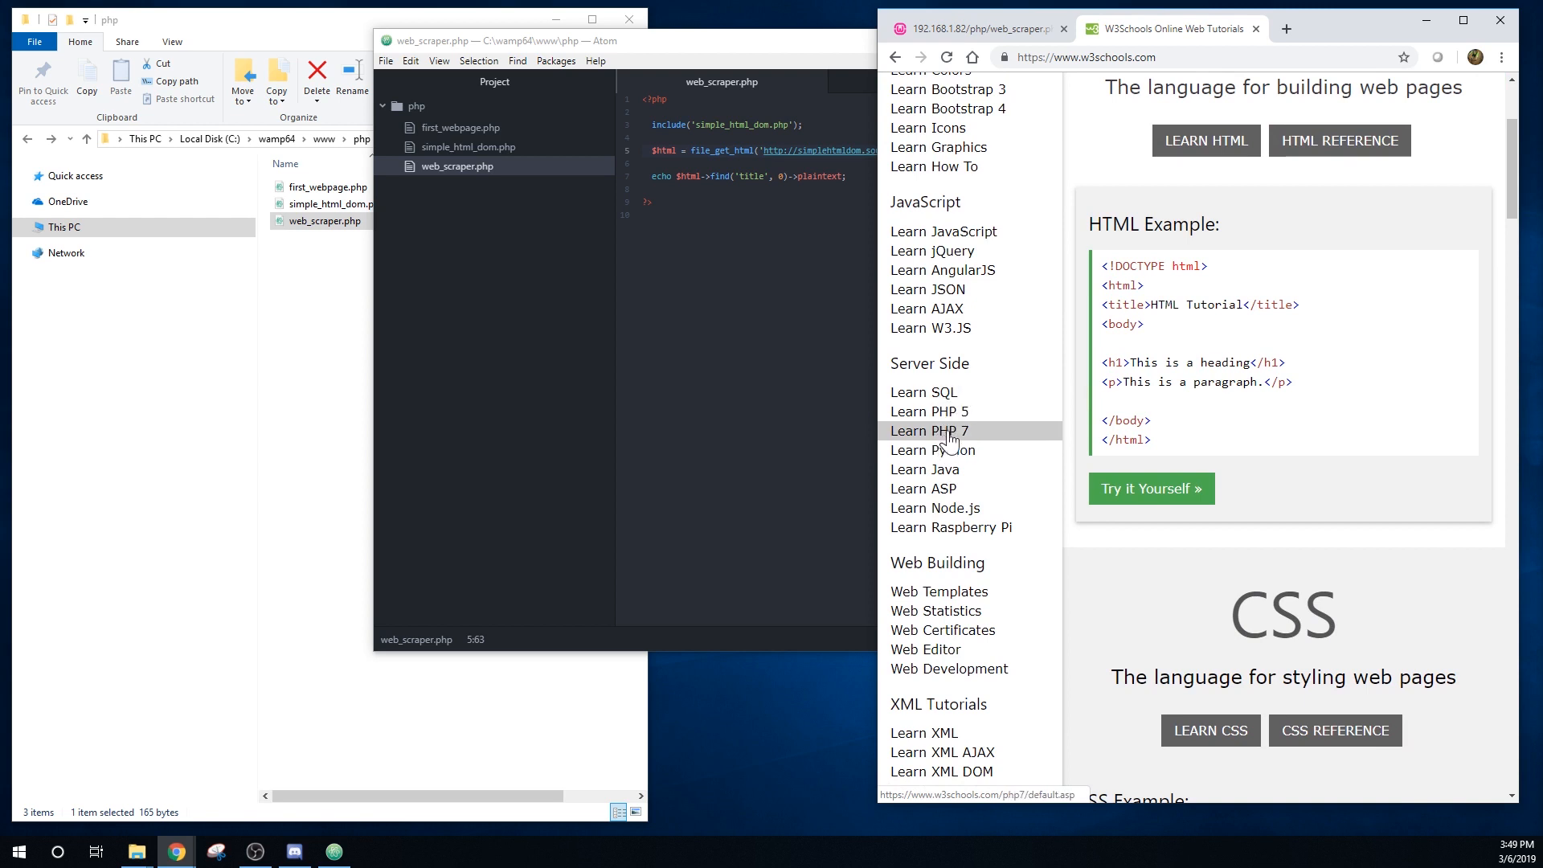
pyautogui.click(927, 411)
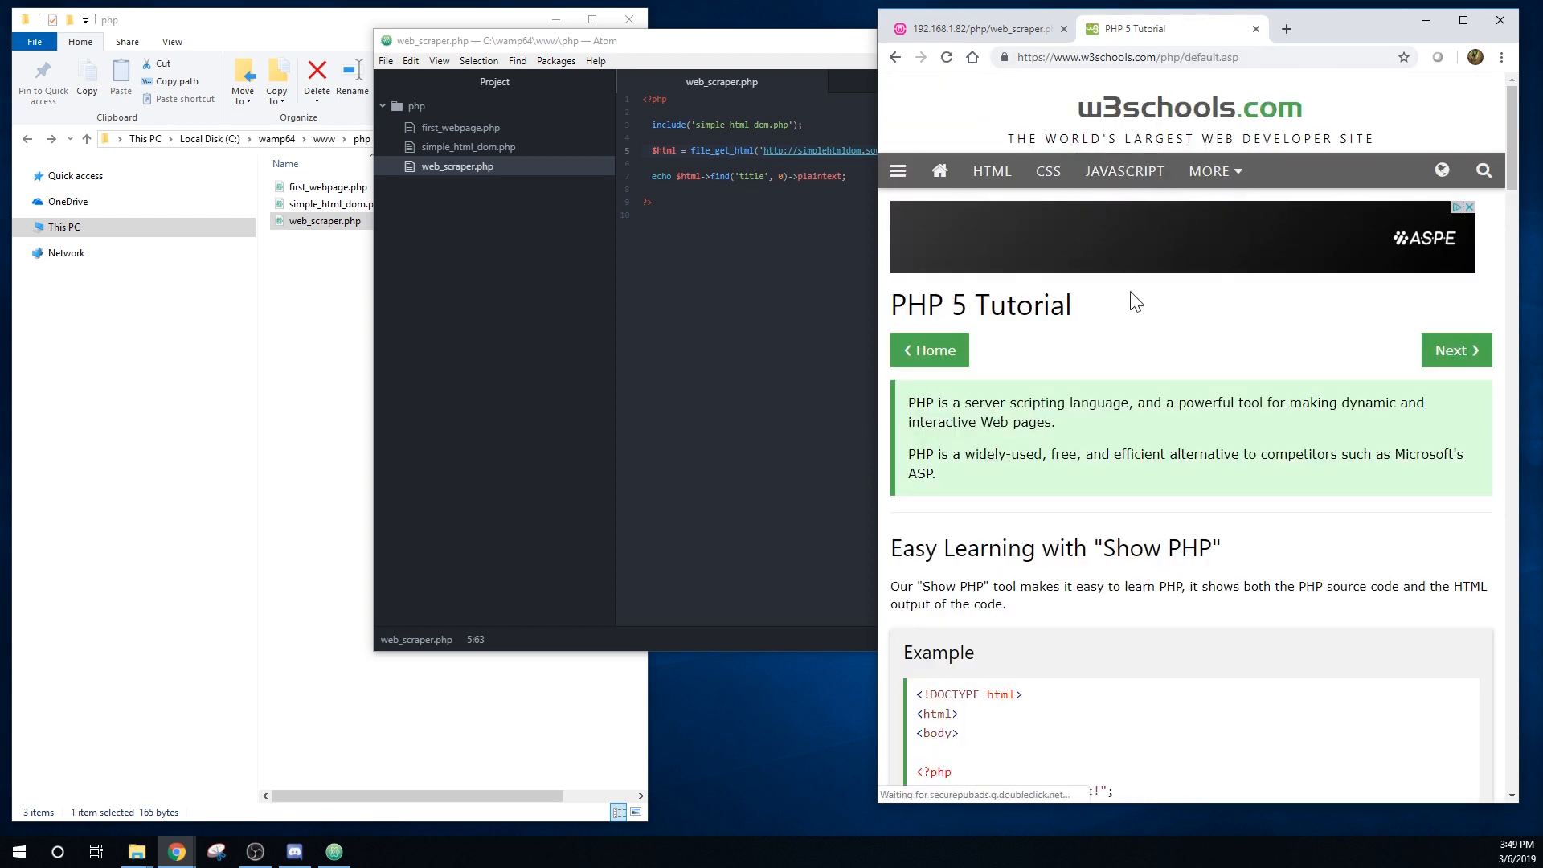
pyautogui.click(1127, 56)
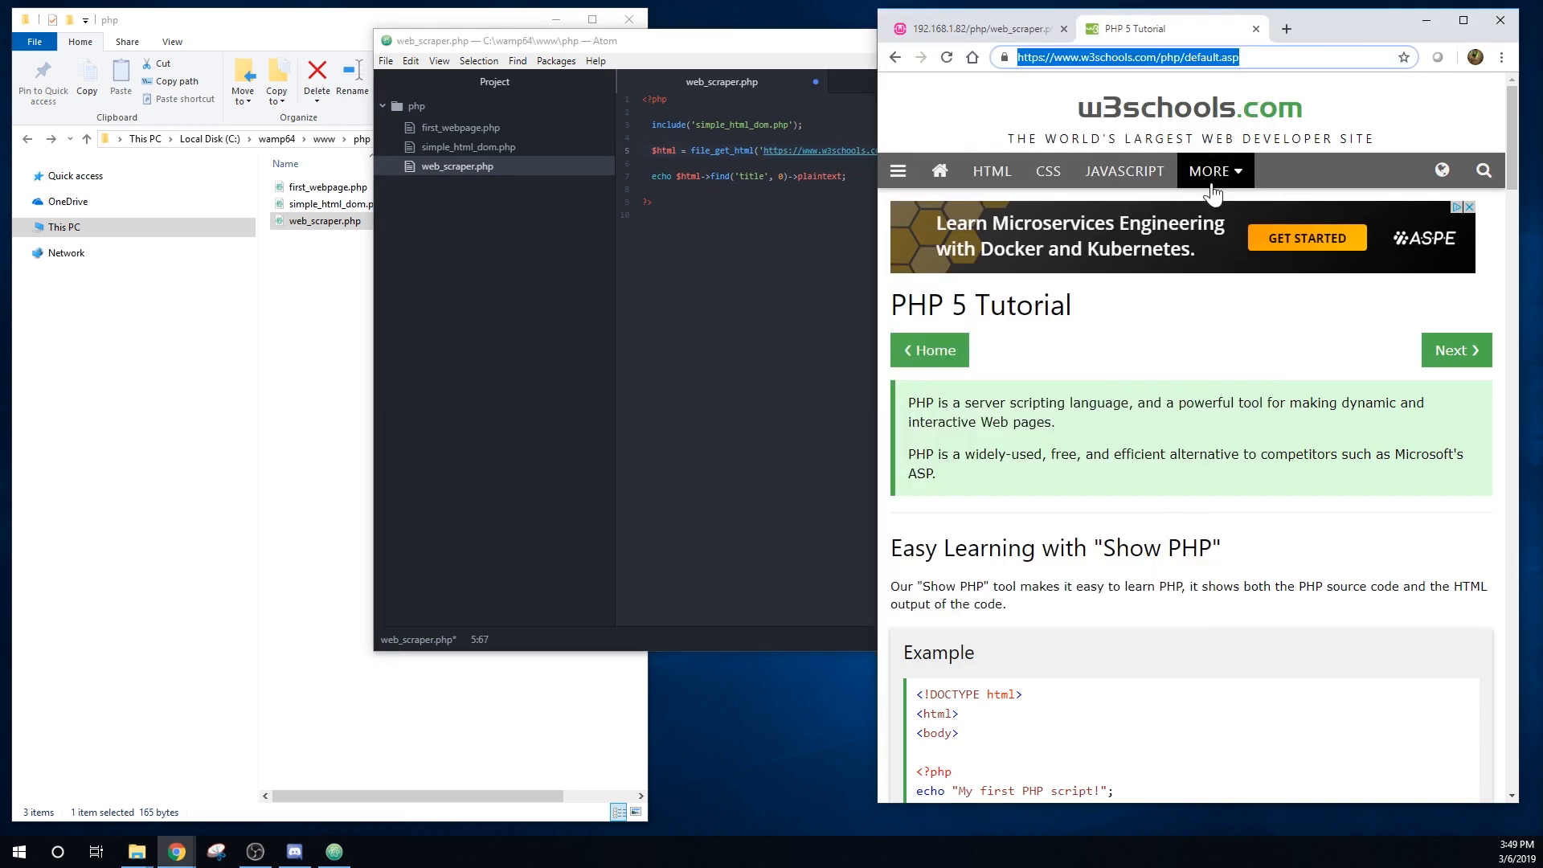
pyautogui.moveTo(897, 171)
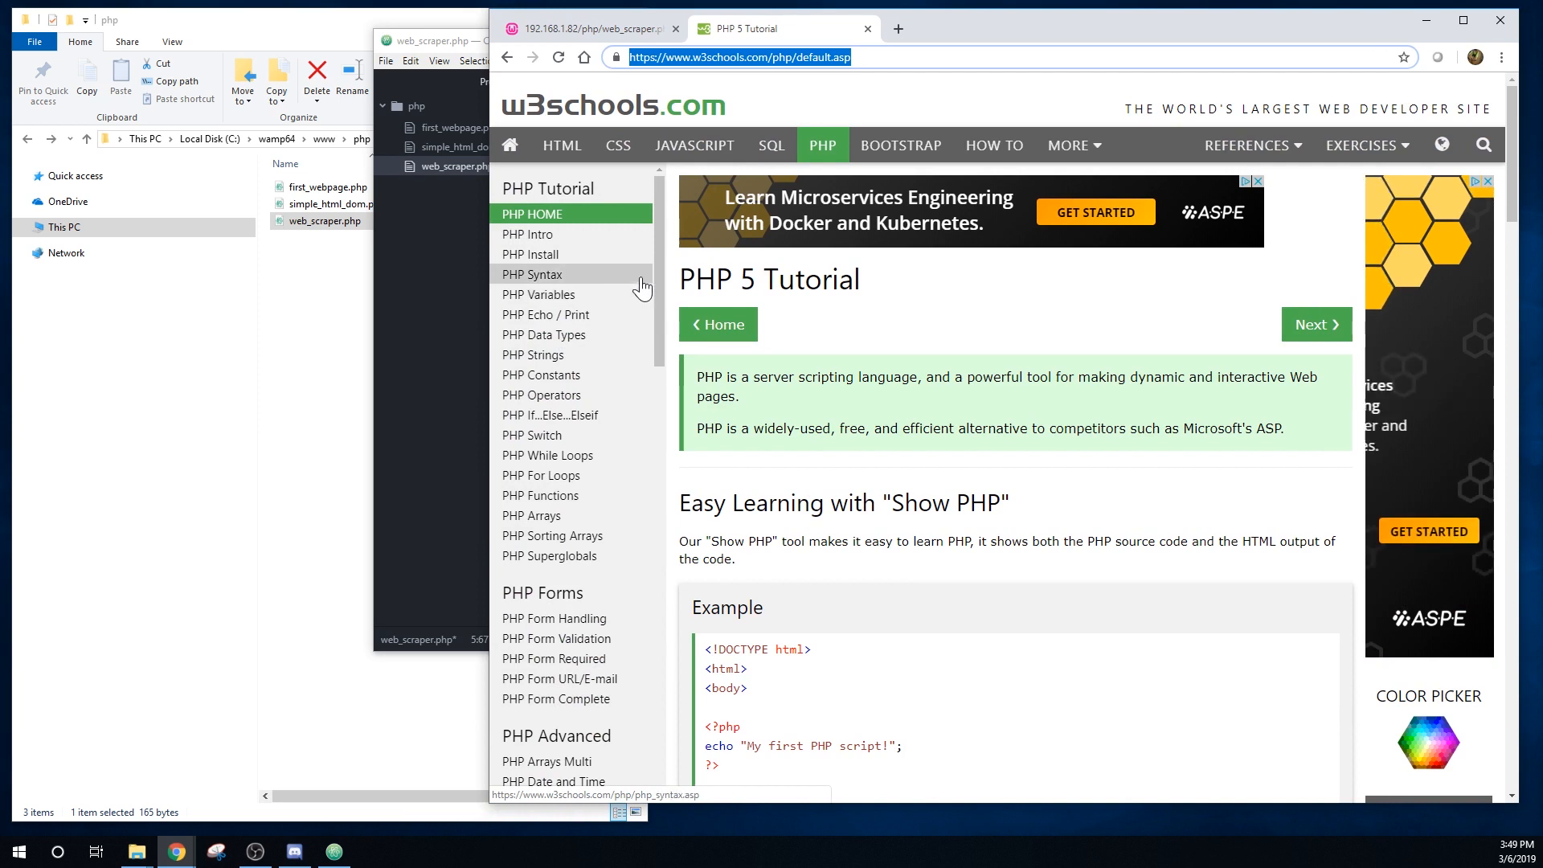
pyautogui.moveTo(1067, 145)
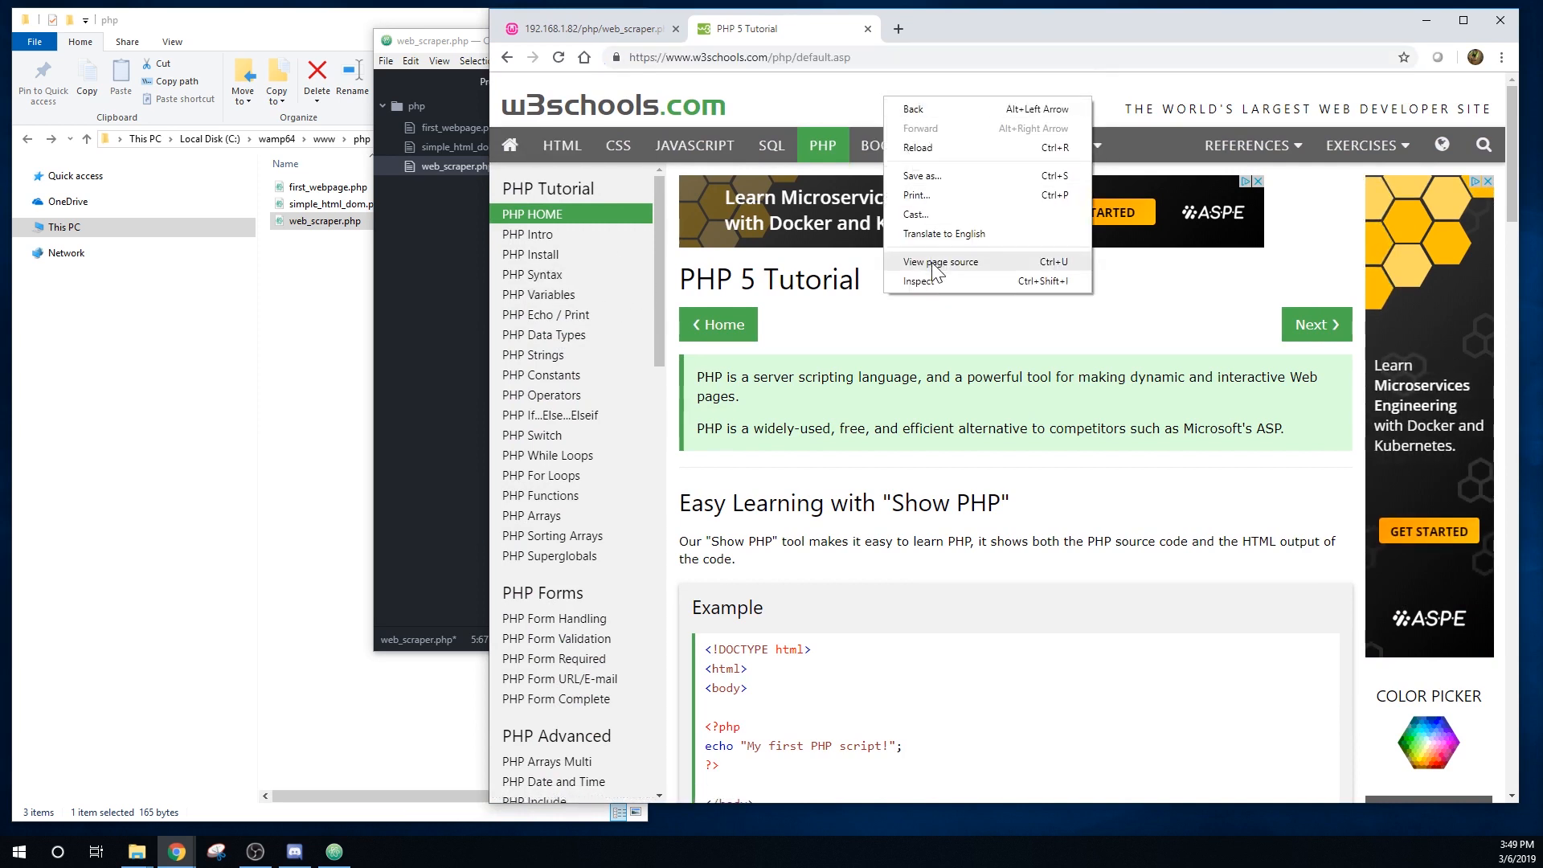
# - View the tutorial page's source and scroll to the topnav markup with the w3-bar w3-left div
pyautogui.click(940, 262)
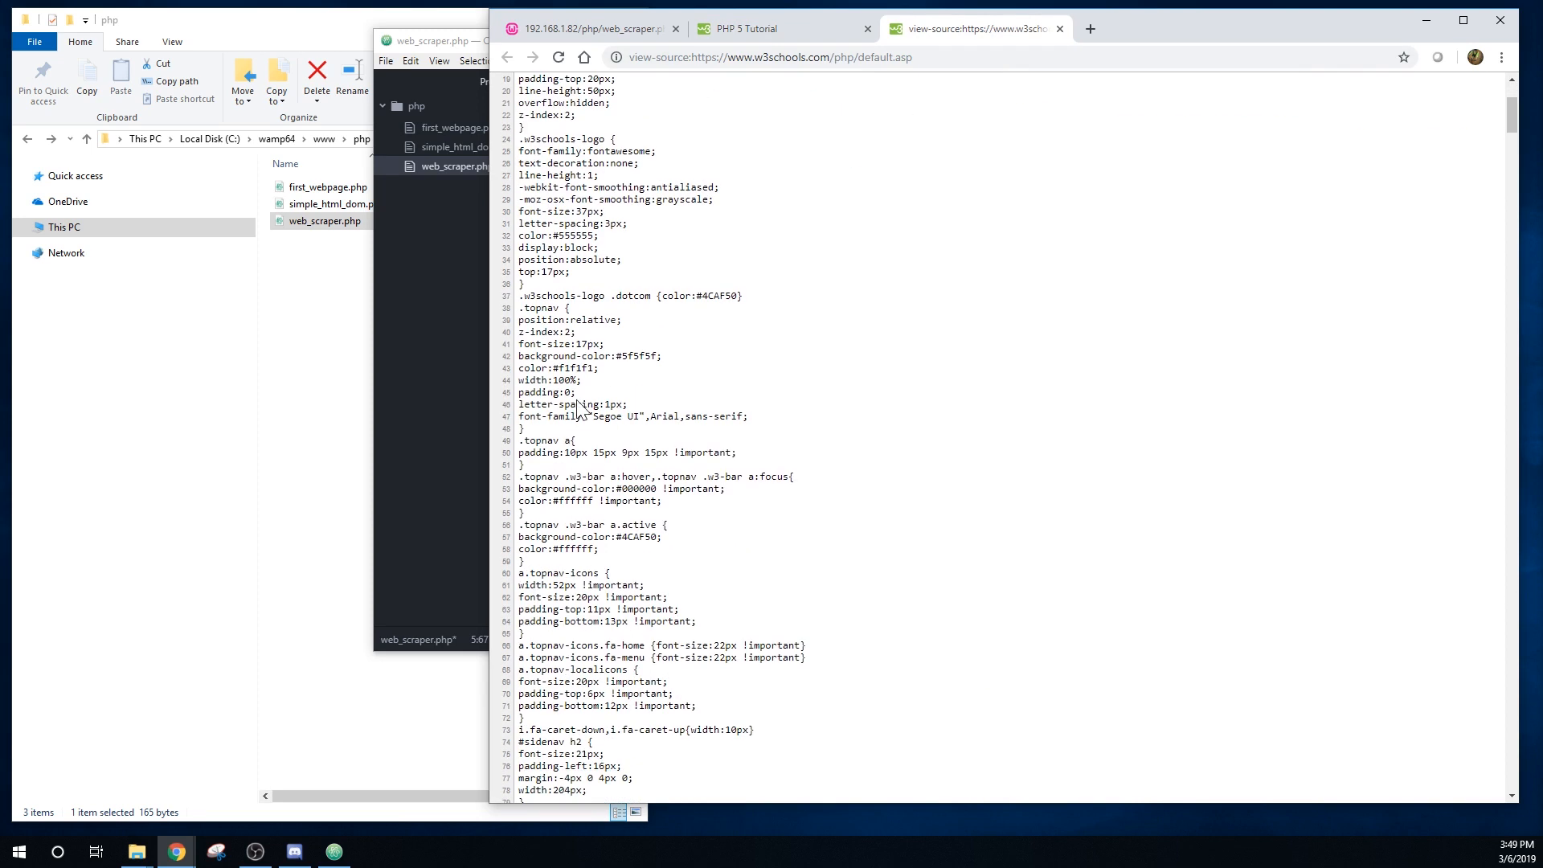
pyautogui.scroll(-3)
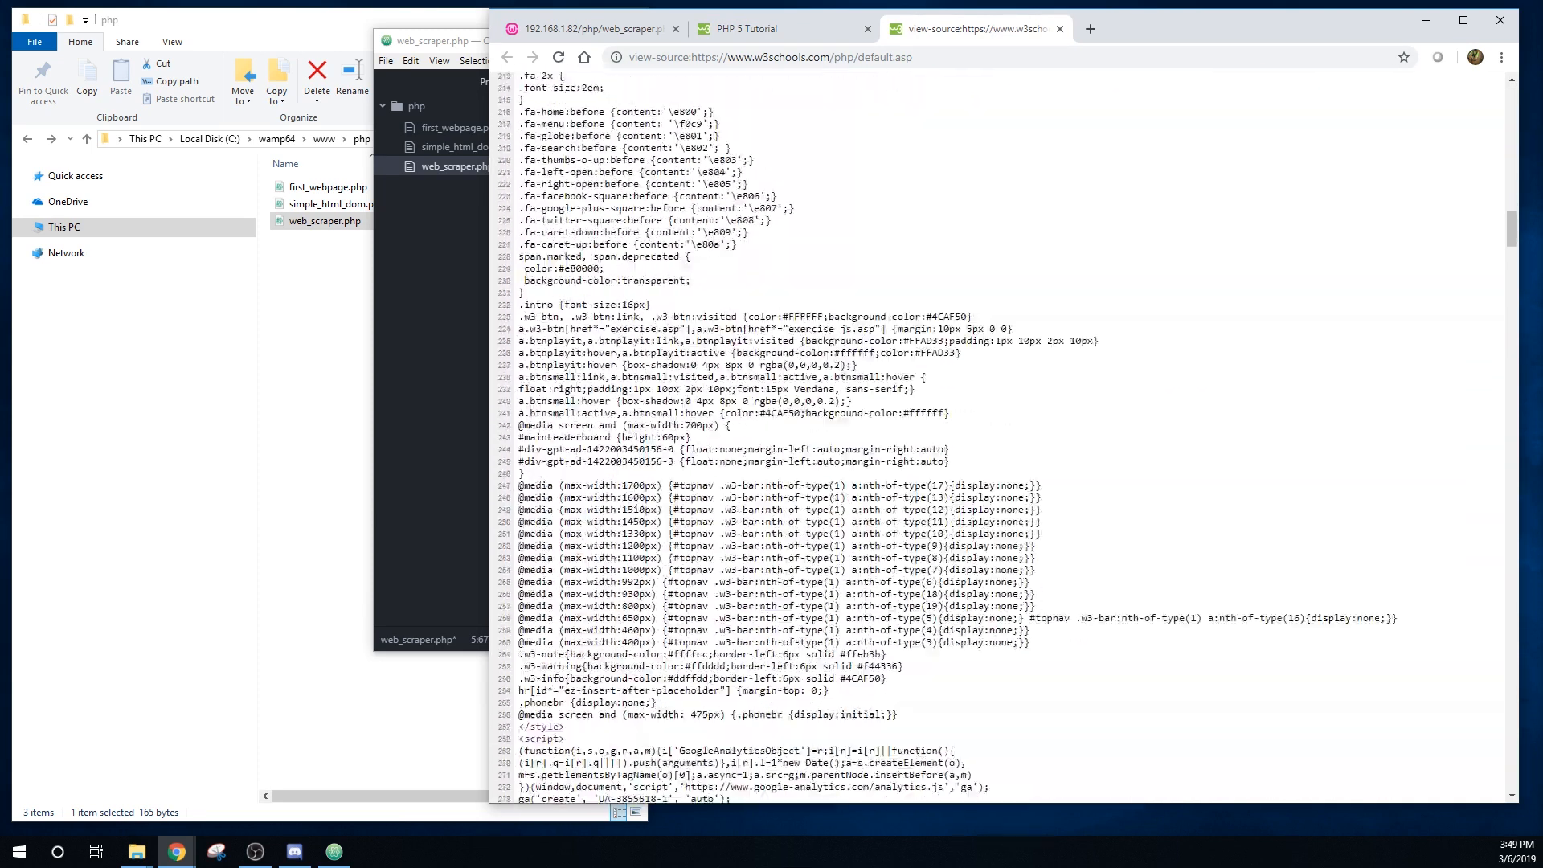
pyautogui.scroll(-3)
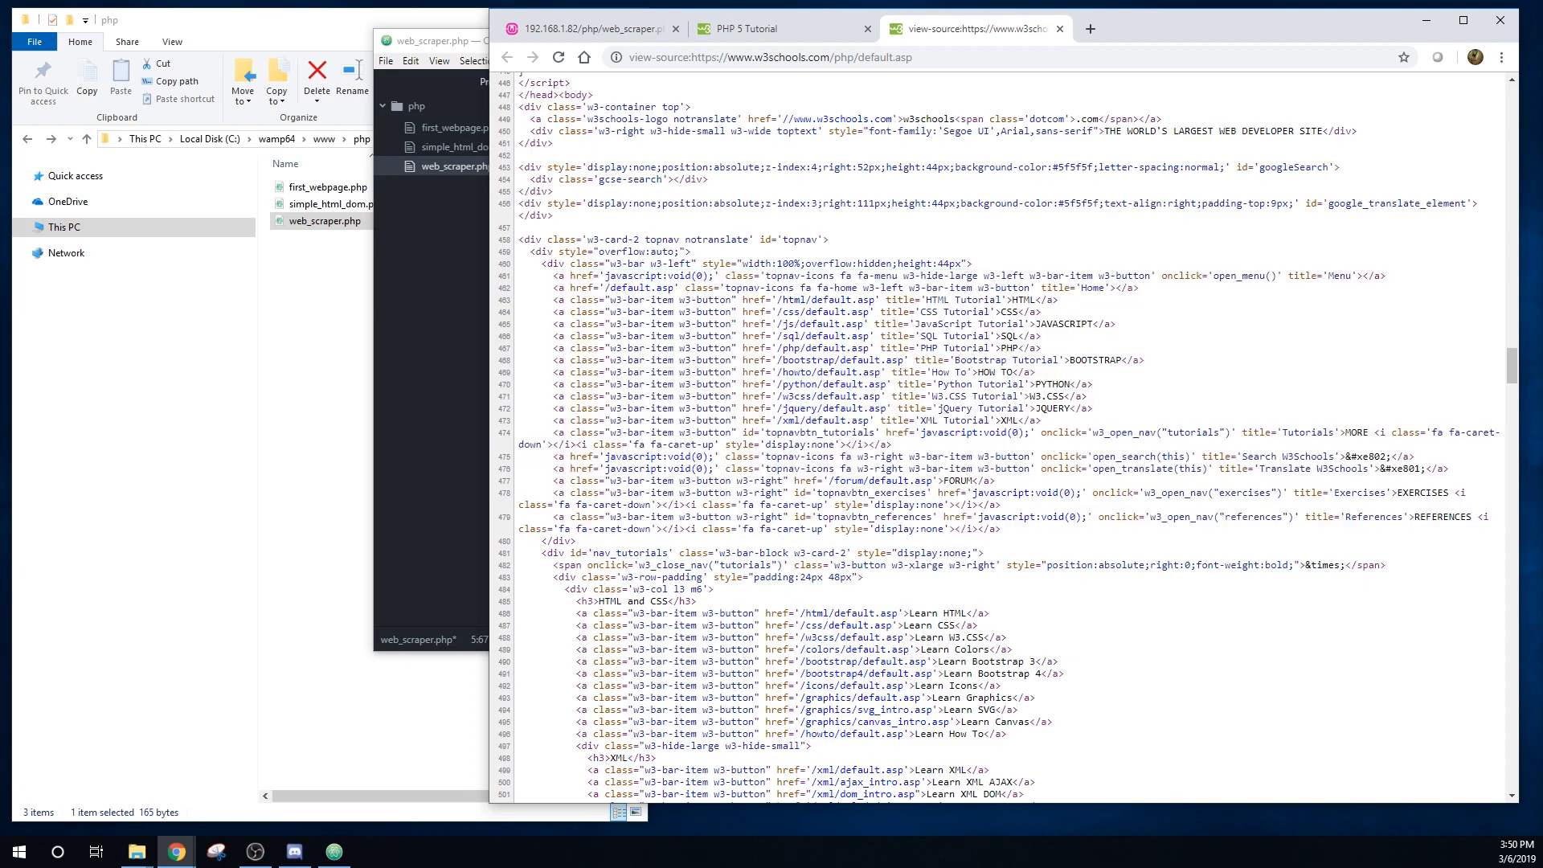
pyautogui.scroll(-3)
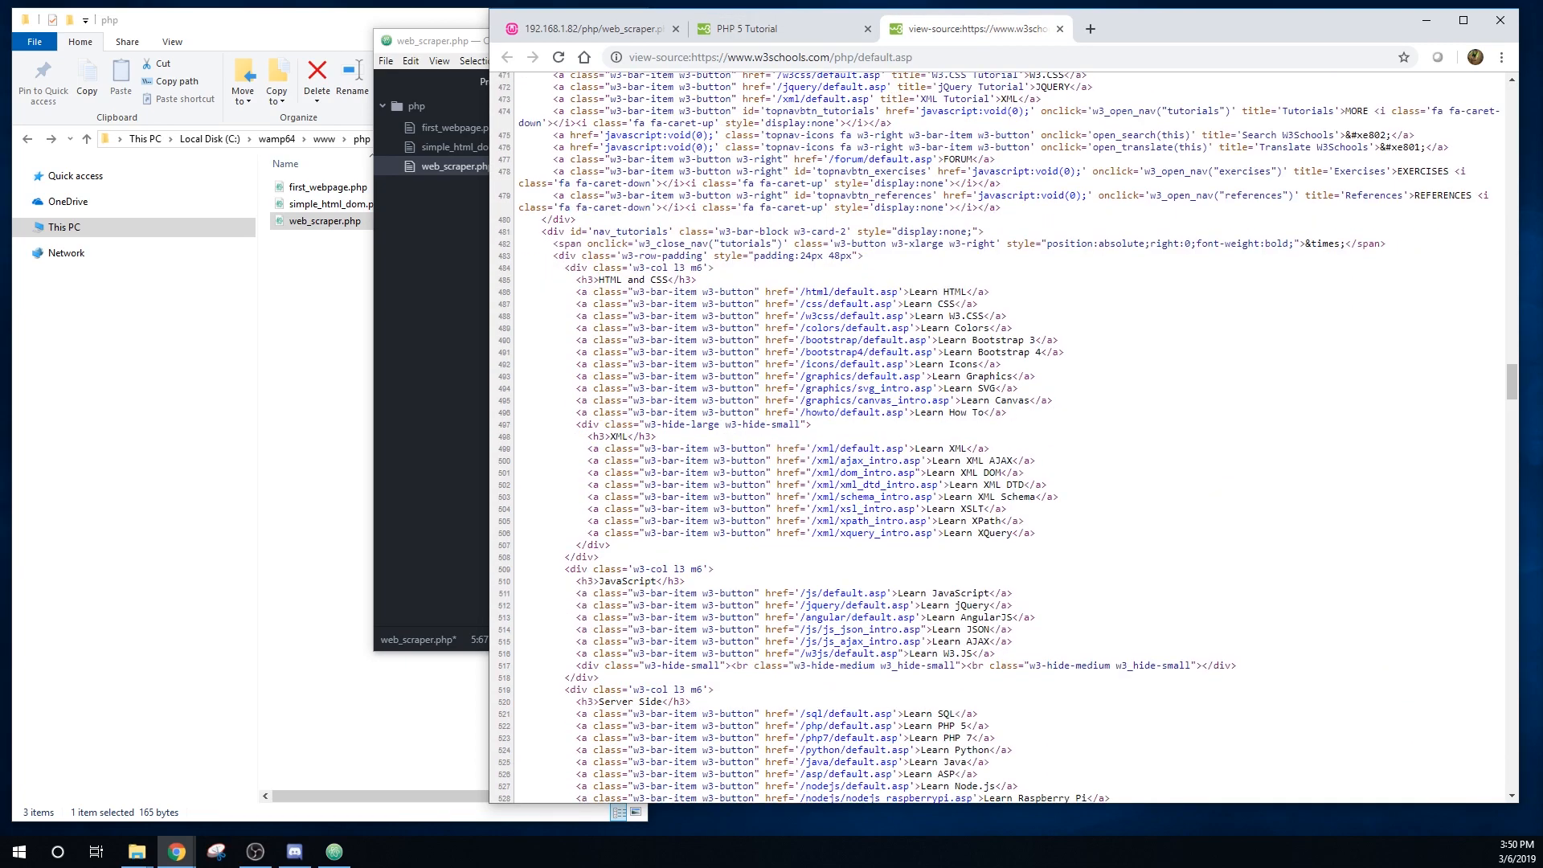
pyautogui.scroll(-3)
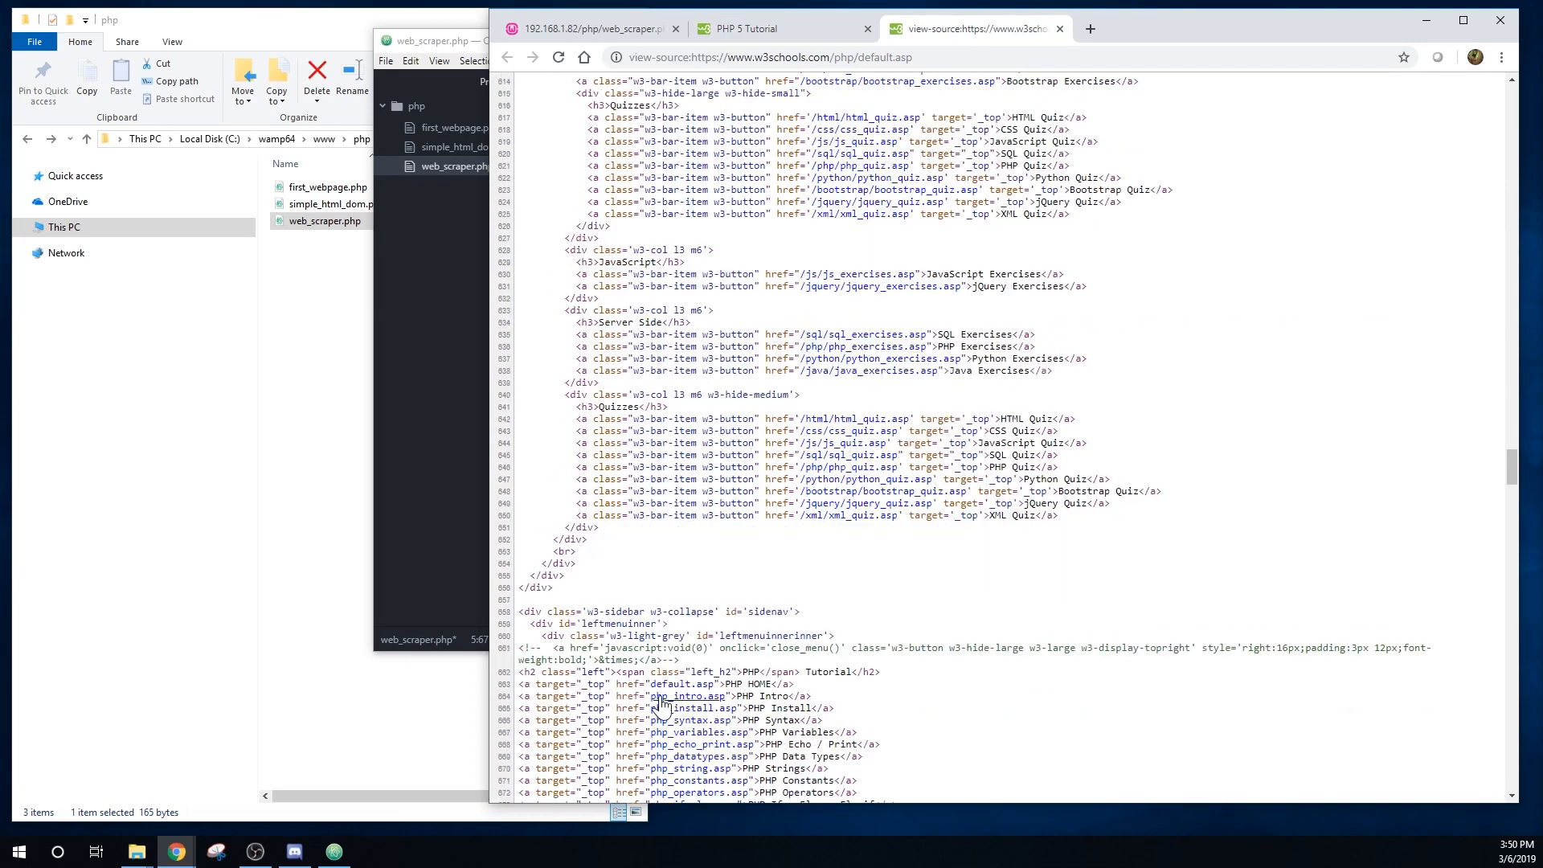
pyautogui.click(782, 29)
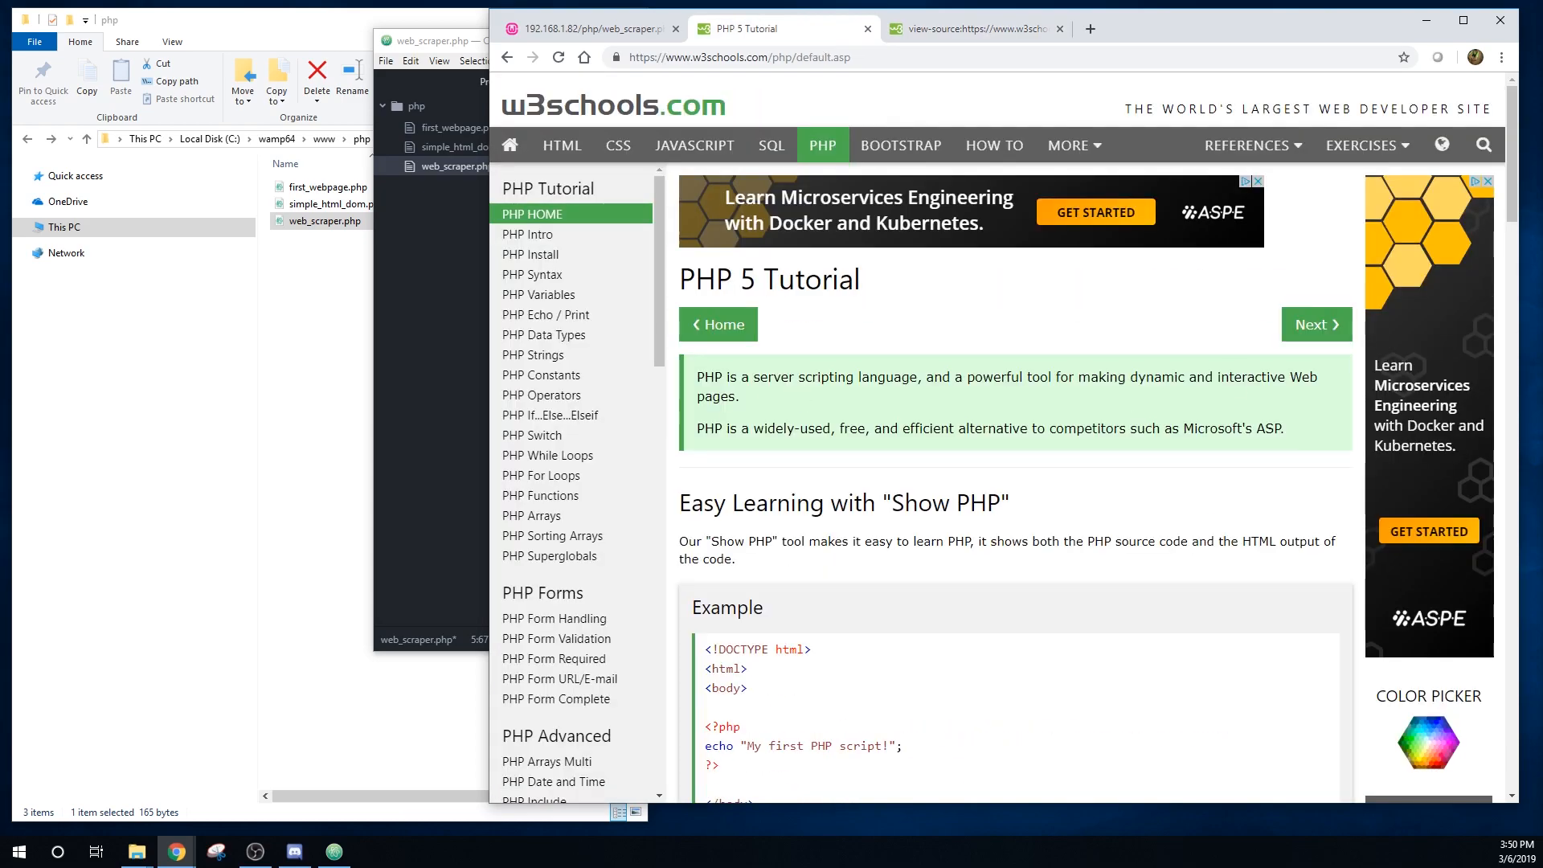
pyautogui.click(969, 29)
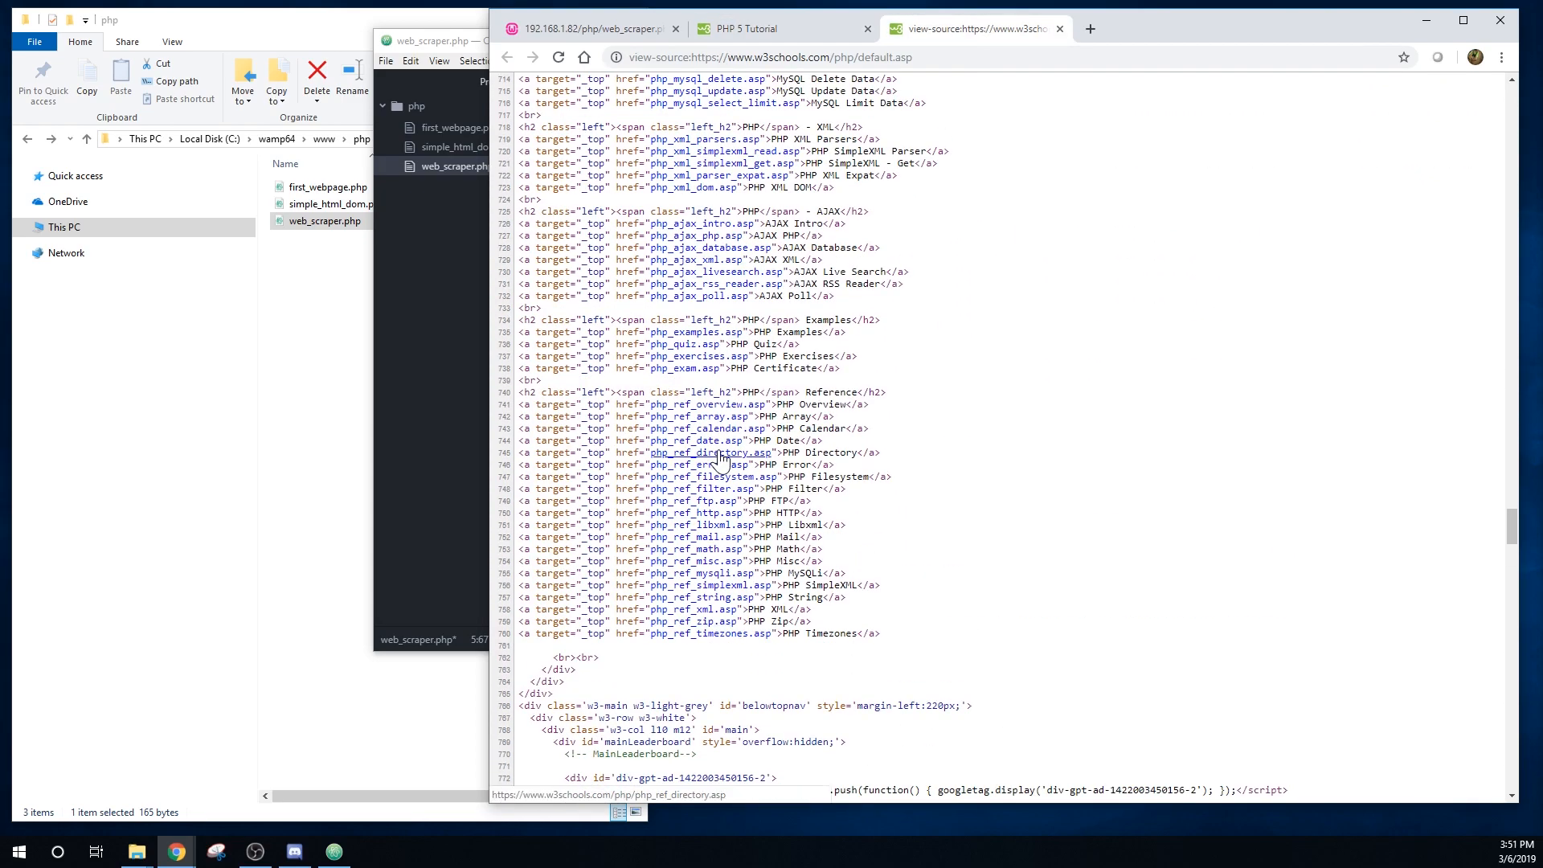
pyautogui.scroll(3)
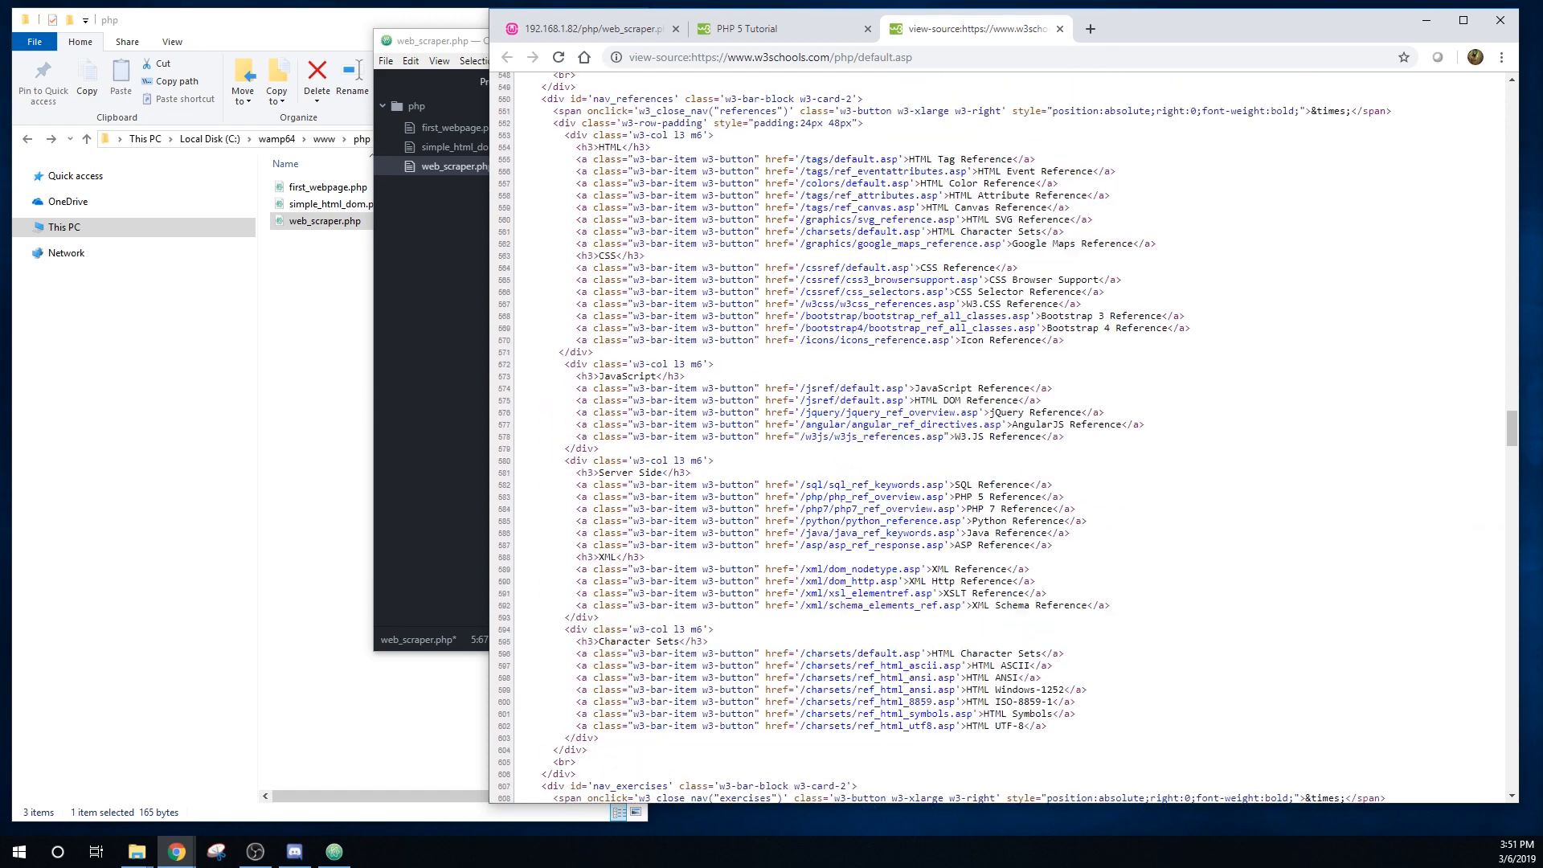
pyautogui.scroll(3)
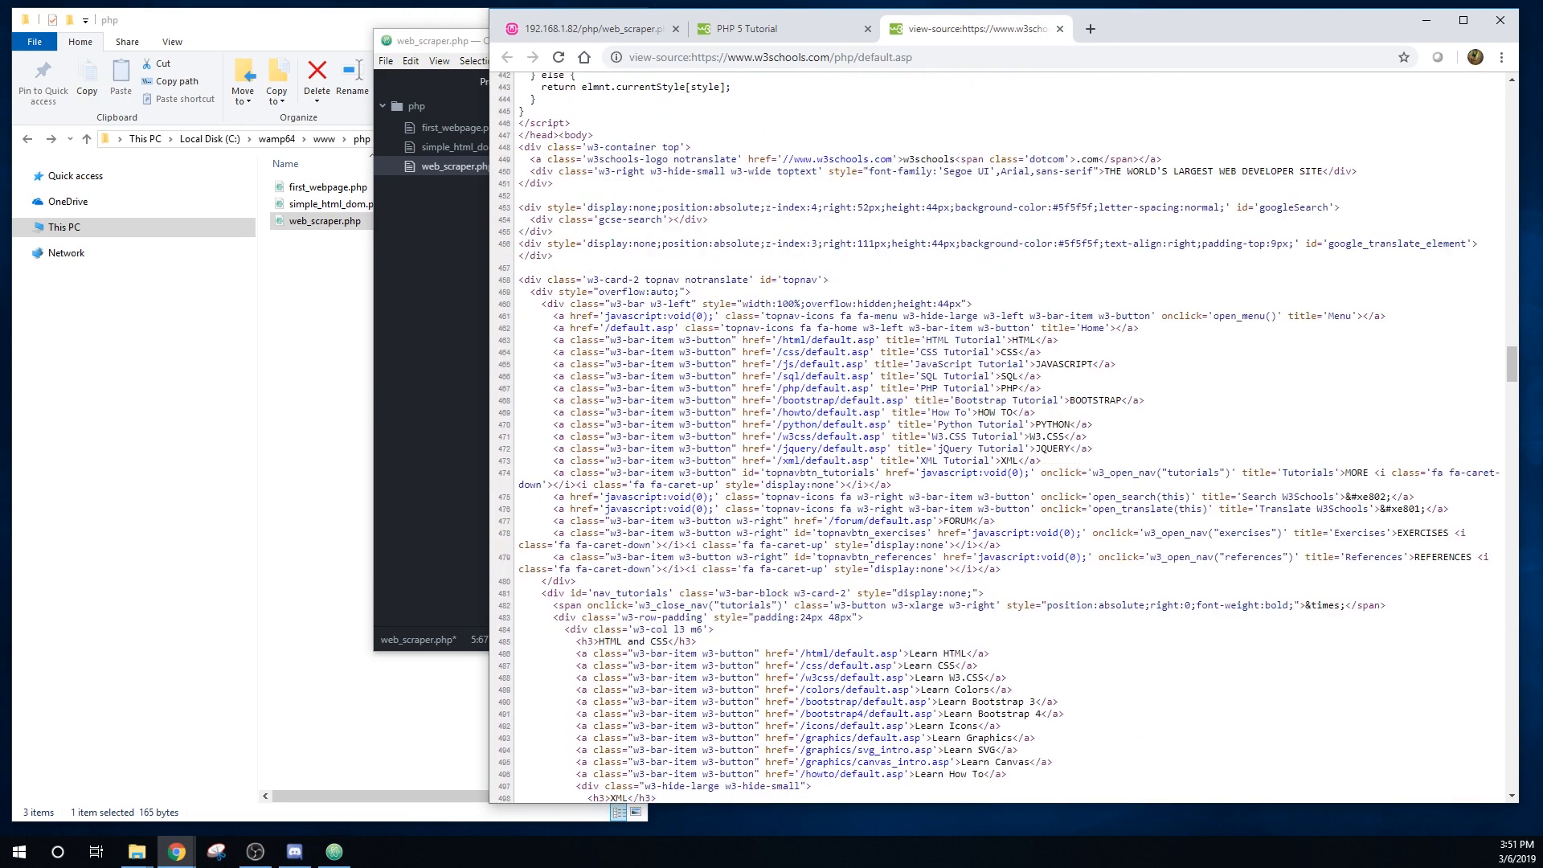
pyautogui.scroll(3)
pyautogui.write("echo $html->find('title', 0)->plaintext;")
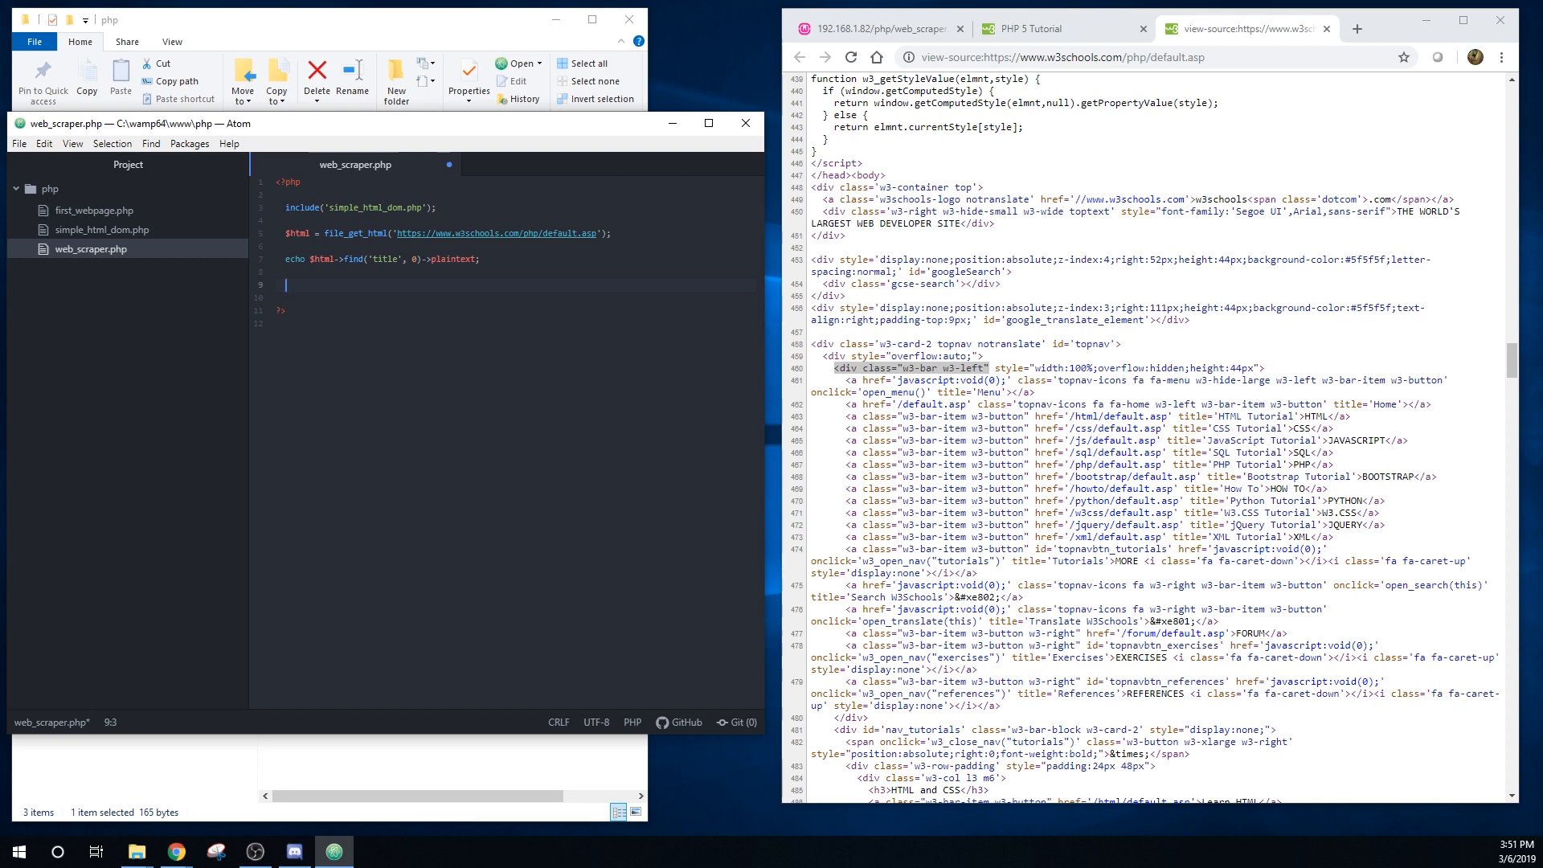
# - Find the w3-bar w3-left div, gather its 'a' links into $list_array and echo each with a <br> in a for loop
pyautogui.write('$list')
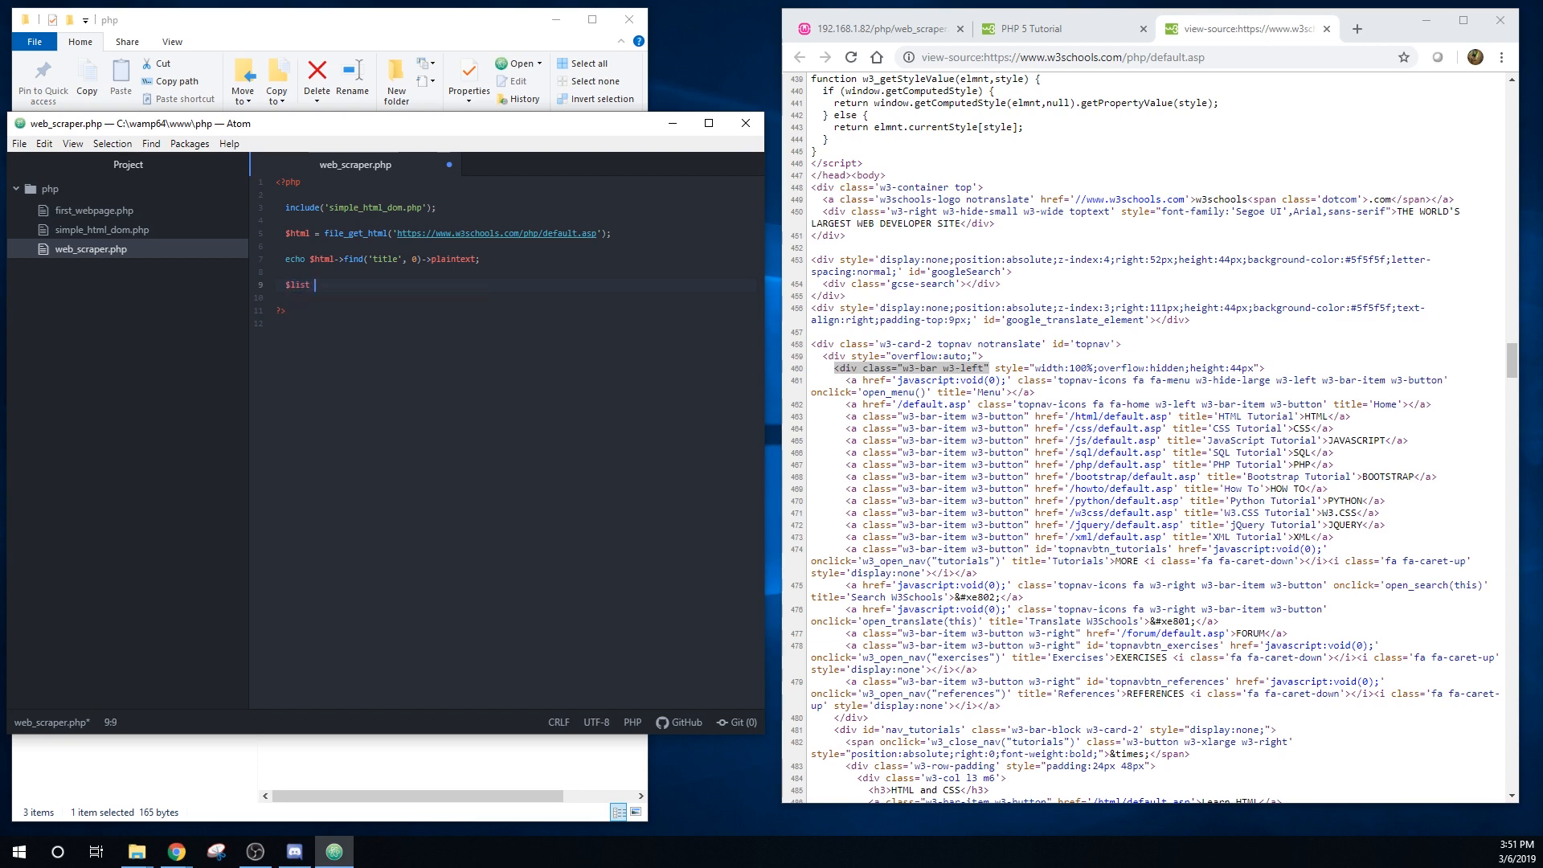
pyautogui.write('= $html->find(\'div[class="w3-bar w3-left"]\',0);')
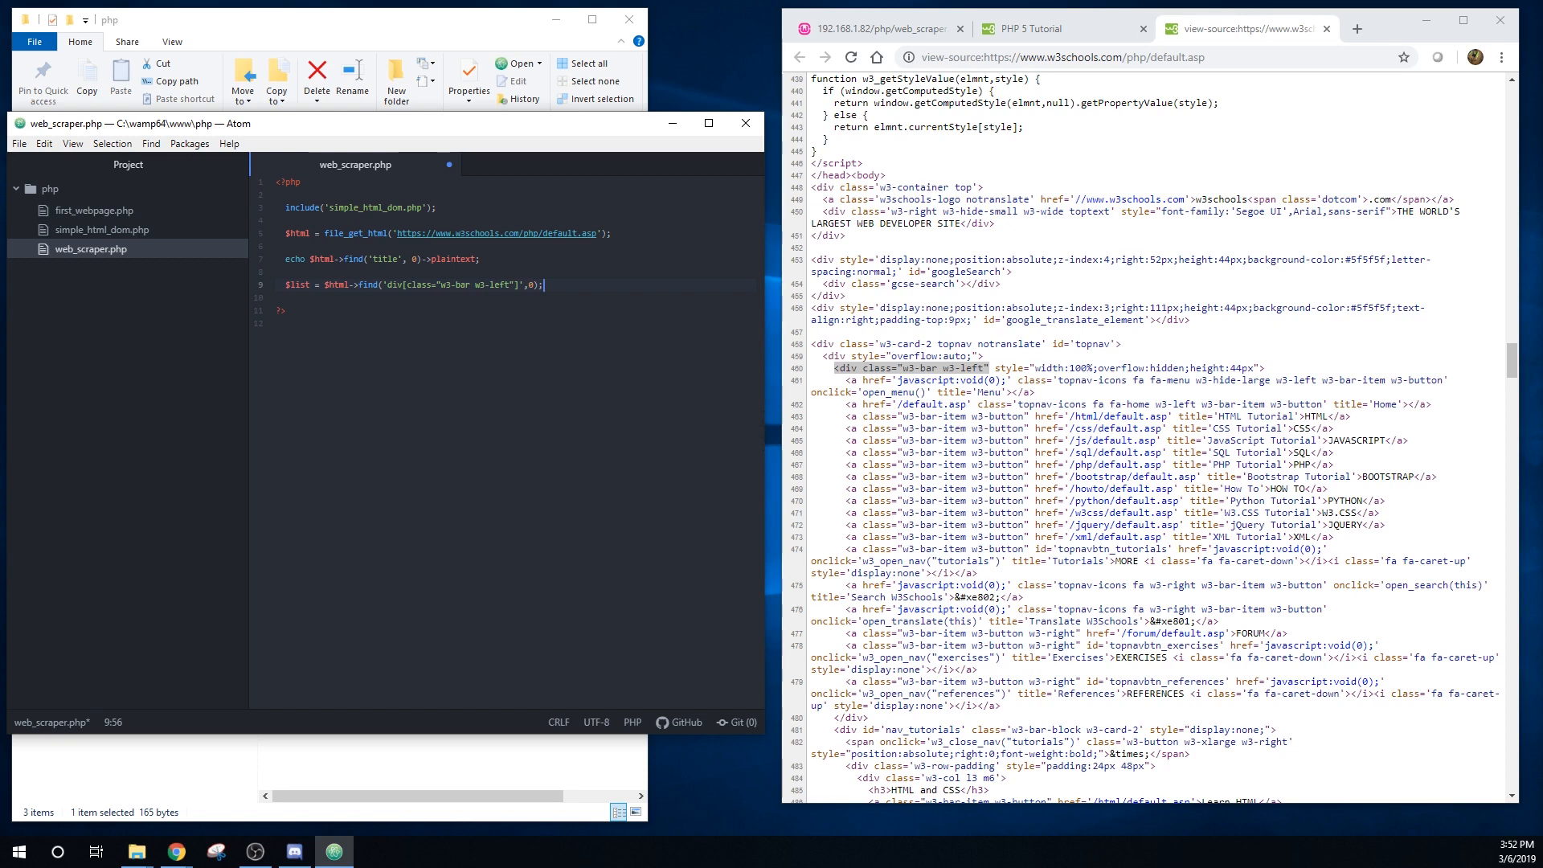
pyautogui.press('Enter')
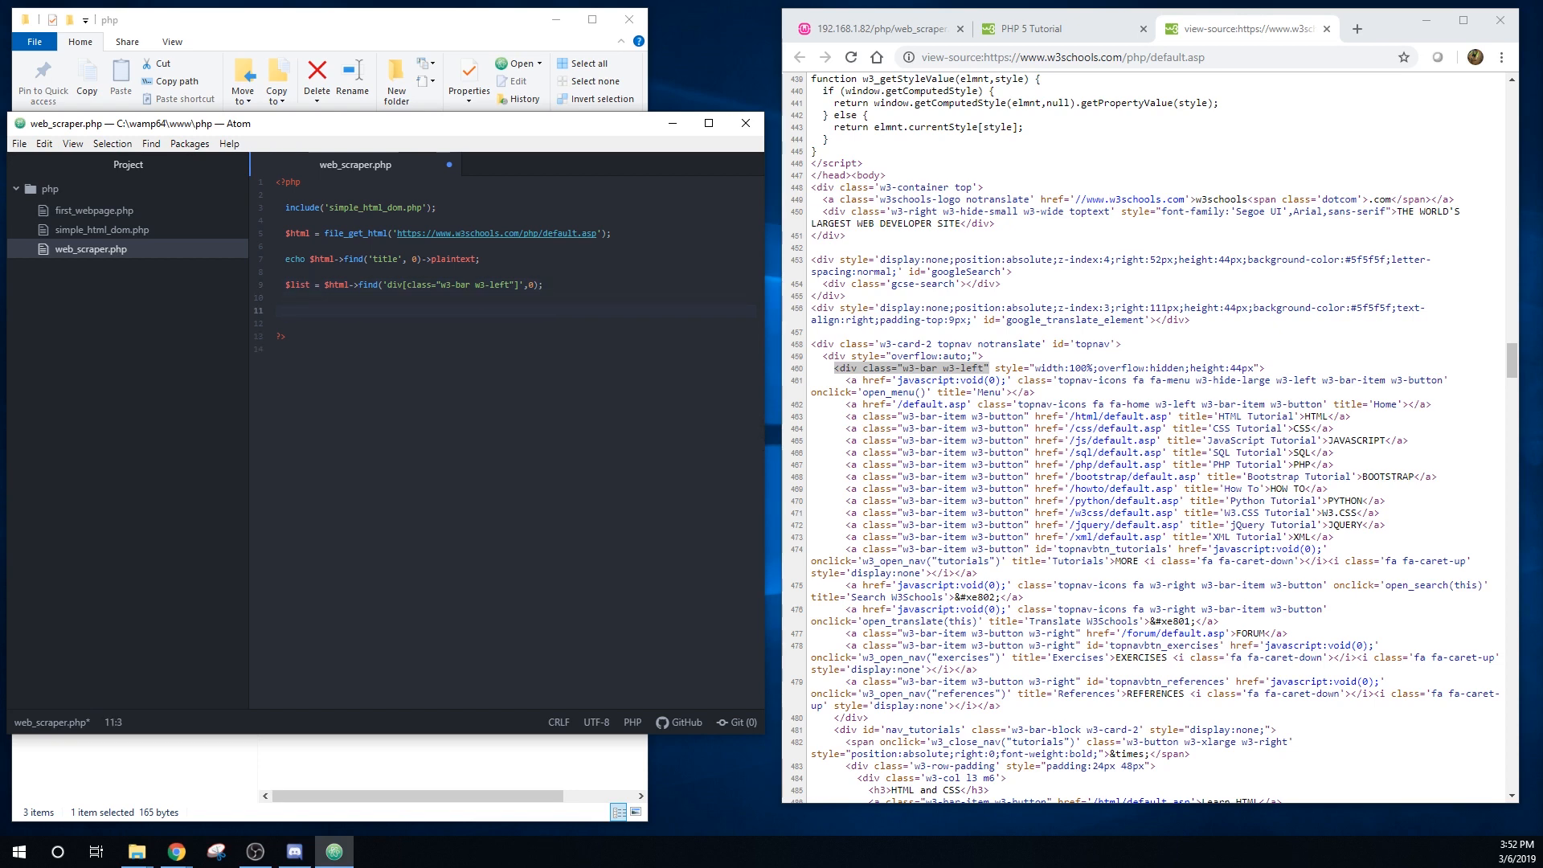
pyautogui.write('$list_array')
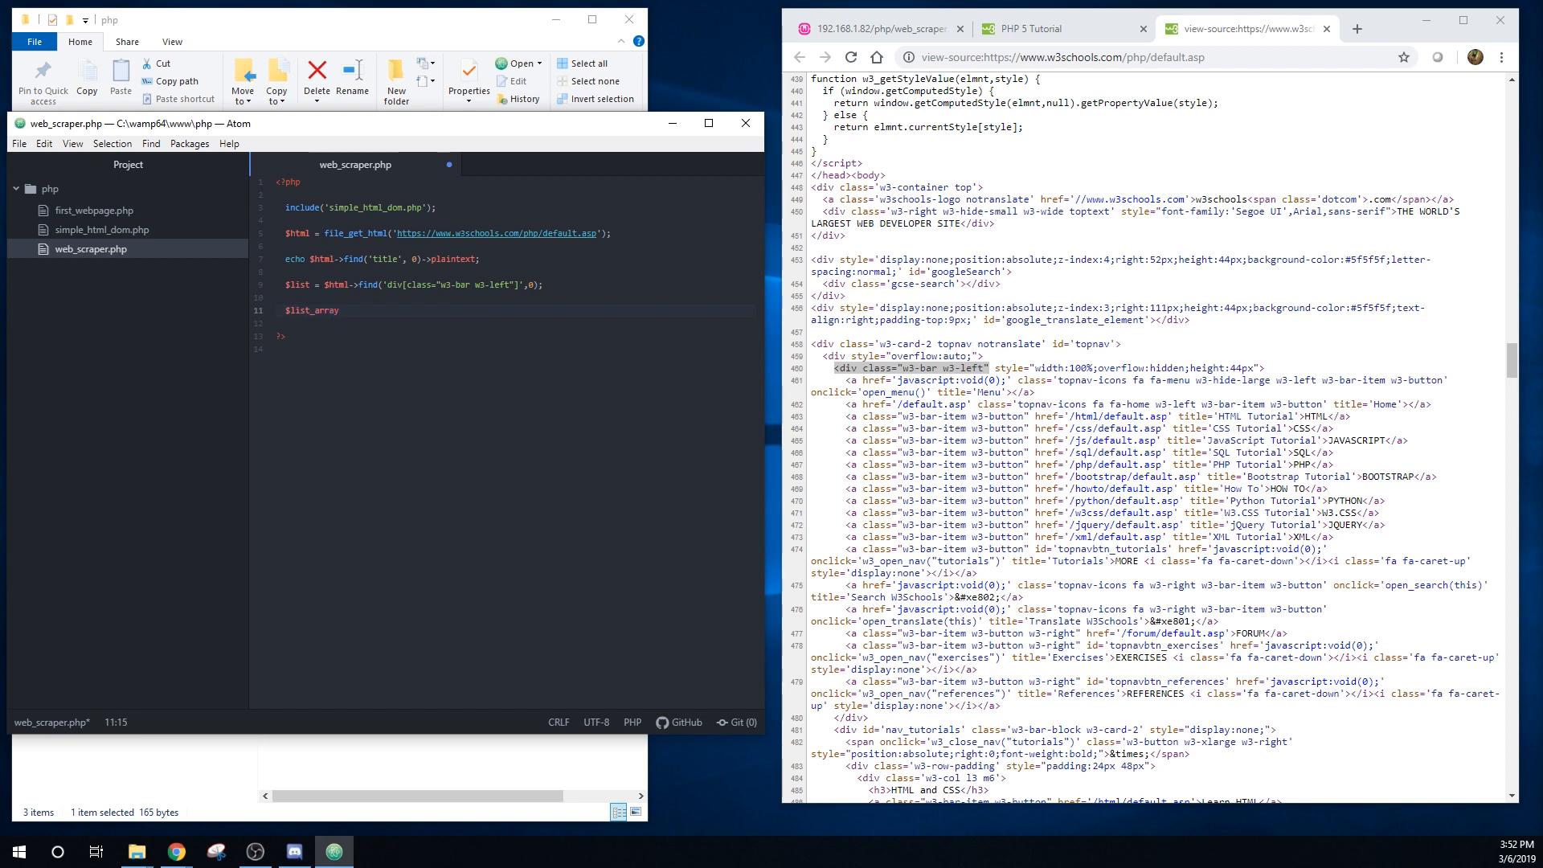
pyautogui.write("= $list->find('a');")
pyautogui.write('for( $i = 0; ')
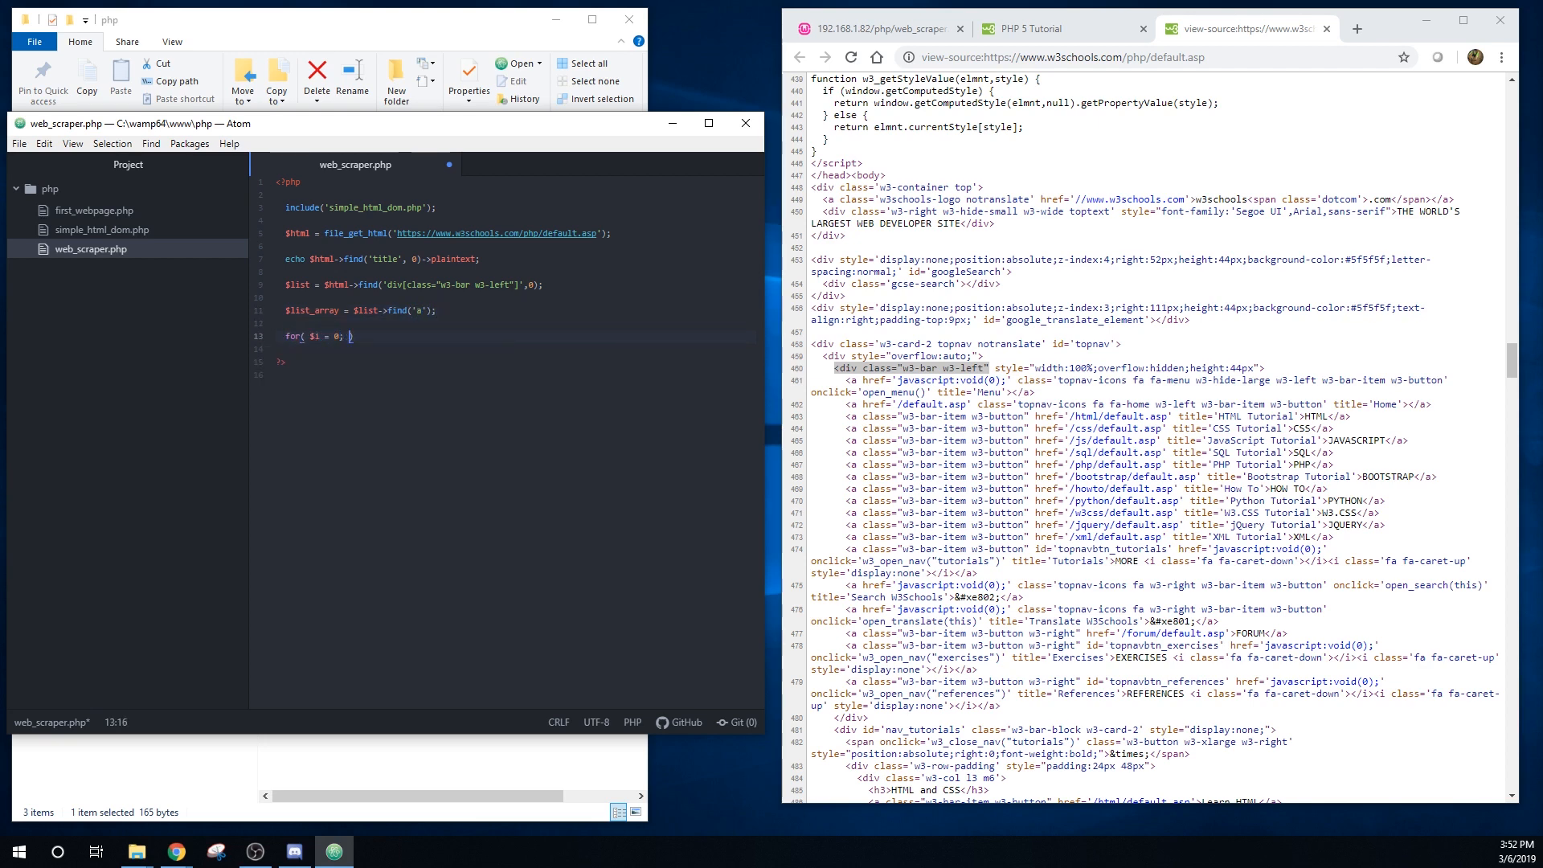
pyautogui.write('$i < sizeof($list_array')
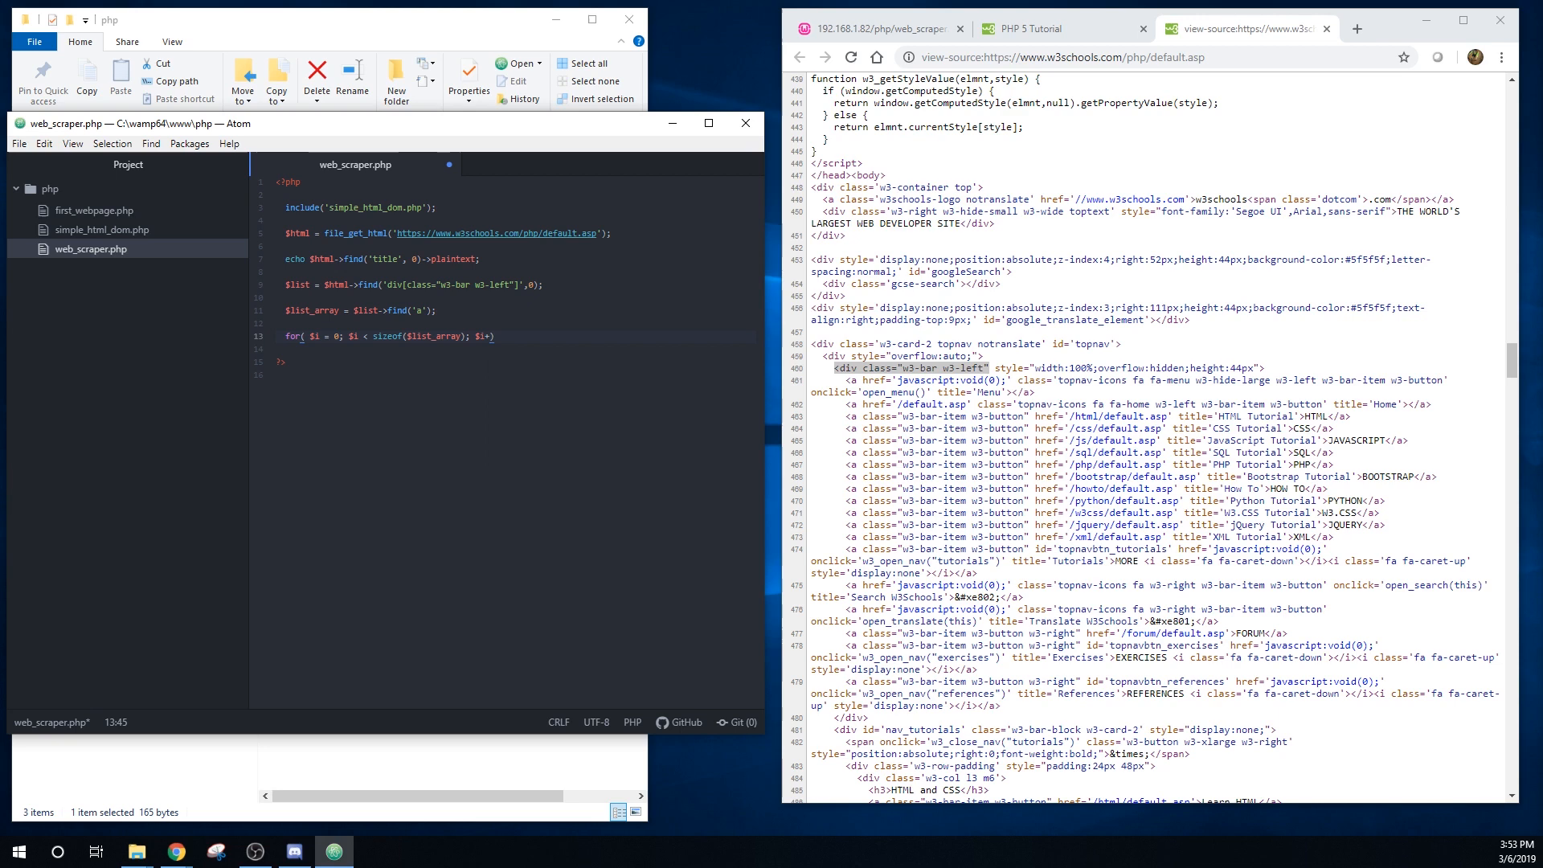
pyautogui.write('echo "<br>";')
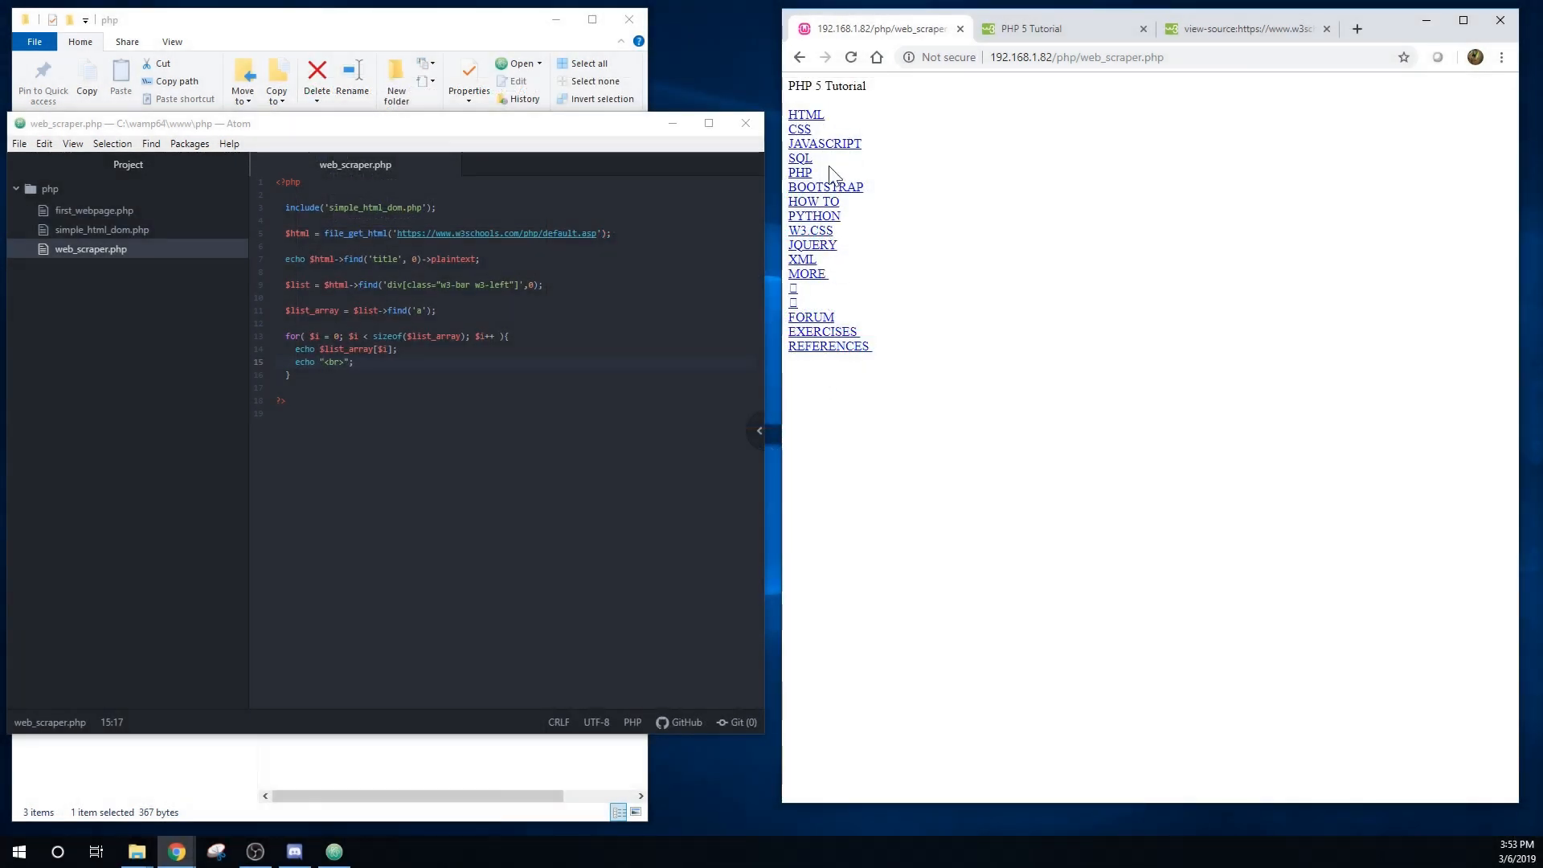
pyautogui.moveTo(834, 369)
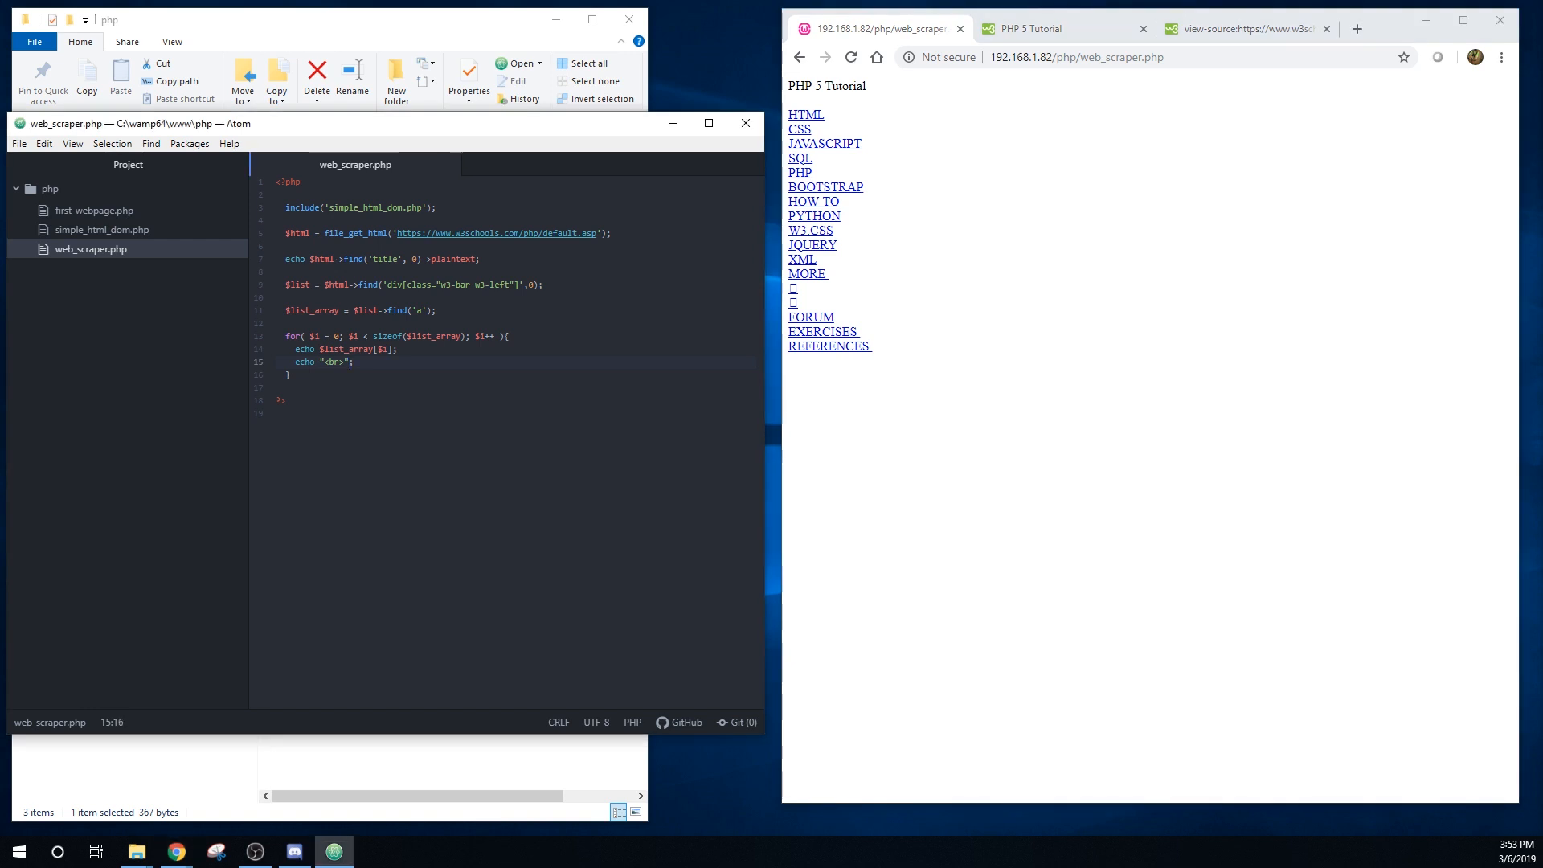
# - Echo each link's ->plaintext and ->href in the loop and reload the scraper page to list them
pyautogui.click(397, 348)
pyautogui.write('->plaintext')
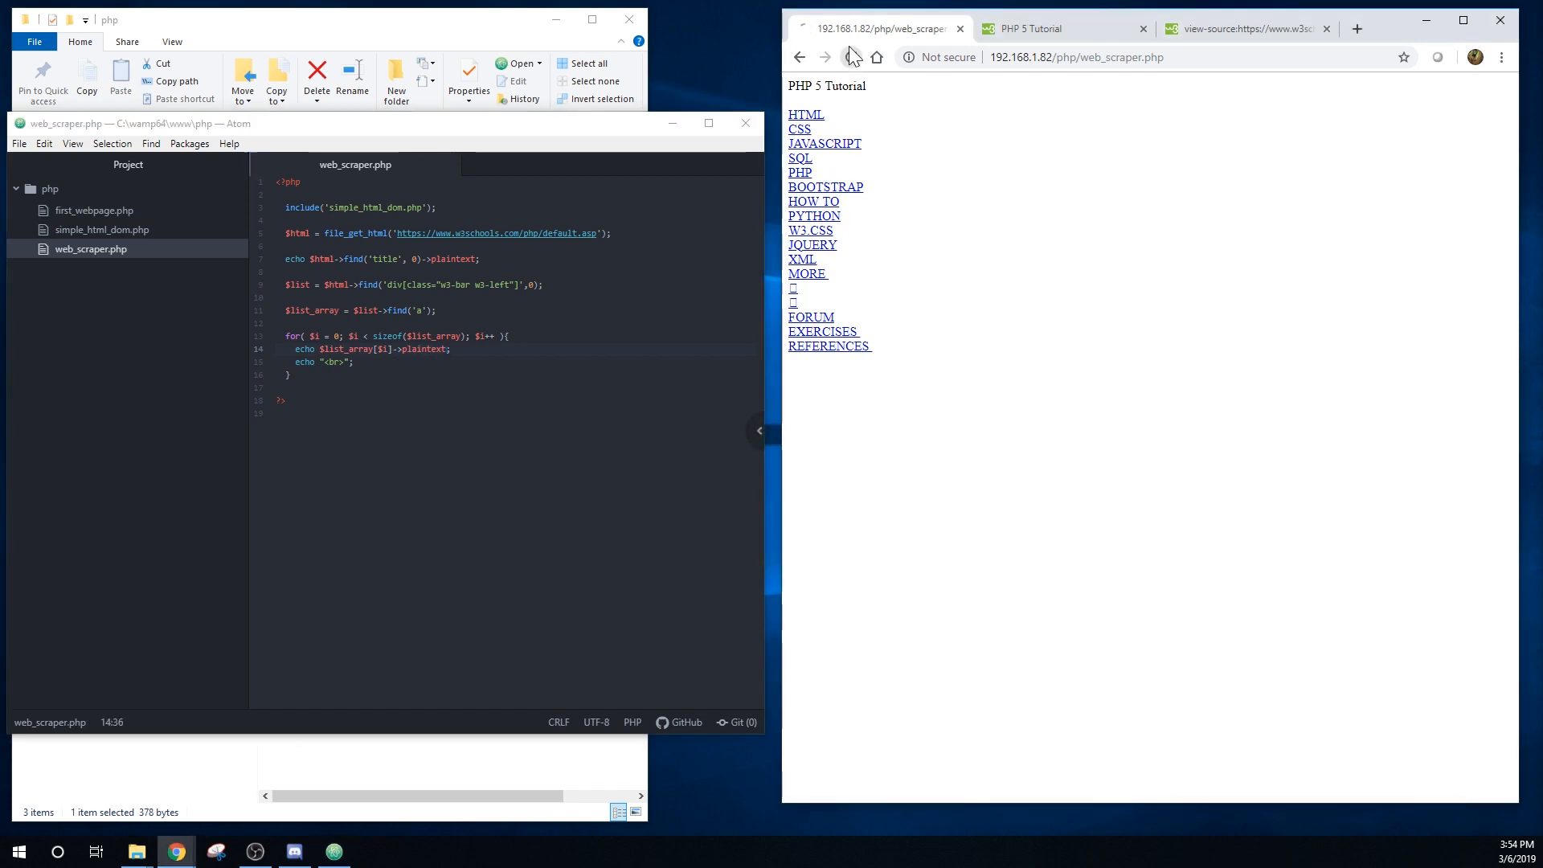
pyautogui.click(850, 56)
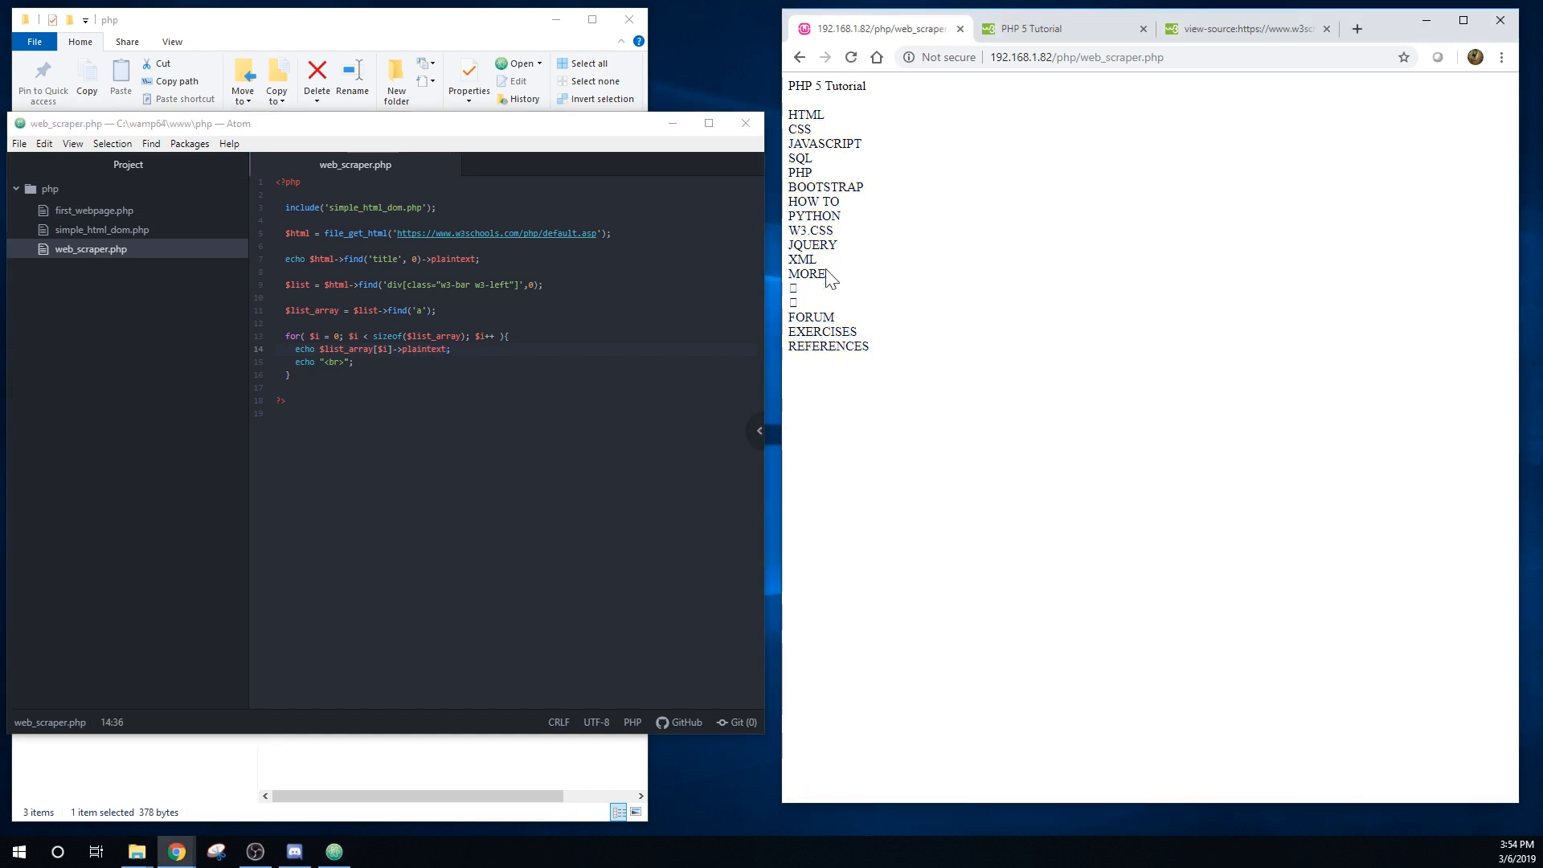
pyautogui.click(993, 29)
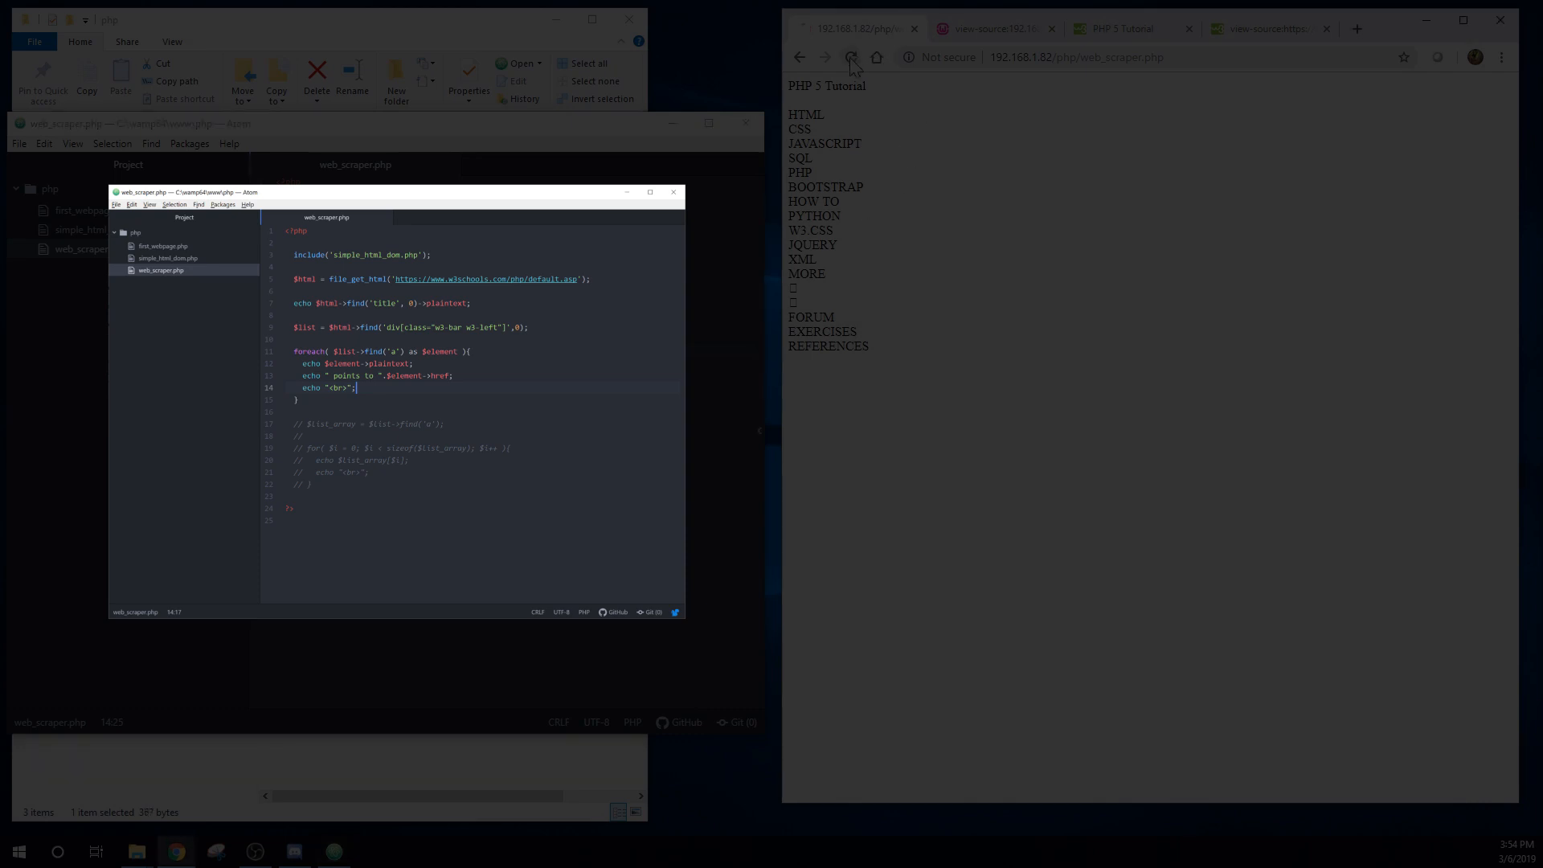
pyautogui.click(850, 56)
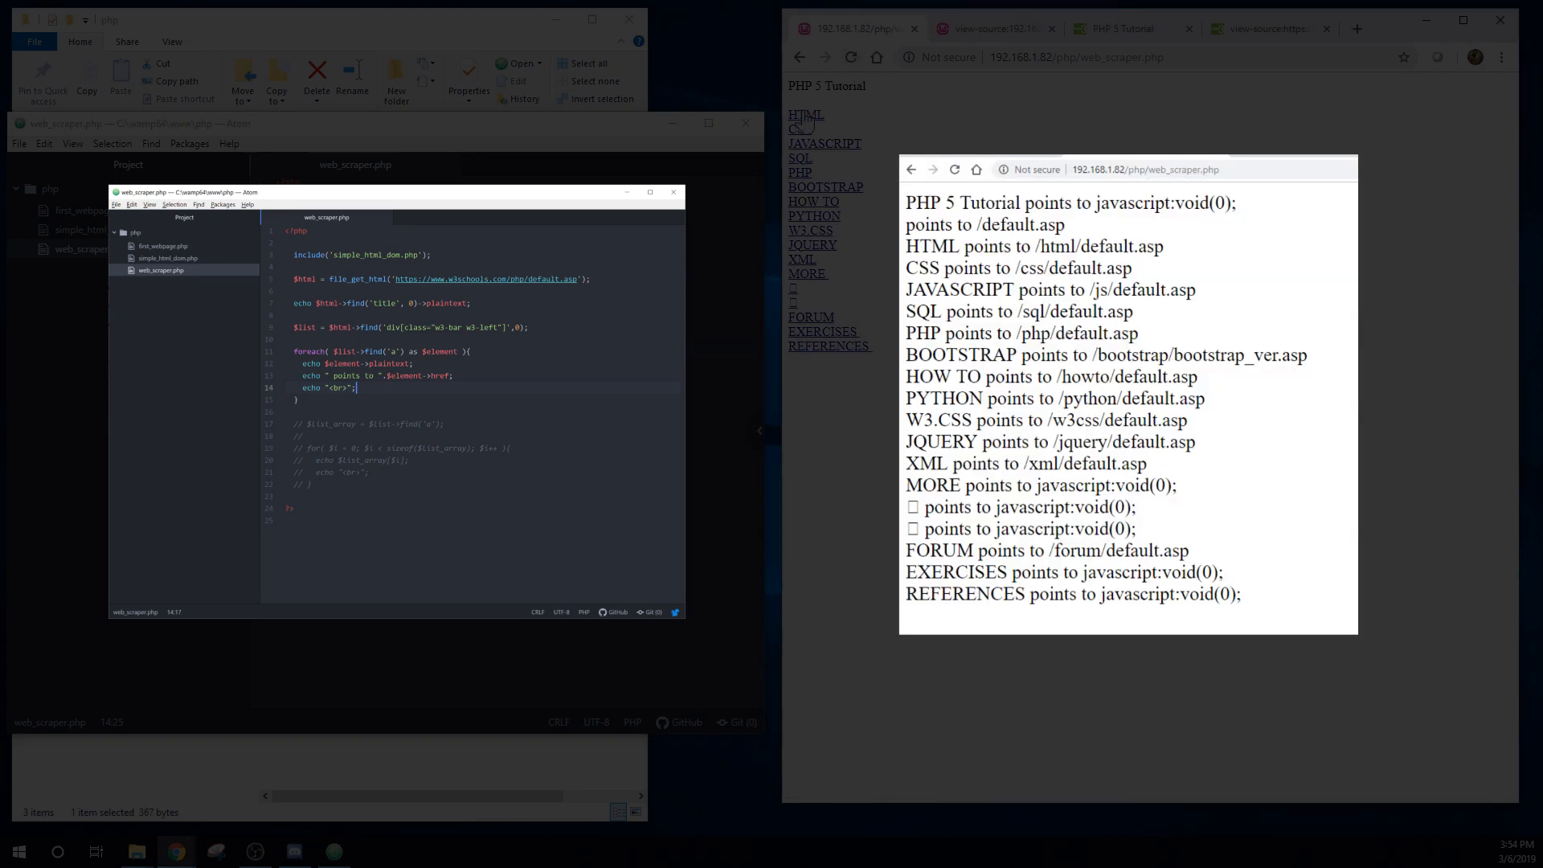